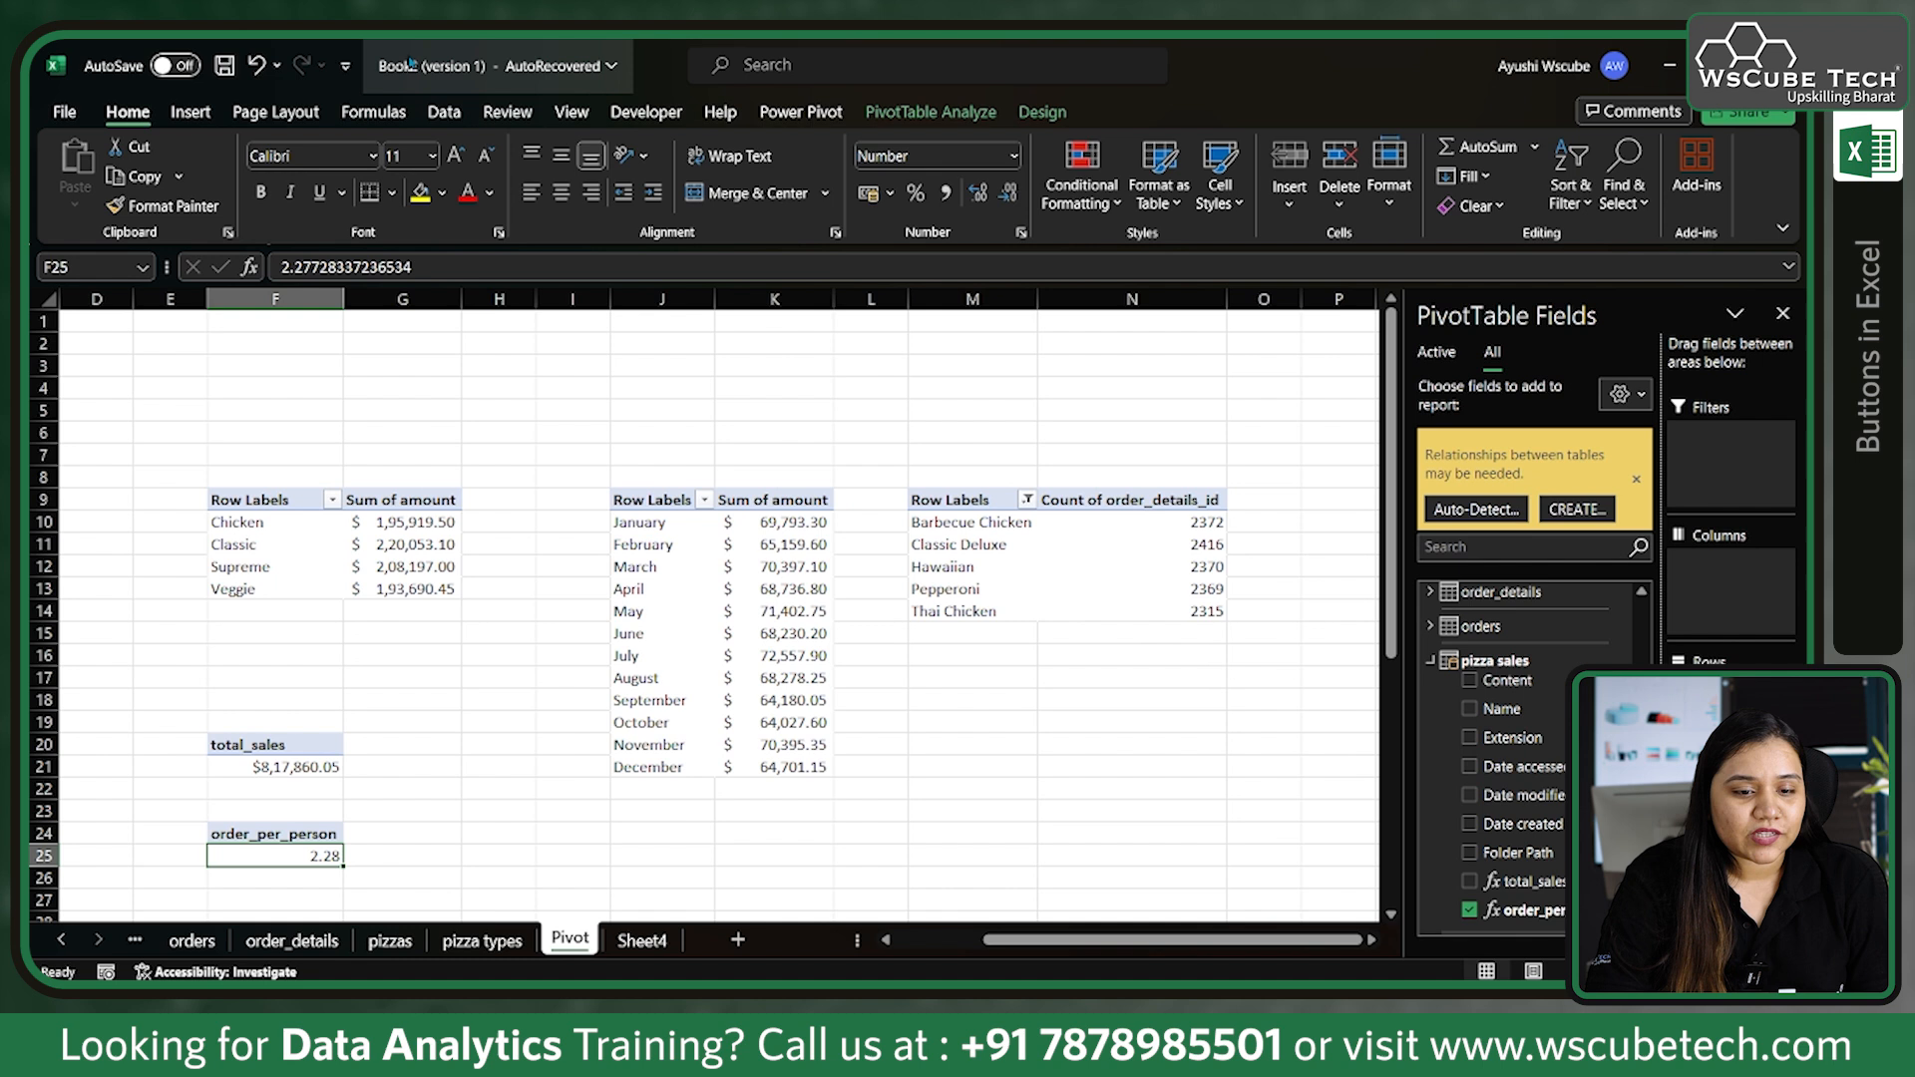
Draw a rectangle above the pivot tables and label it 'Dashboard'
left_click(190, 111)
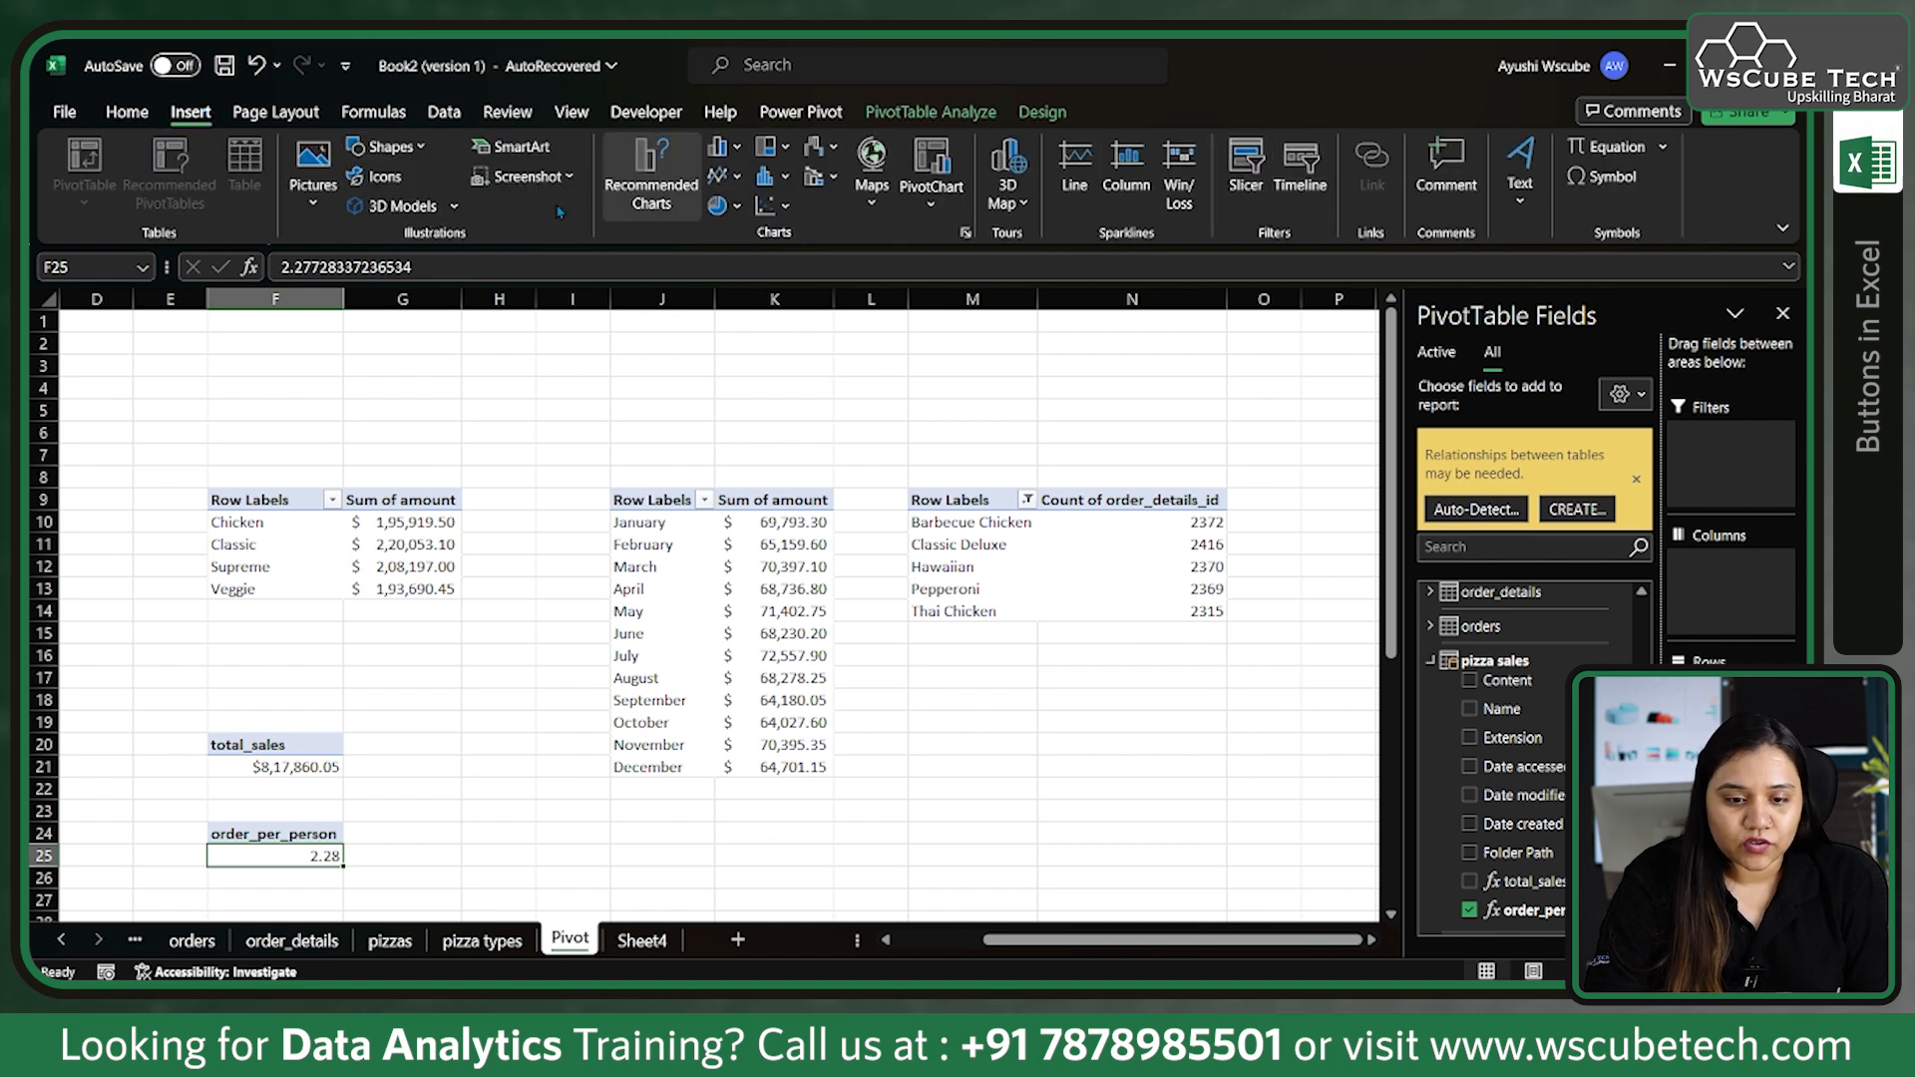
left_click(385, 146)
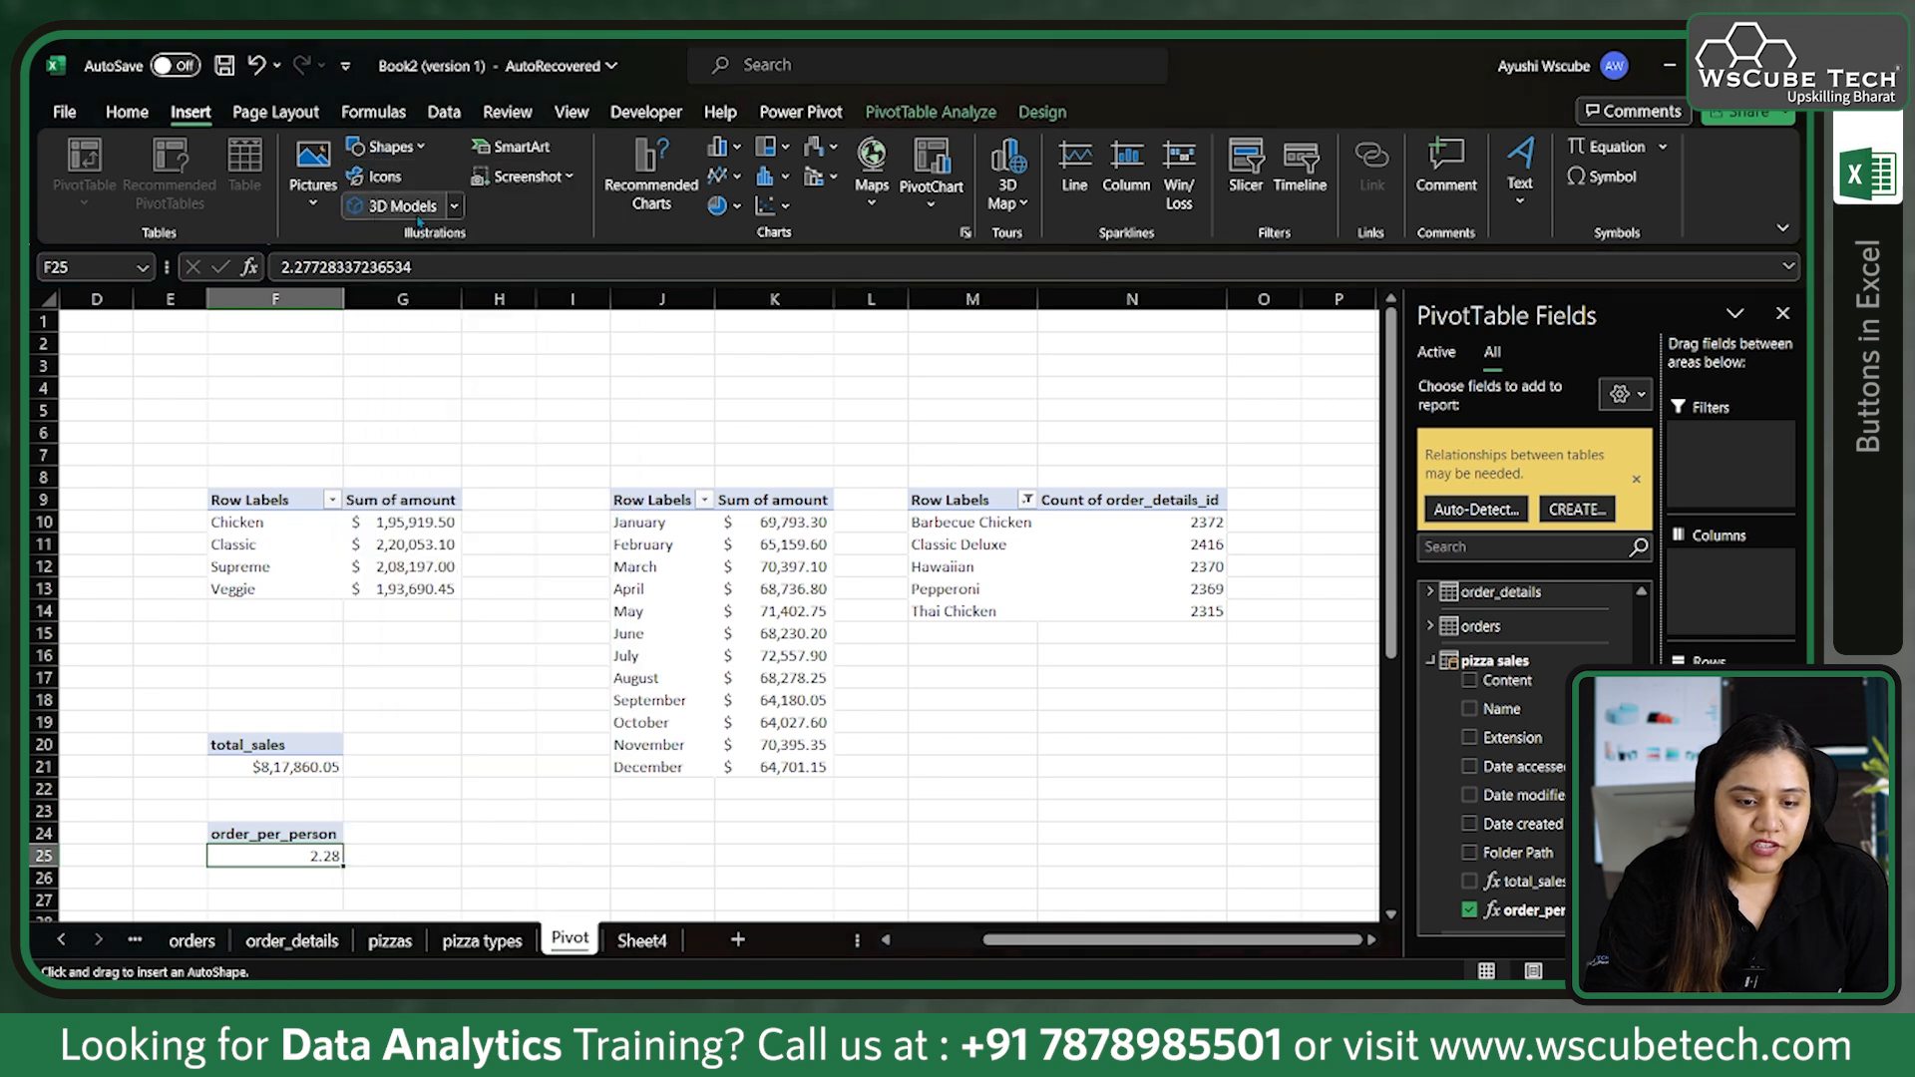
left_click_drag(87, 335, 445, 431)
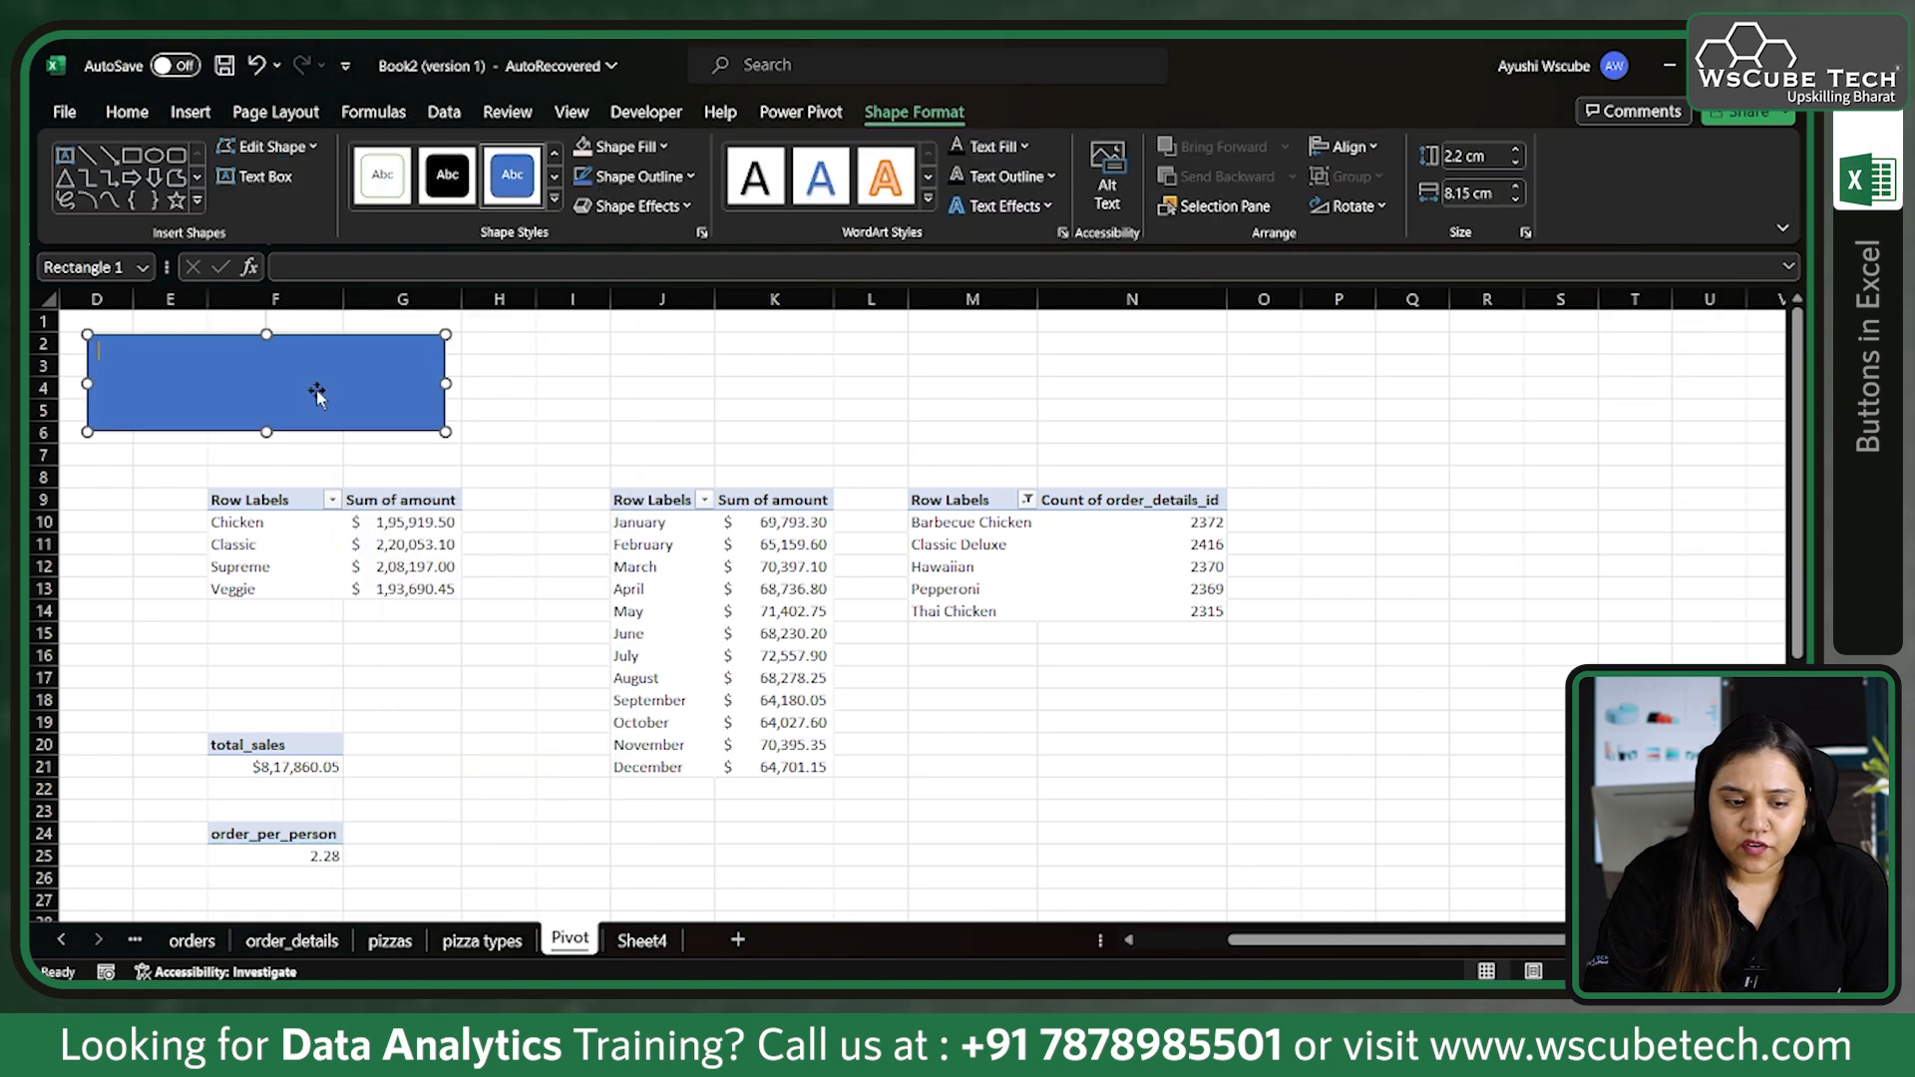
type("Dashbo")
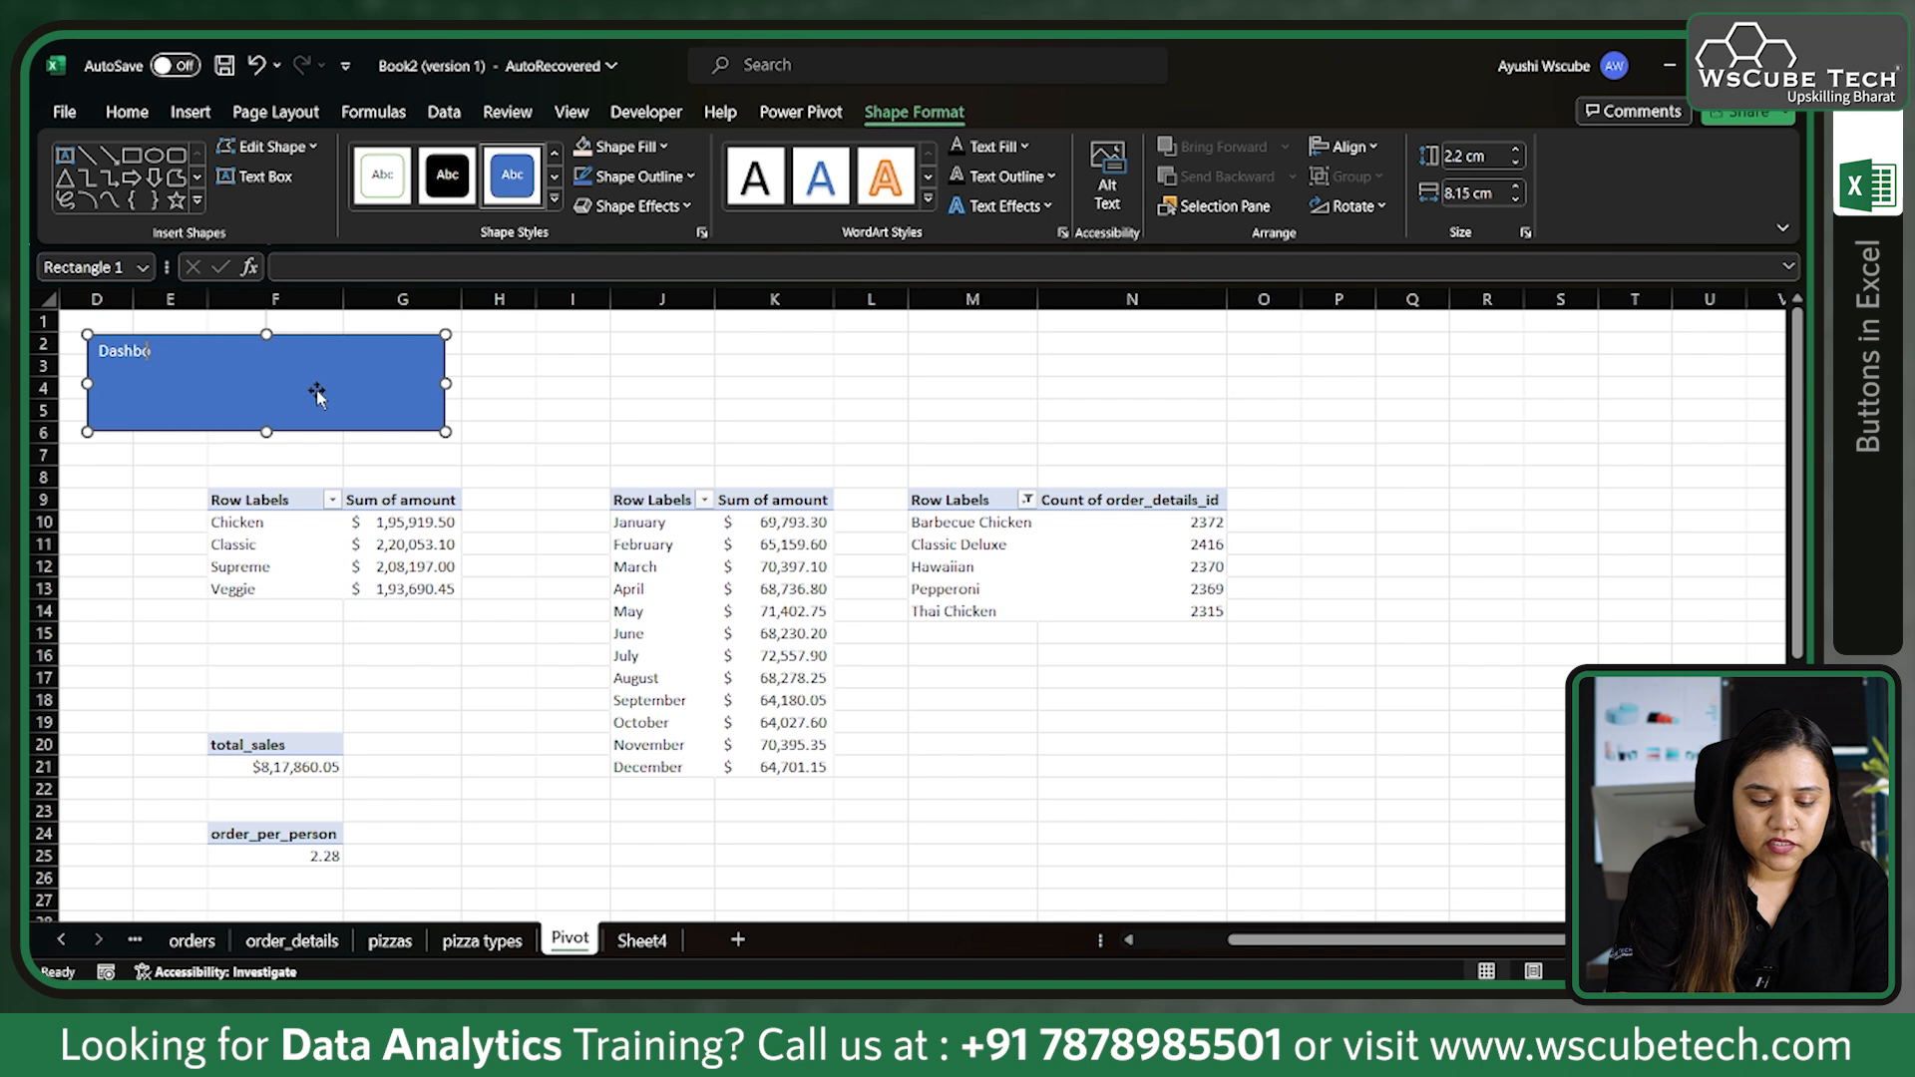
type("ard")
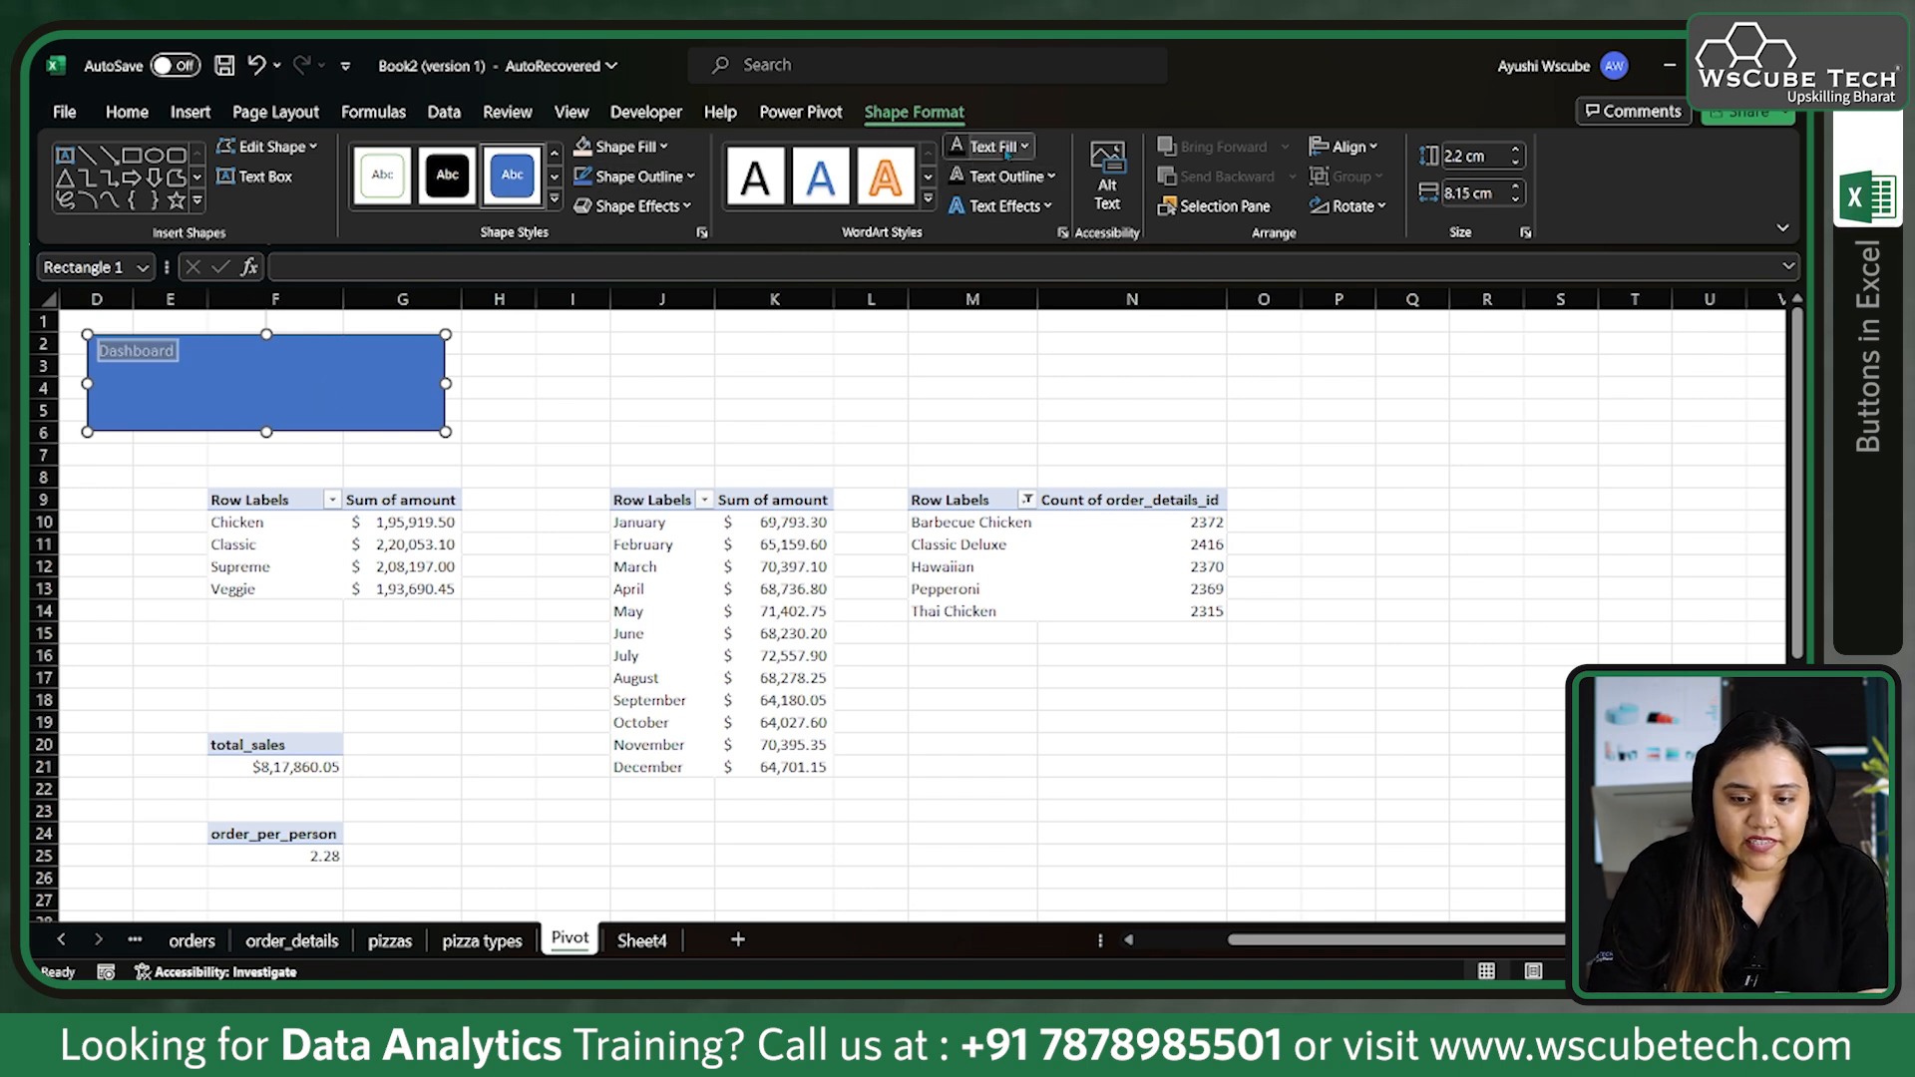
Give the rectangle white text, brown fill and font size 40, then deselect it
left_click(1014, 146)
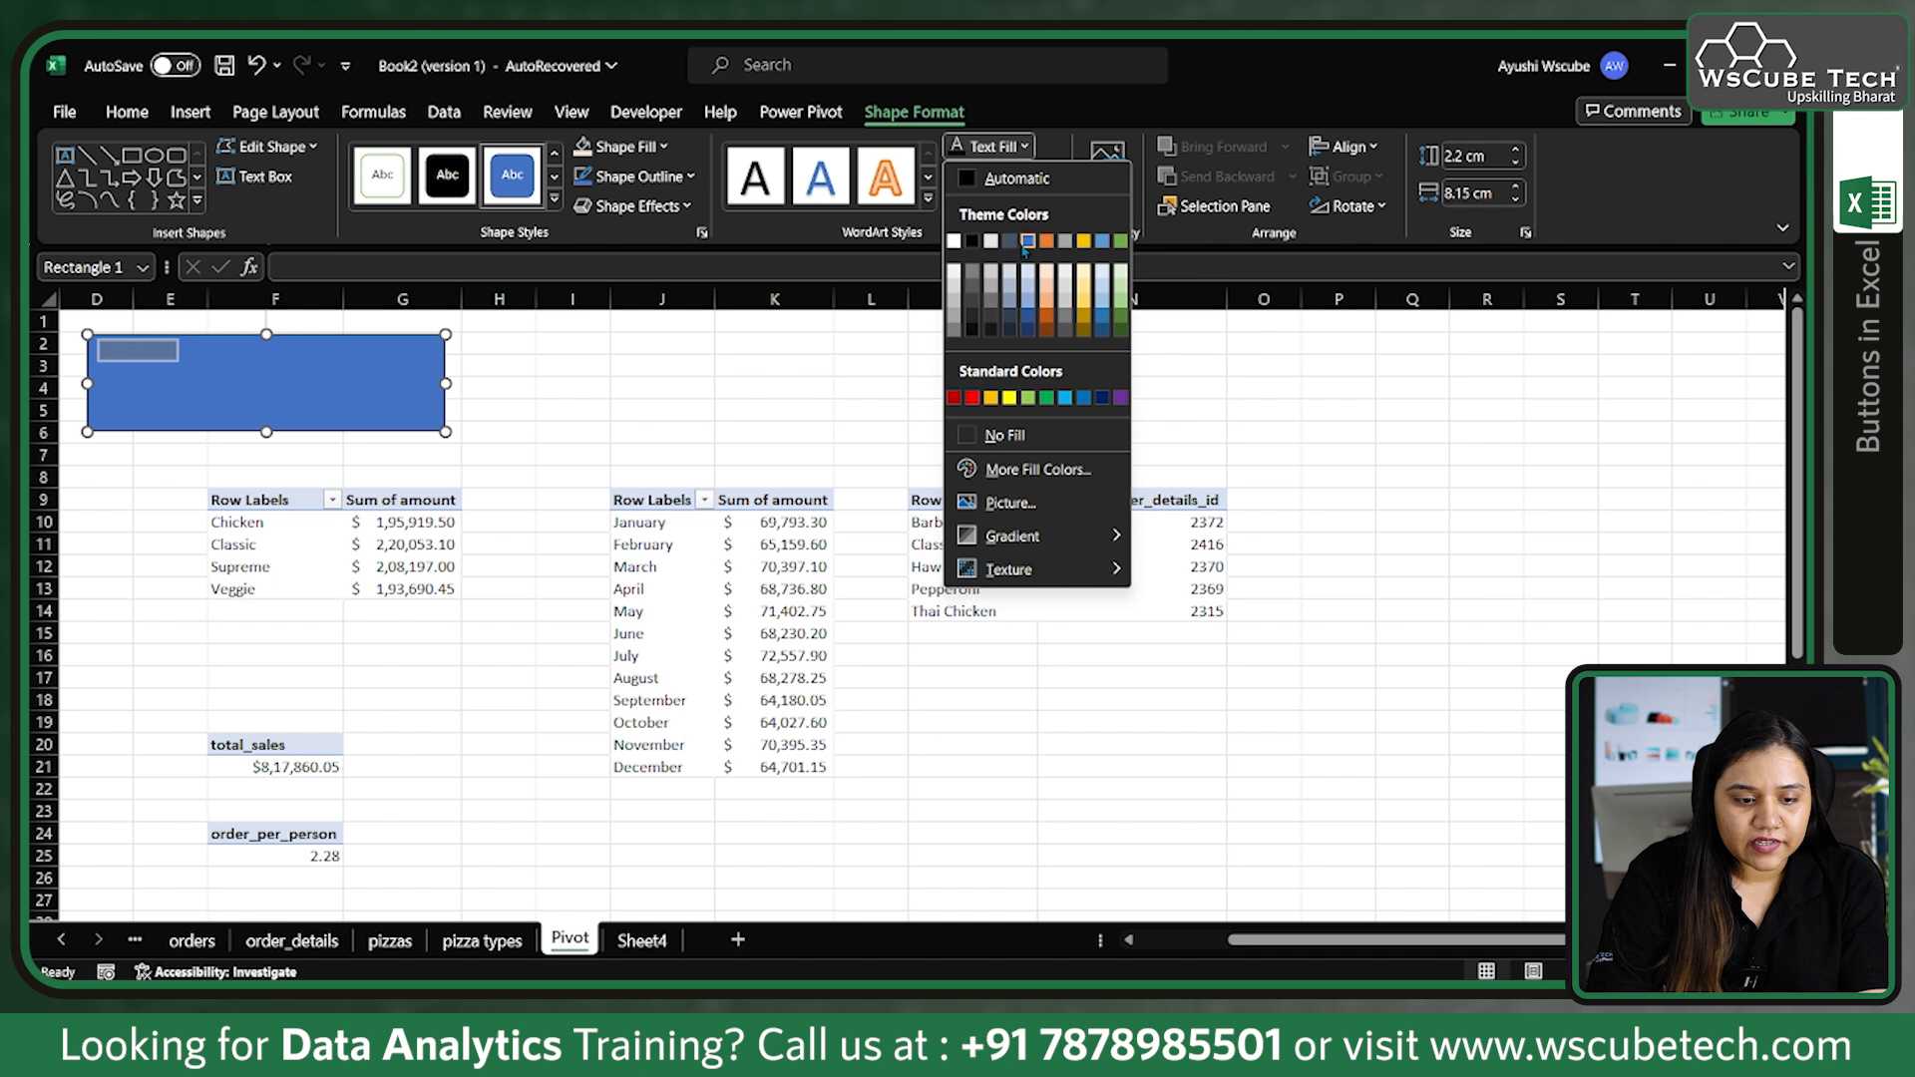
type("Dashboard")
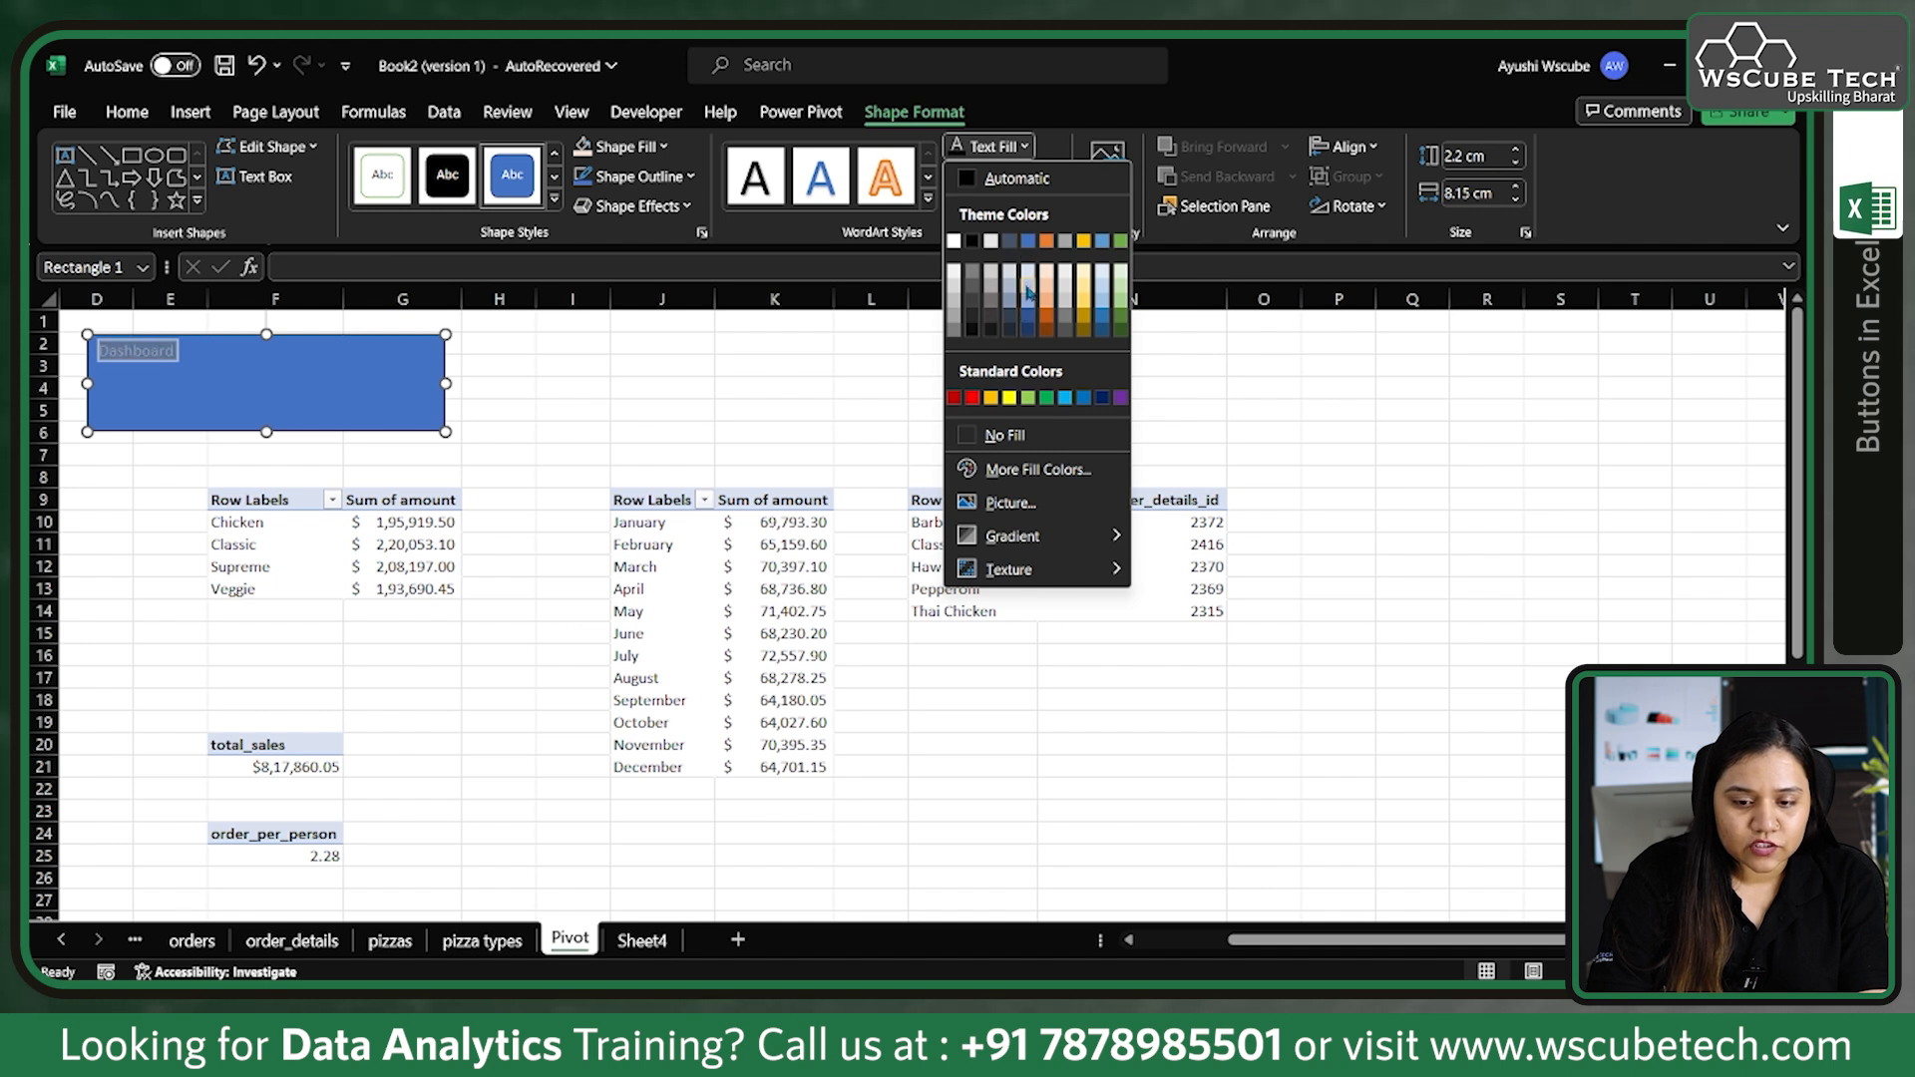
mouse_move(1030, 288)
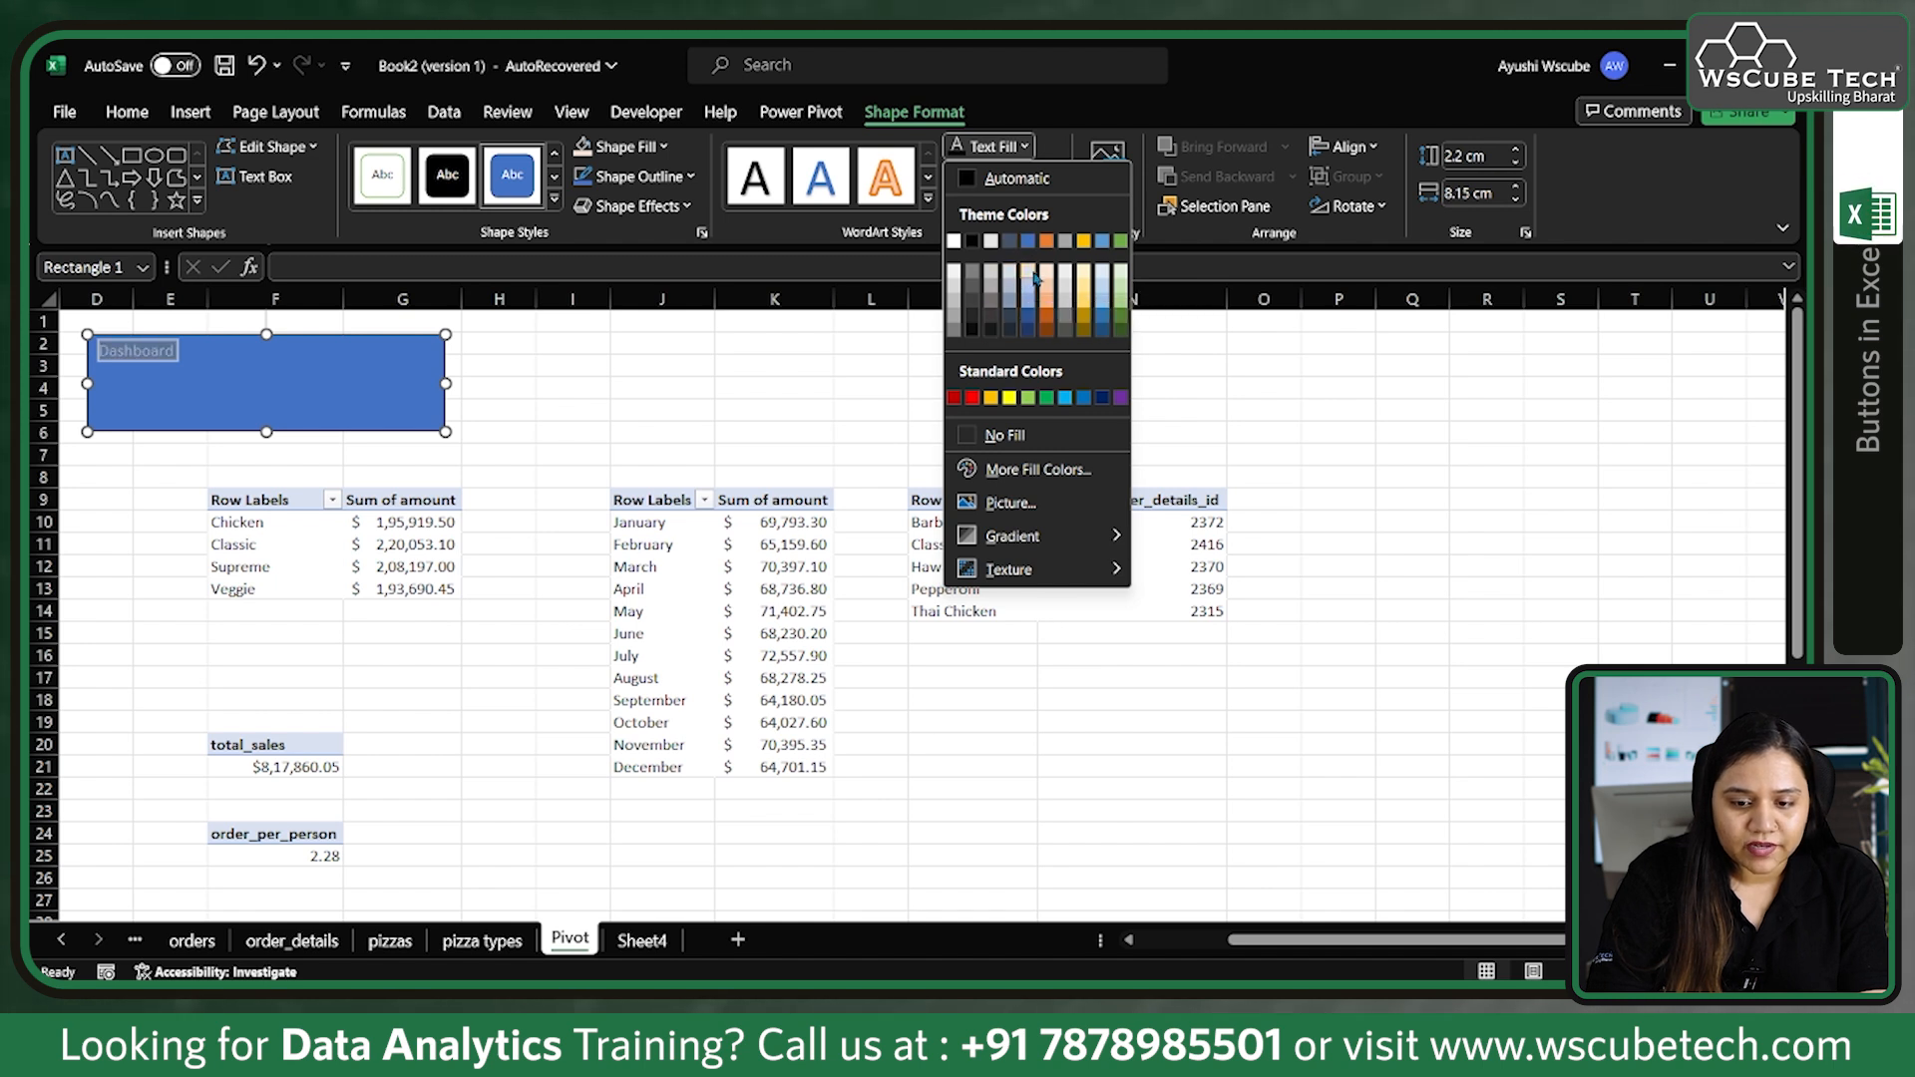
left_click(620, 146)
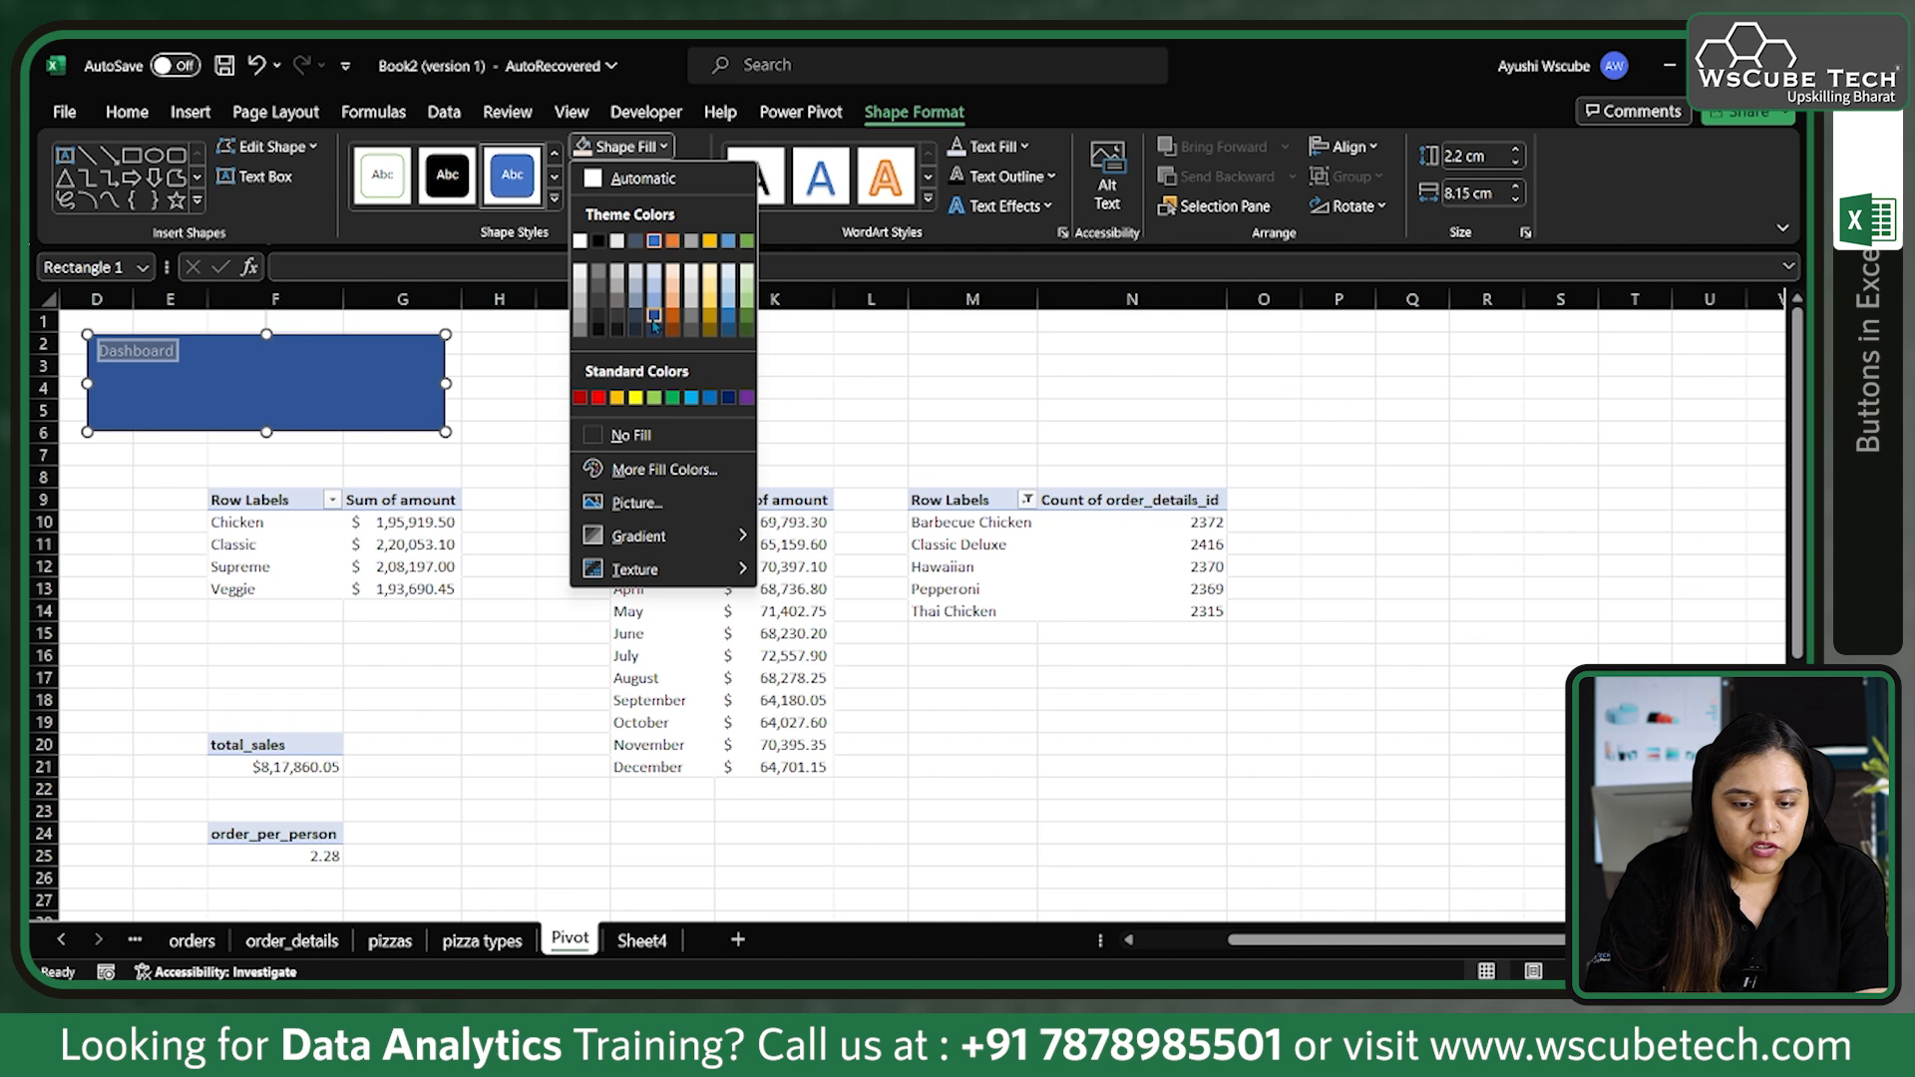
left_click(656, 313)
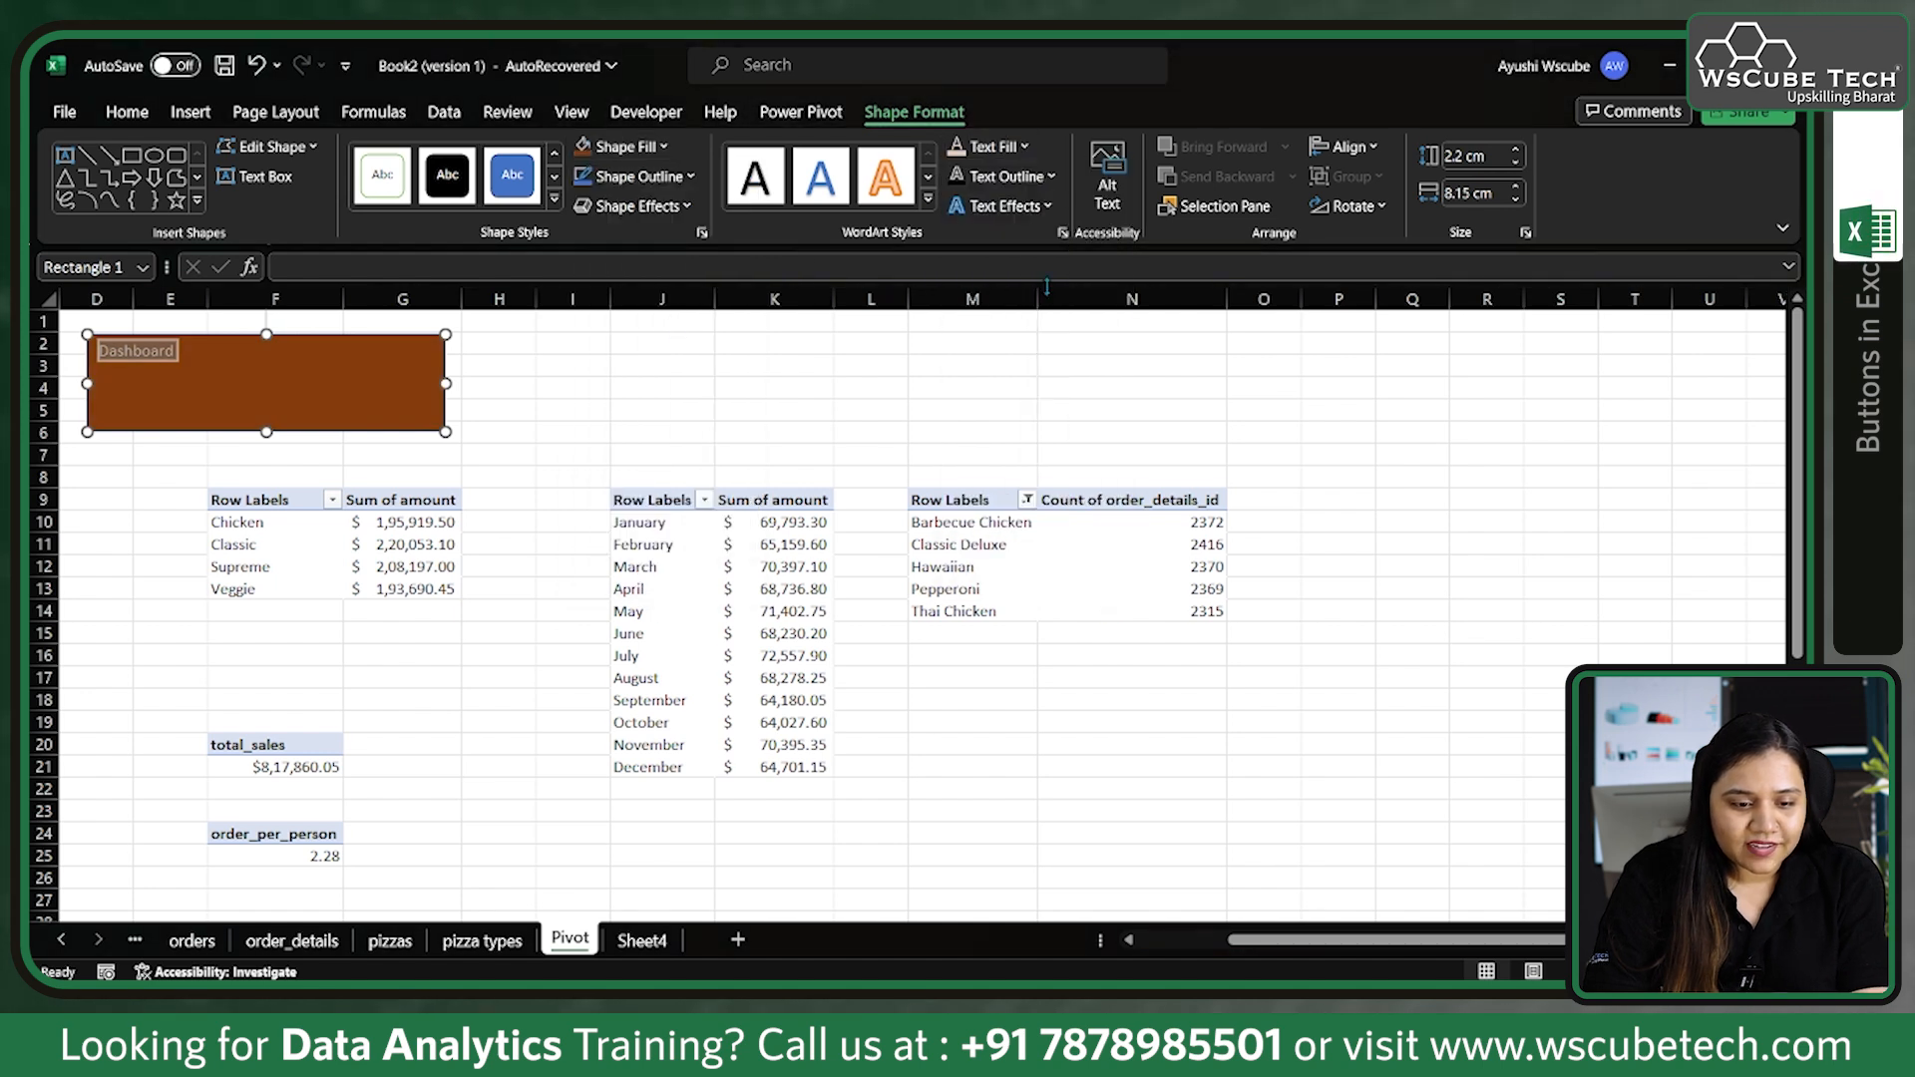
left_click(983, 145)
type("40")
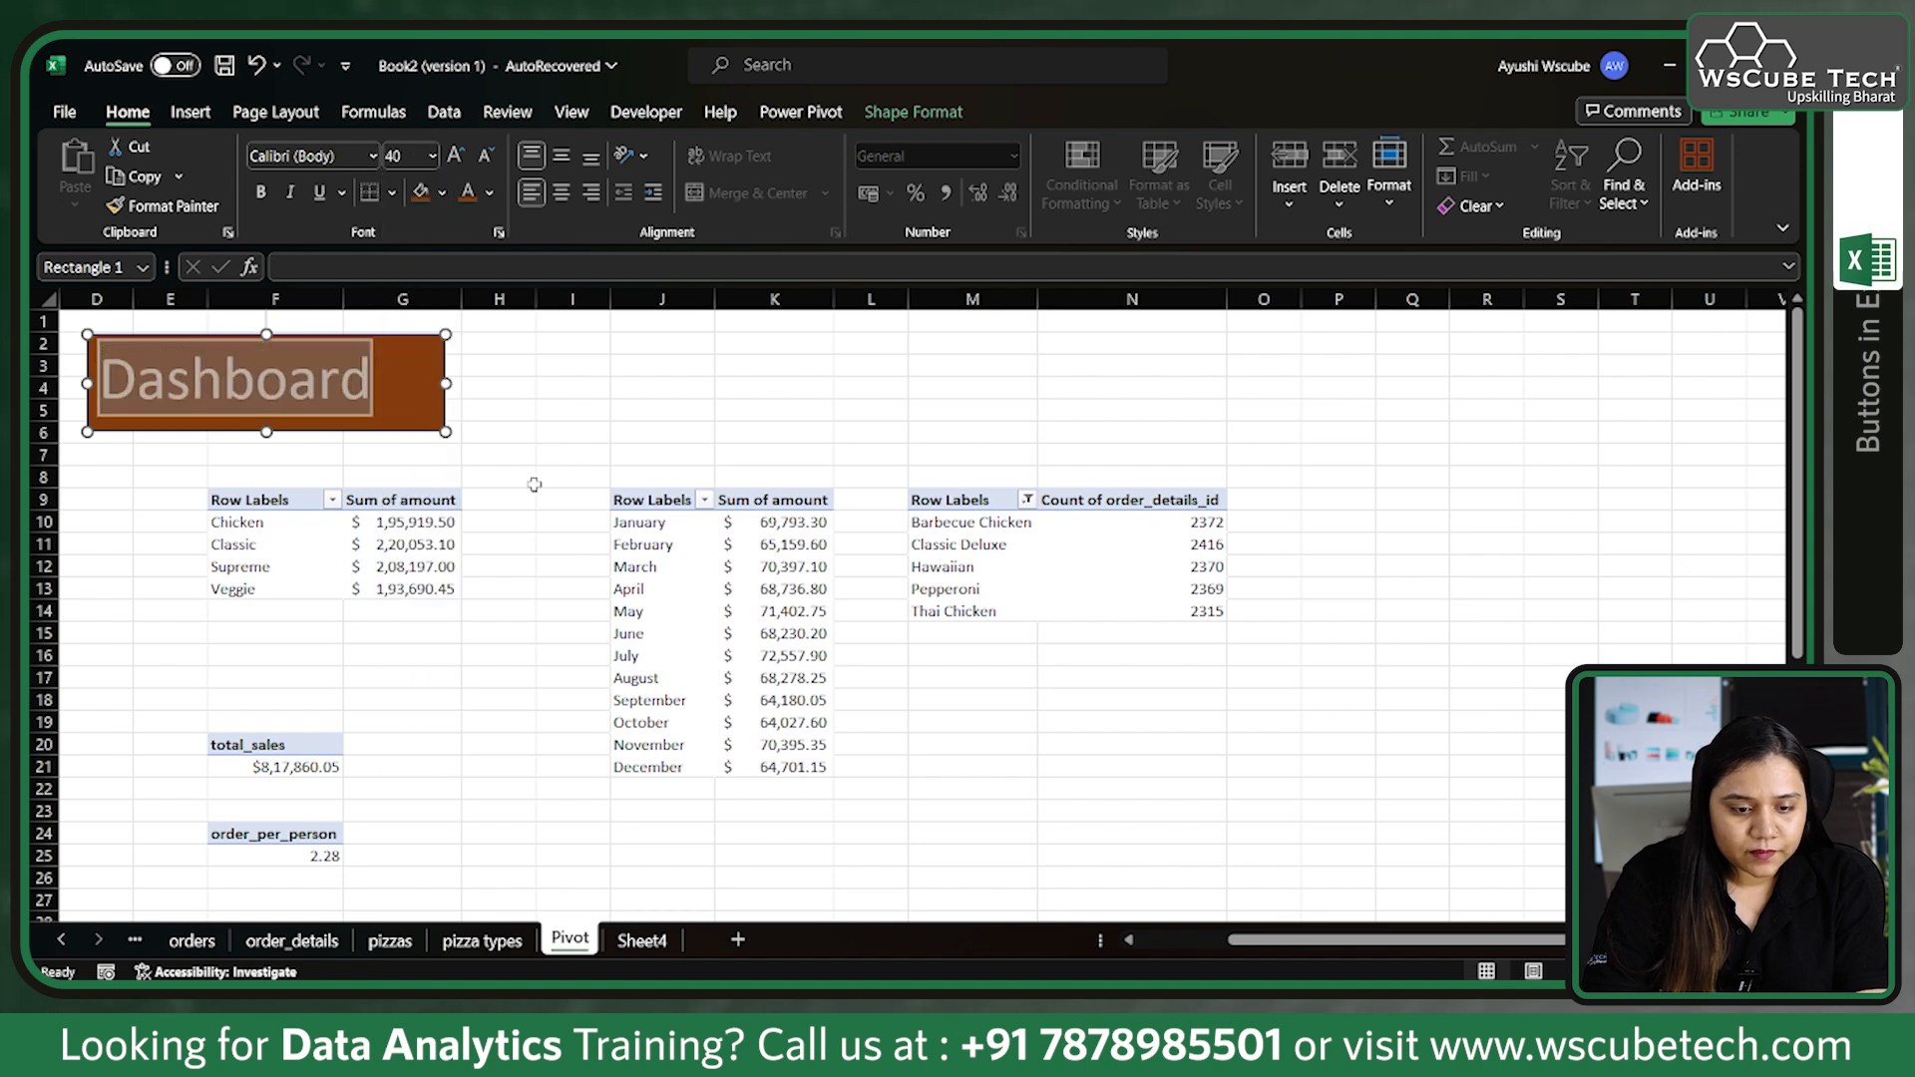
left_click(572, 453)
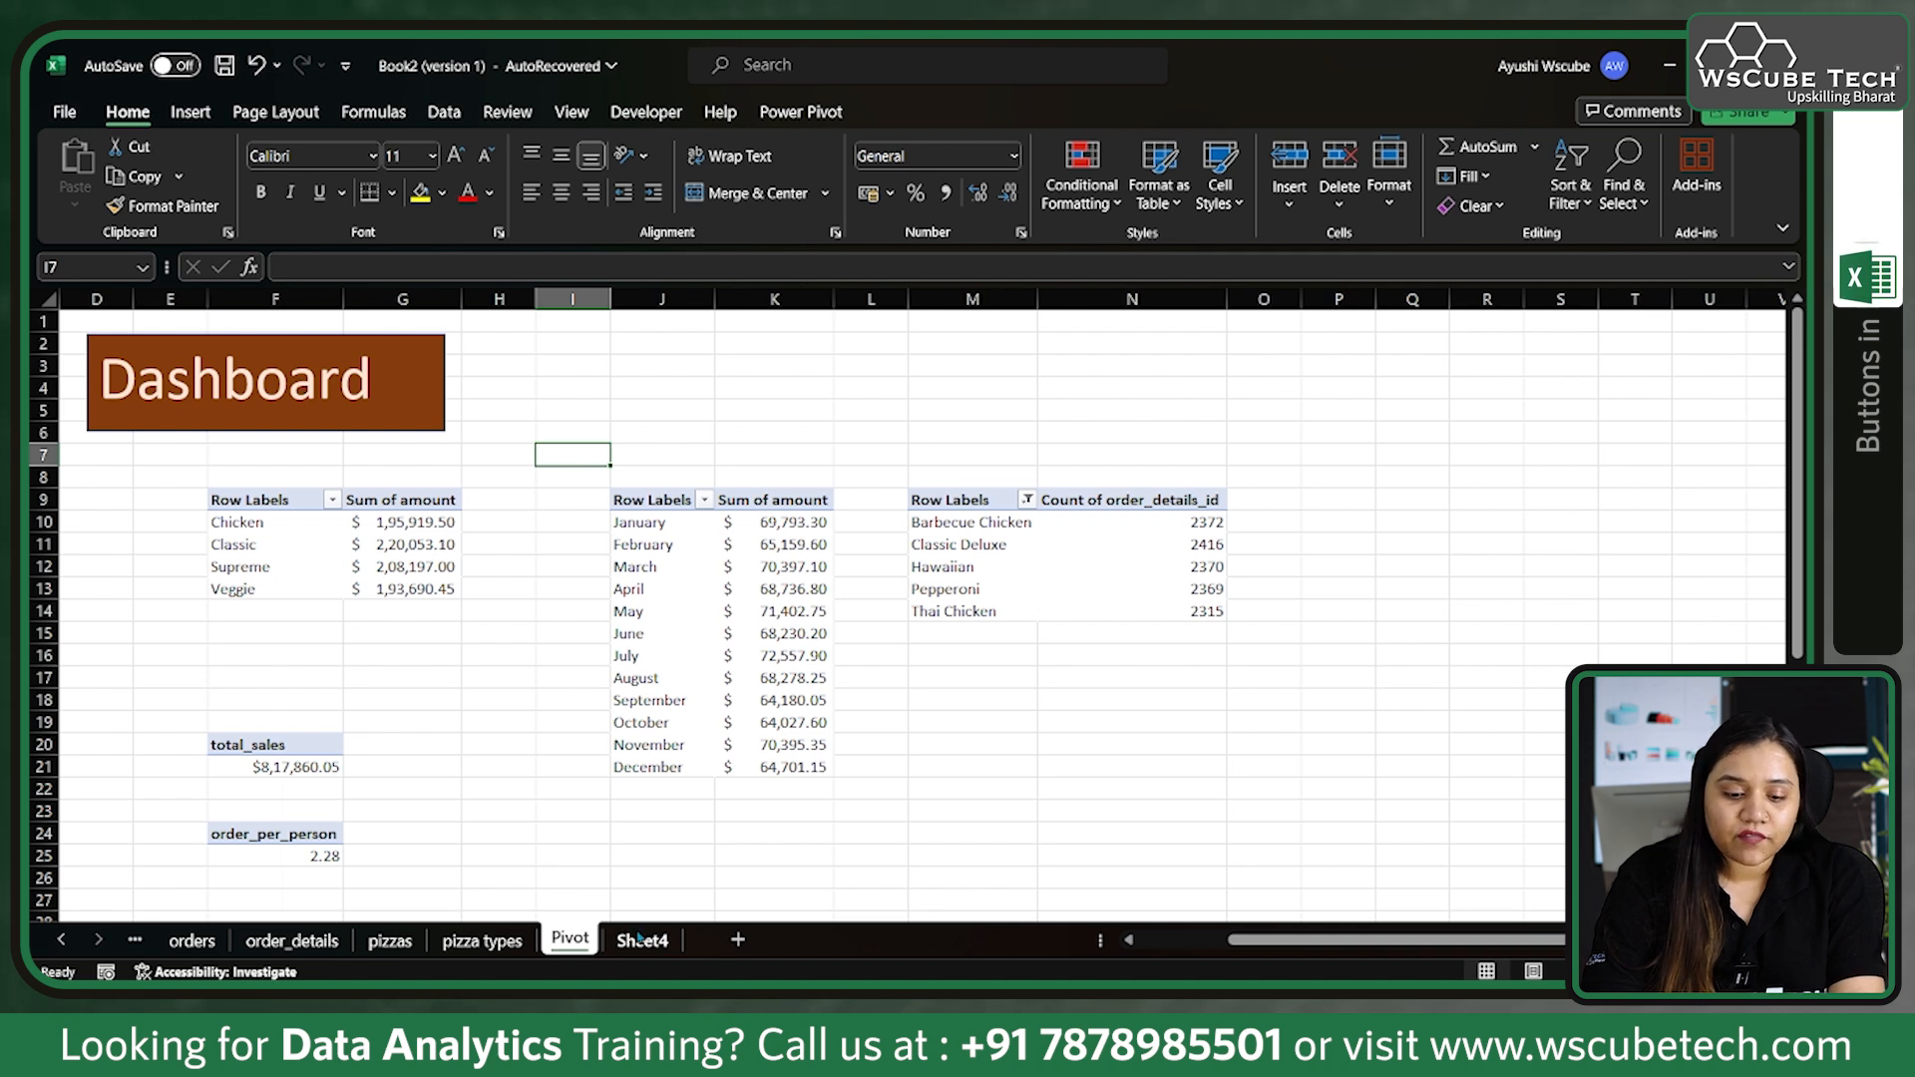
Check the Sheet4 dashboard sheet, return to Pivot and select the Dashboard shape
left_click(641, 940)
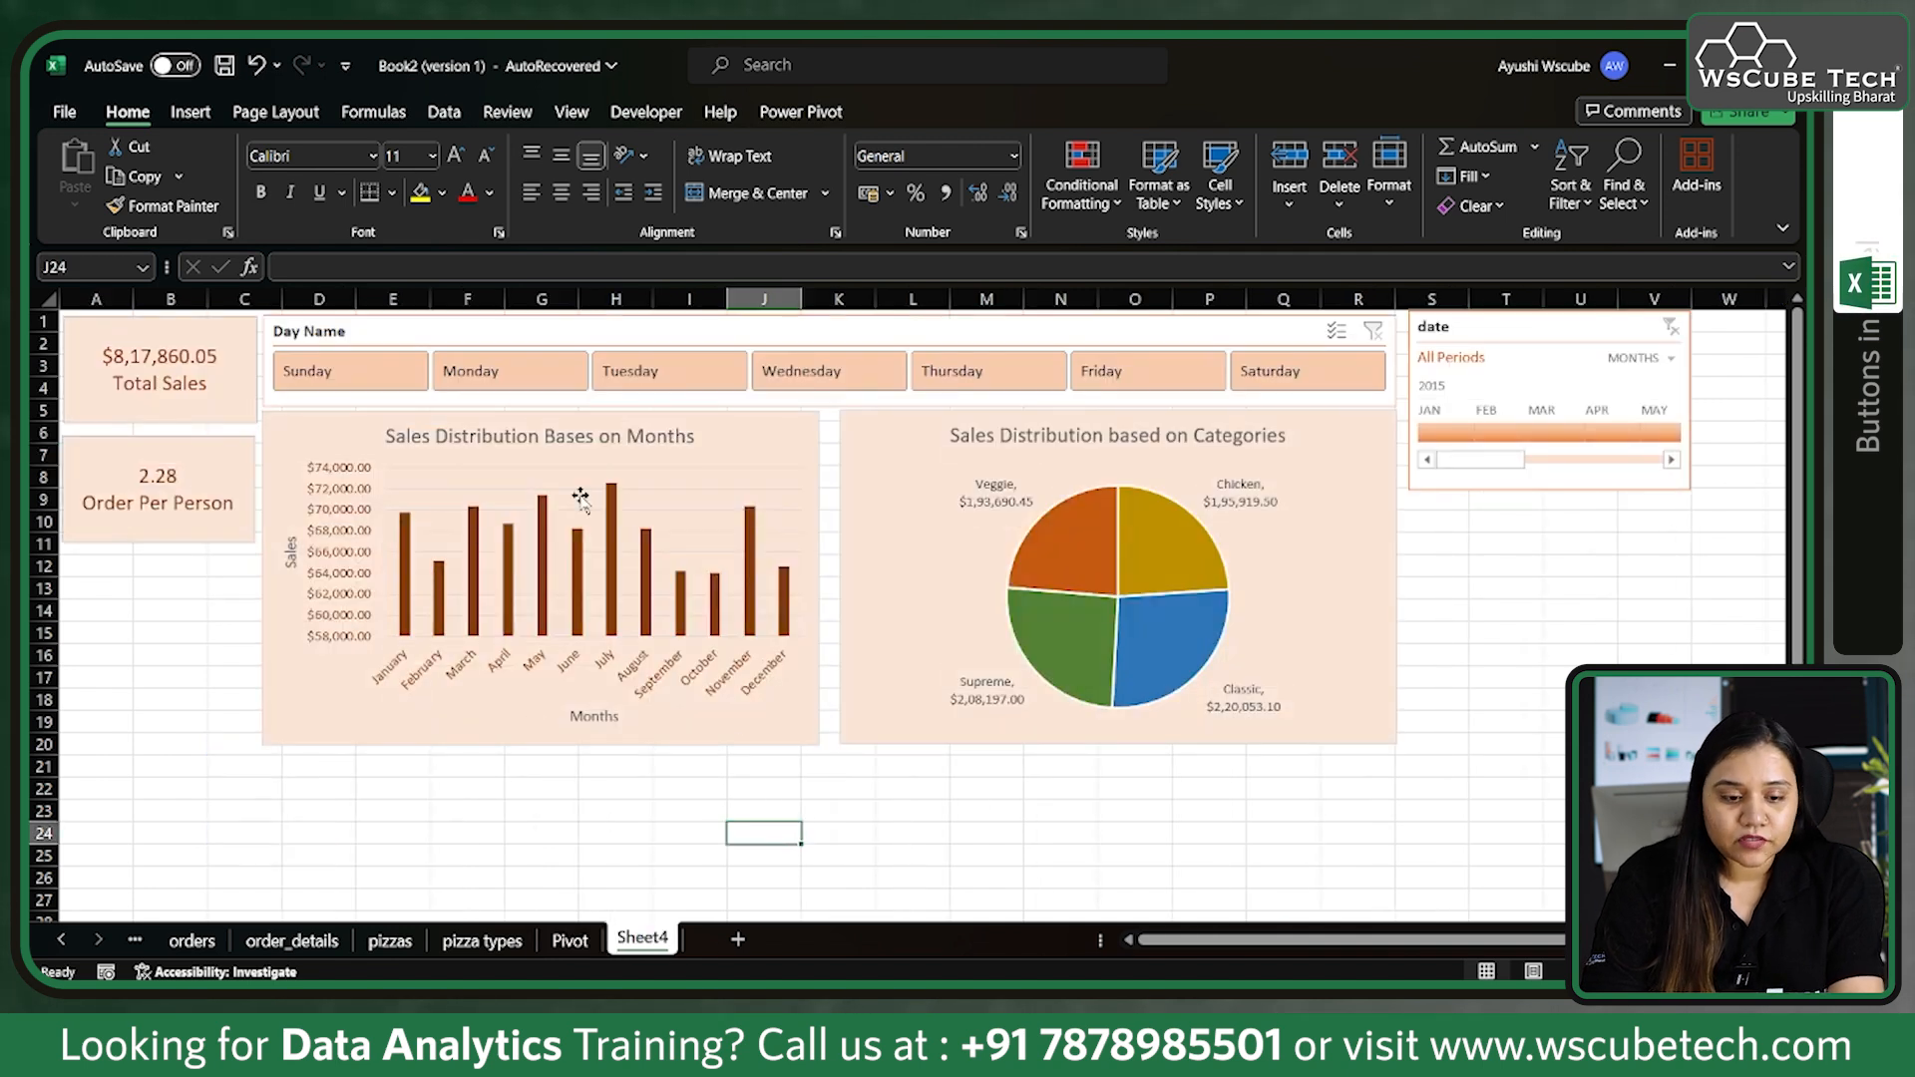
left_click(569, 939)
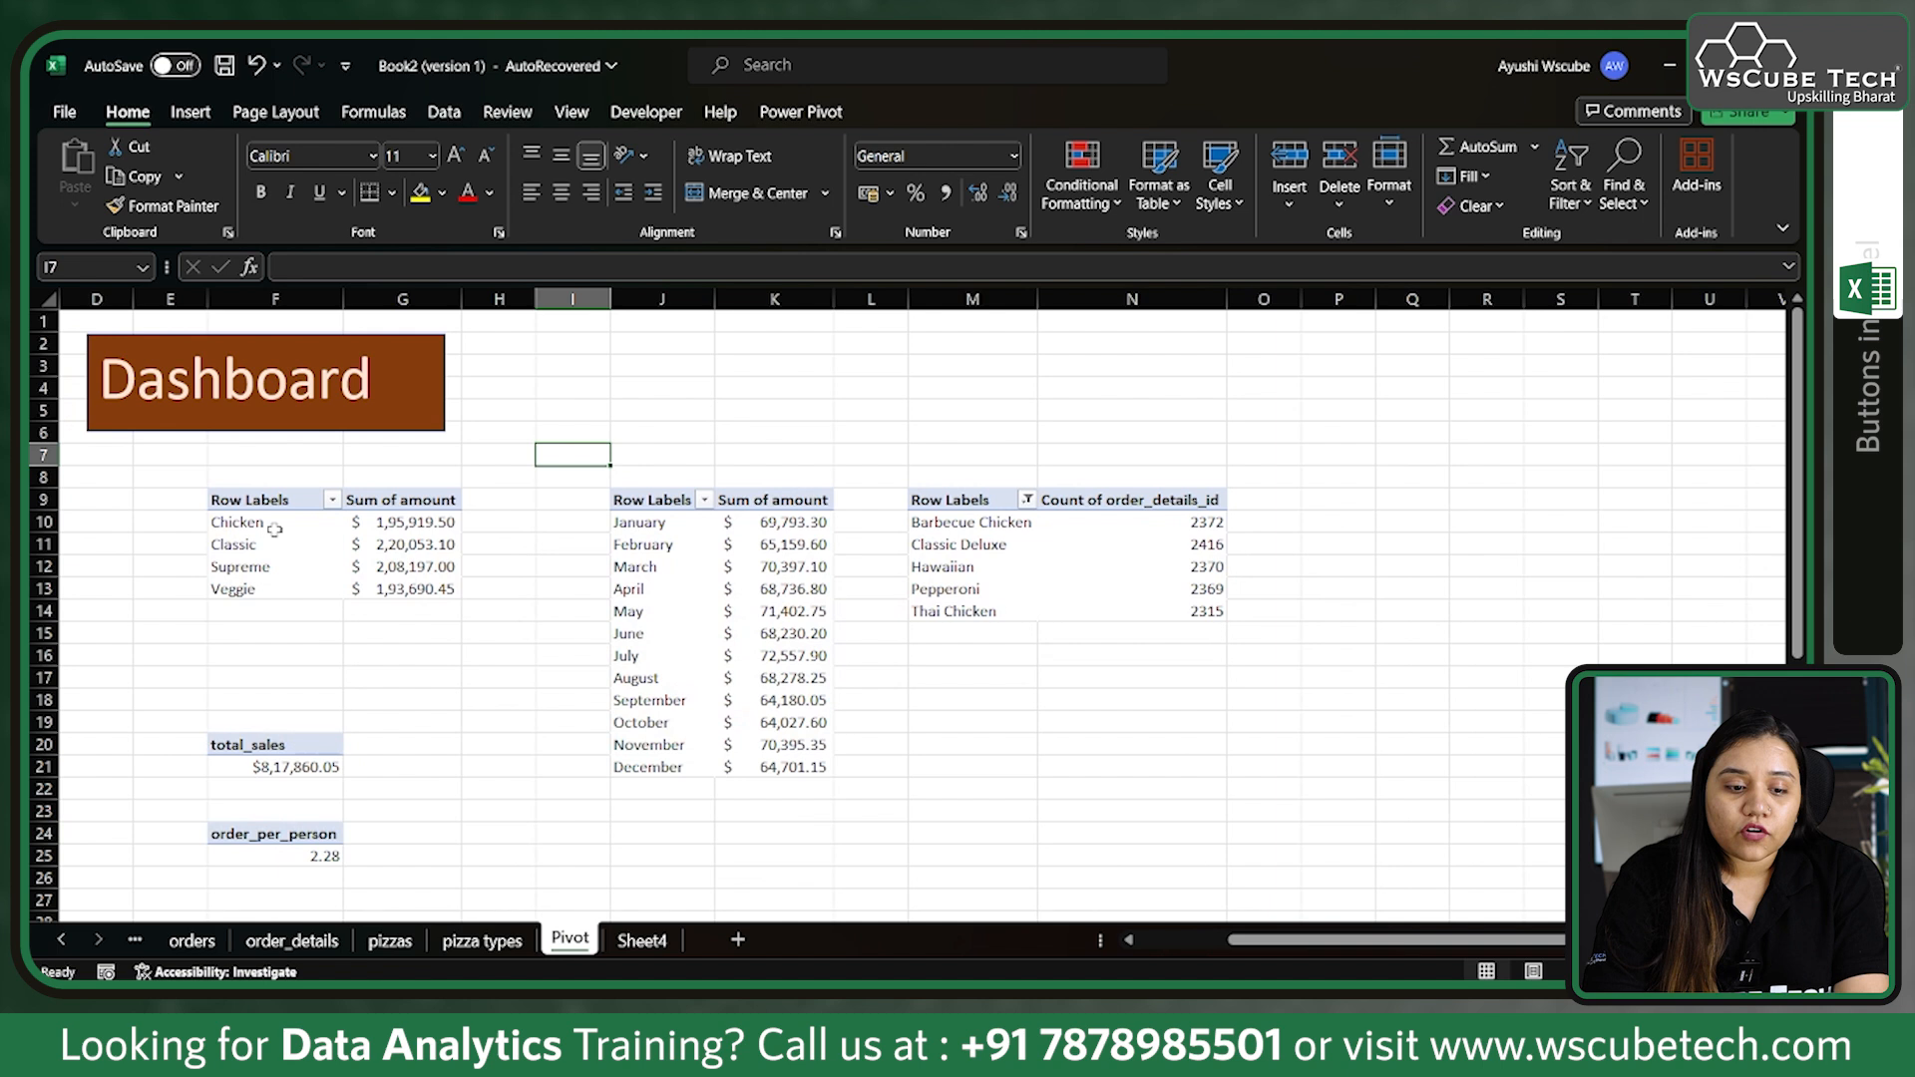
left_click(263, 381)
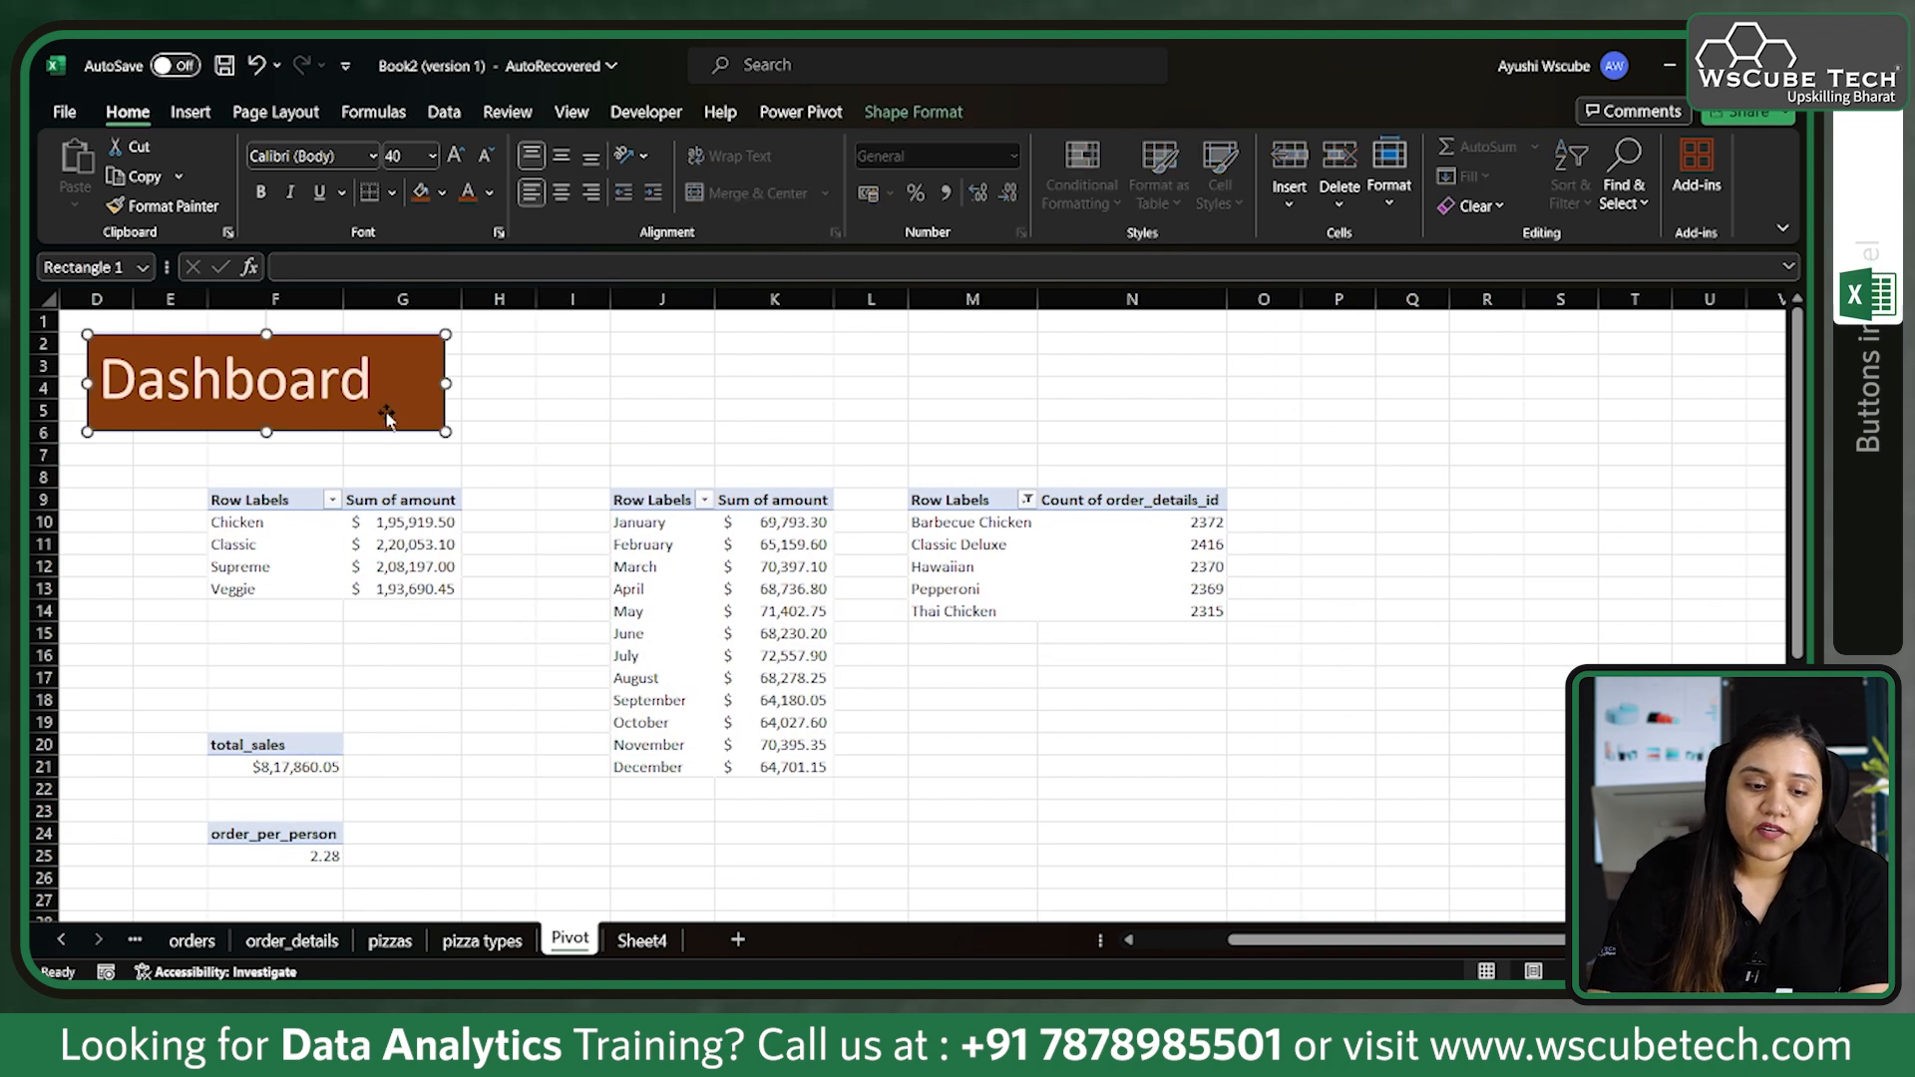
right_click(231, 379)
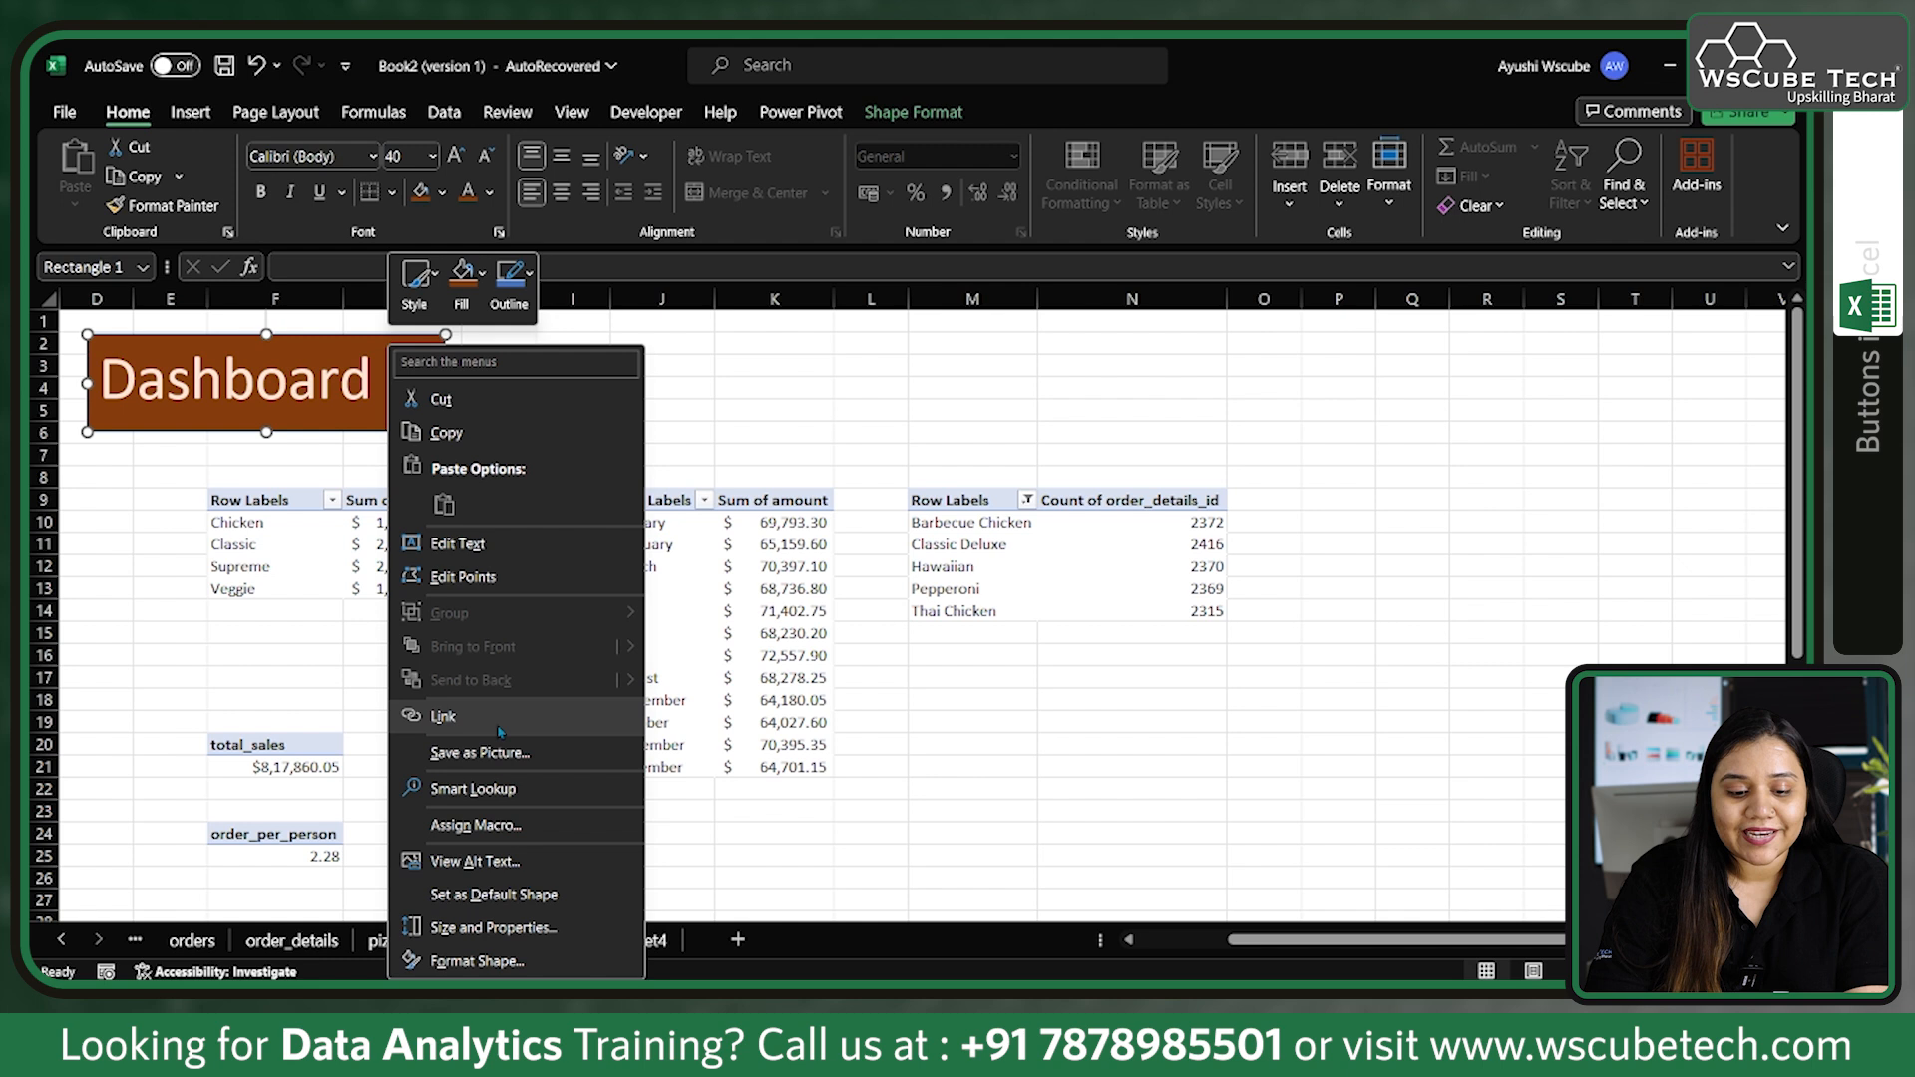
Hyperlink the Dashboard shape to cell A1 of Sheet4 and follow it to the dashboard sheet
left_click(443, 716)
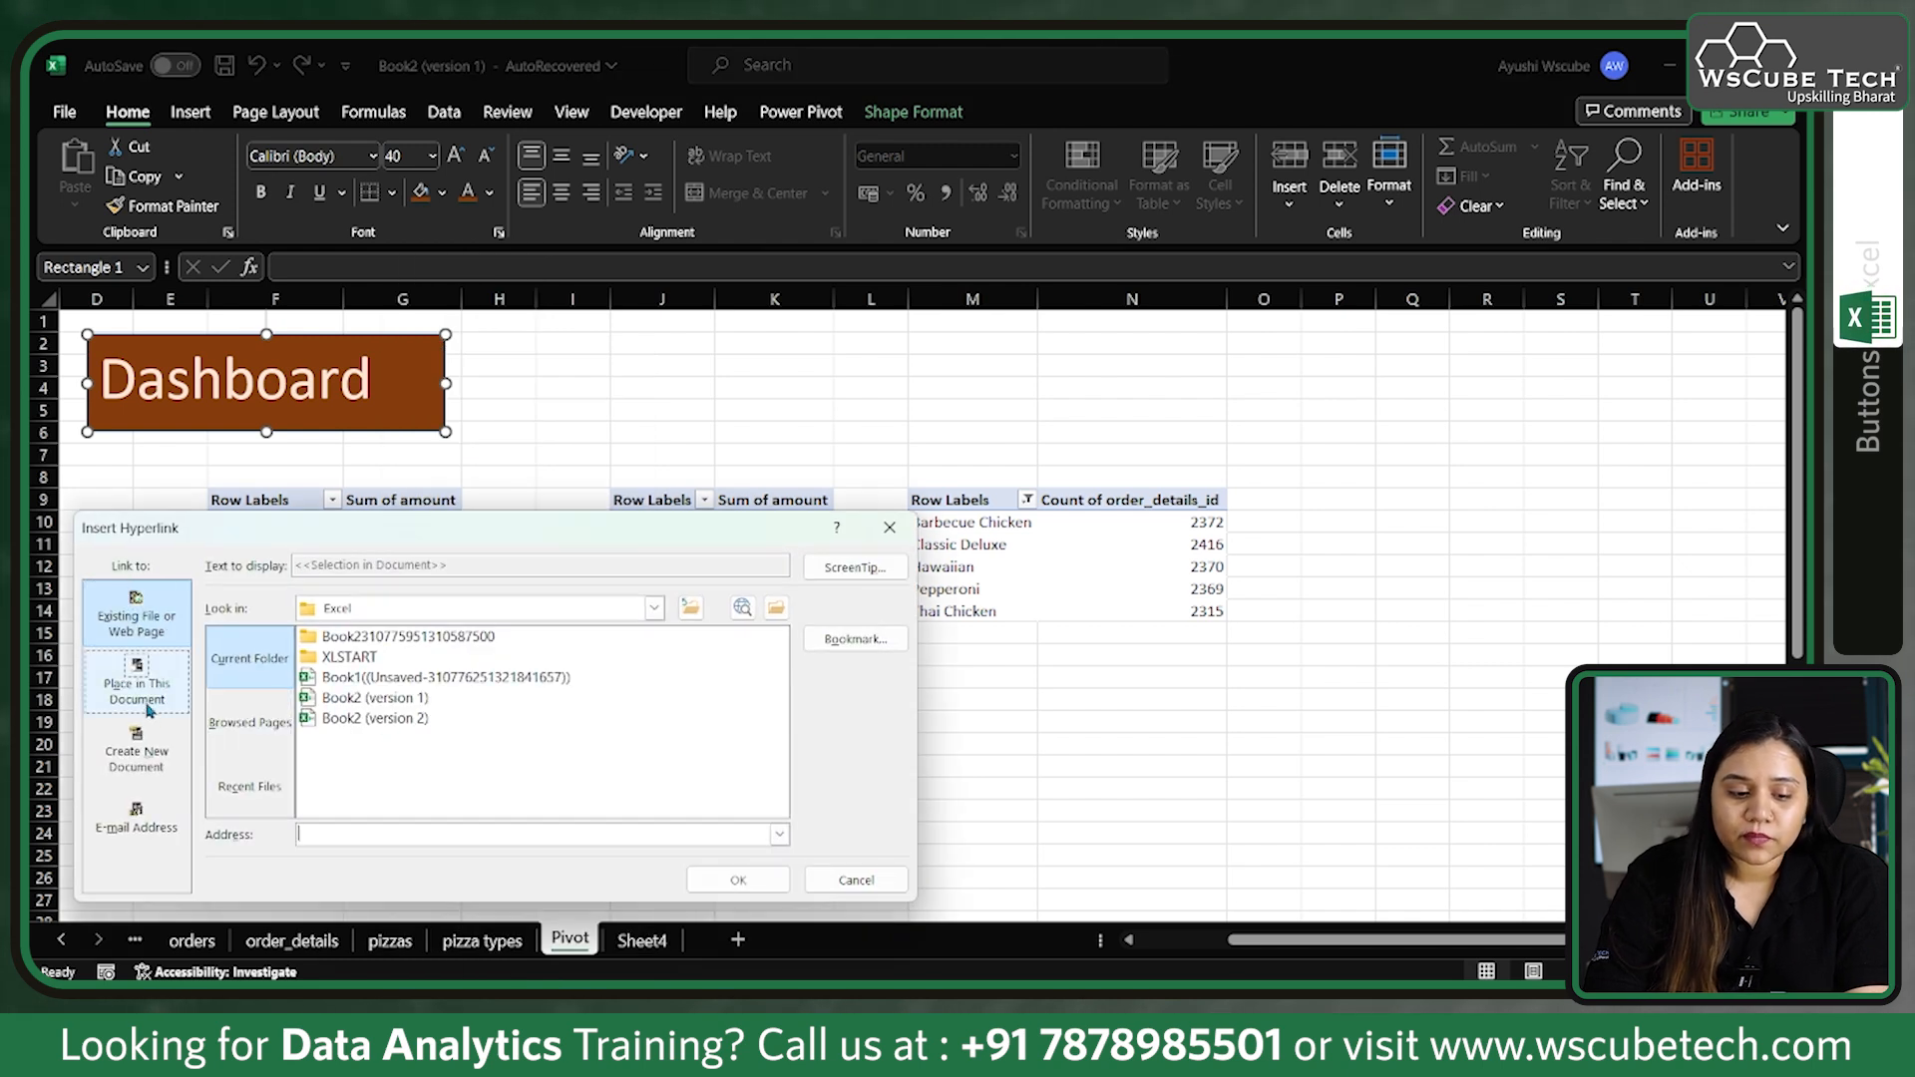
left_click(136, 684)
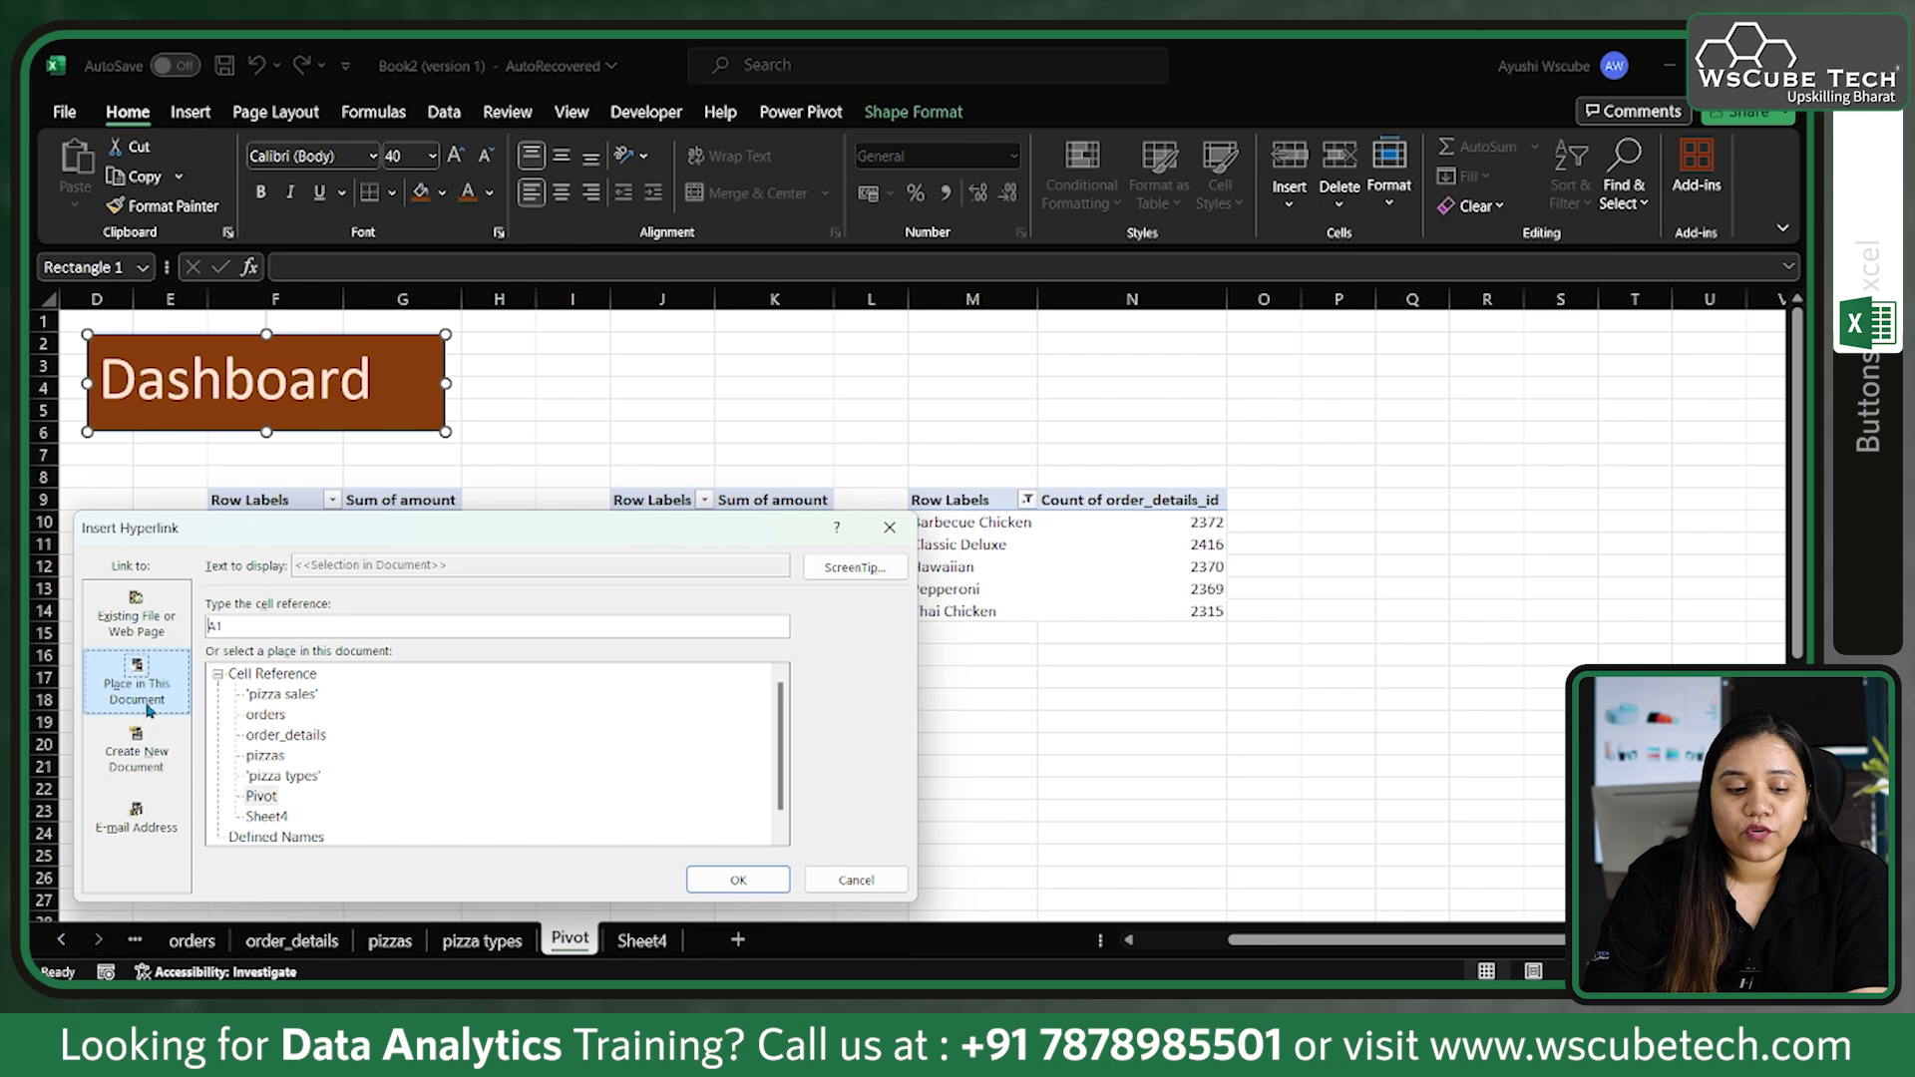
mouse_move(467, 531)
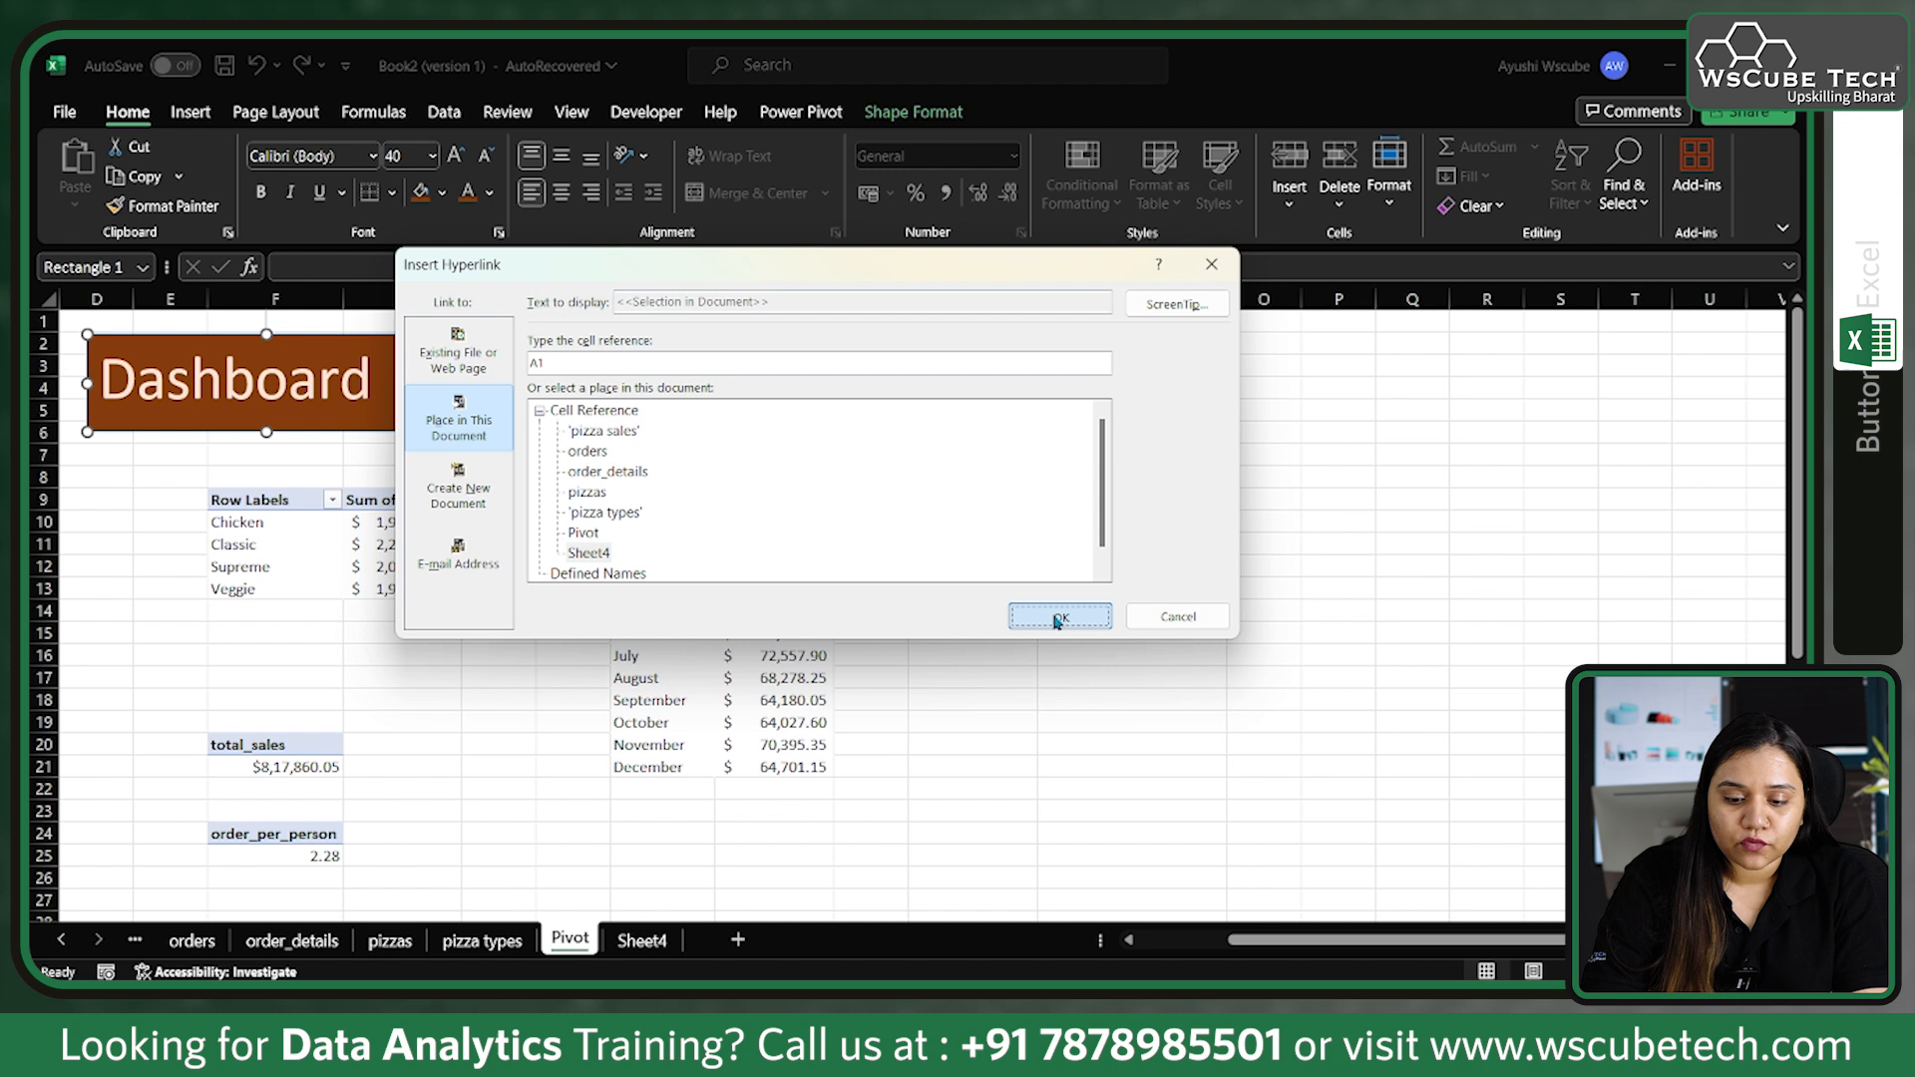
left_click(1058, 617)
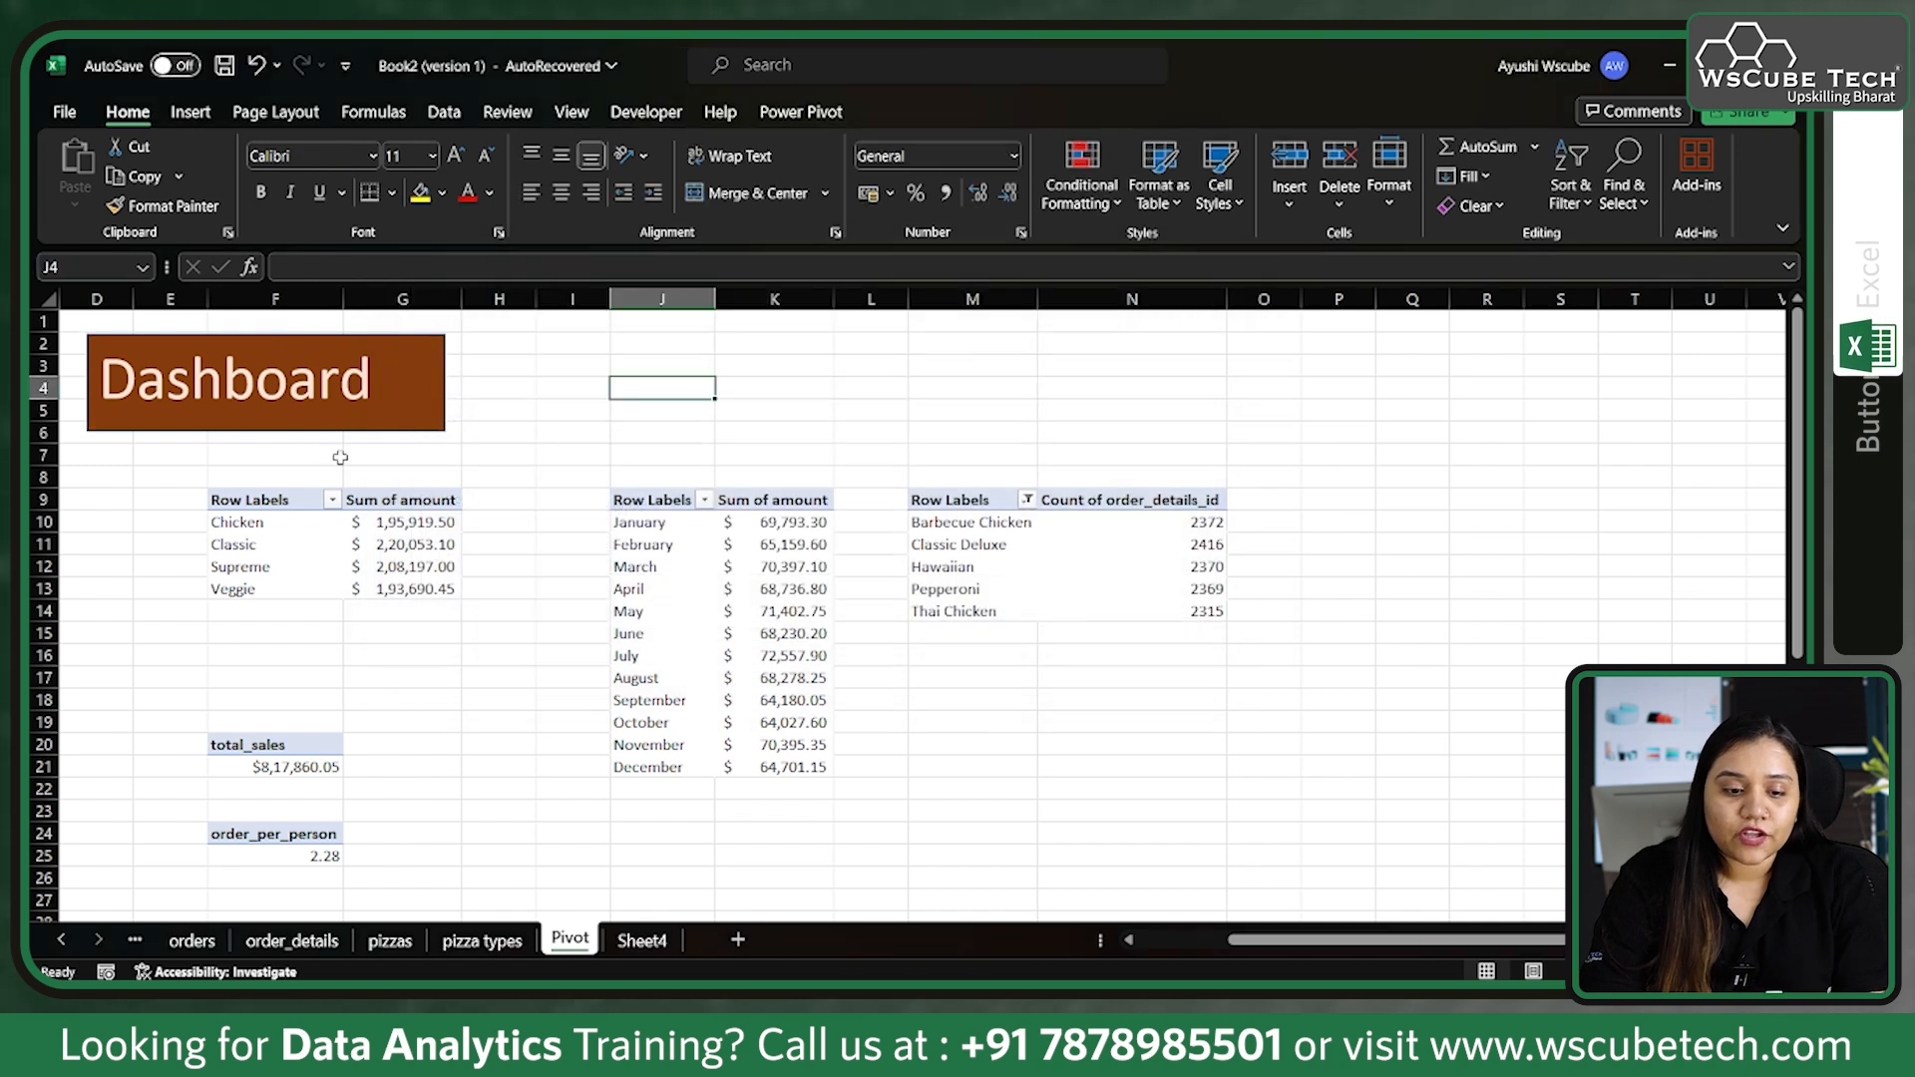
mouse_move(275, 403)
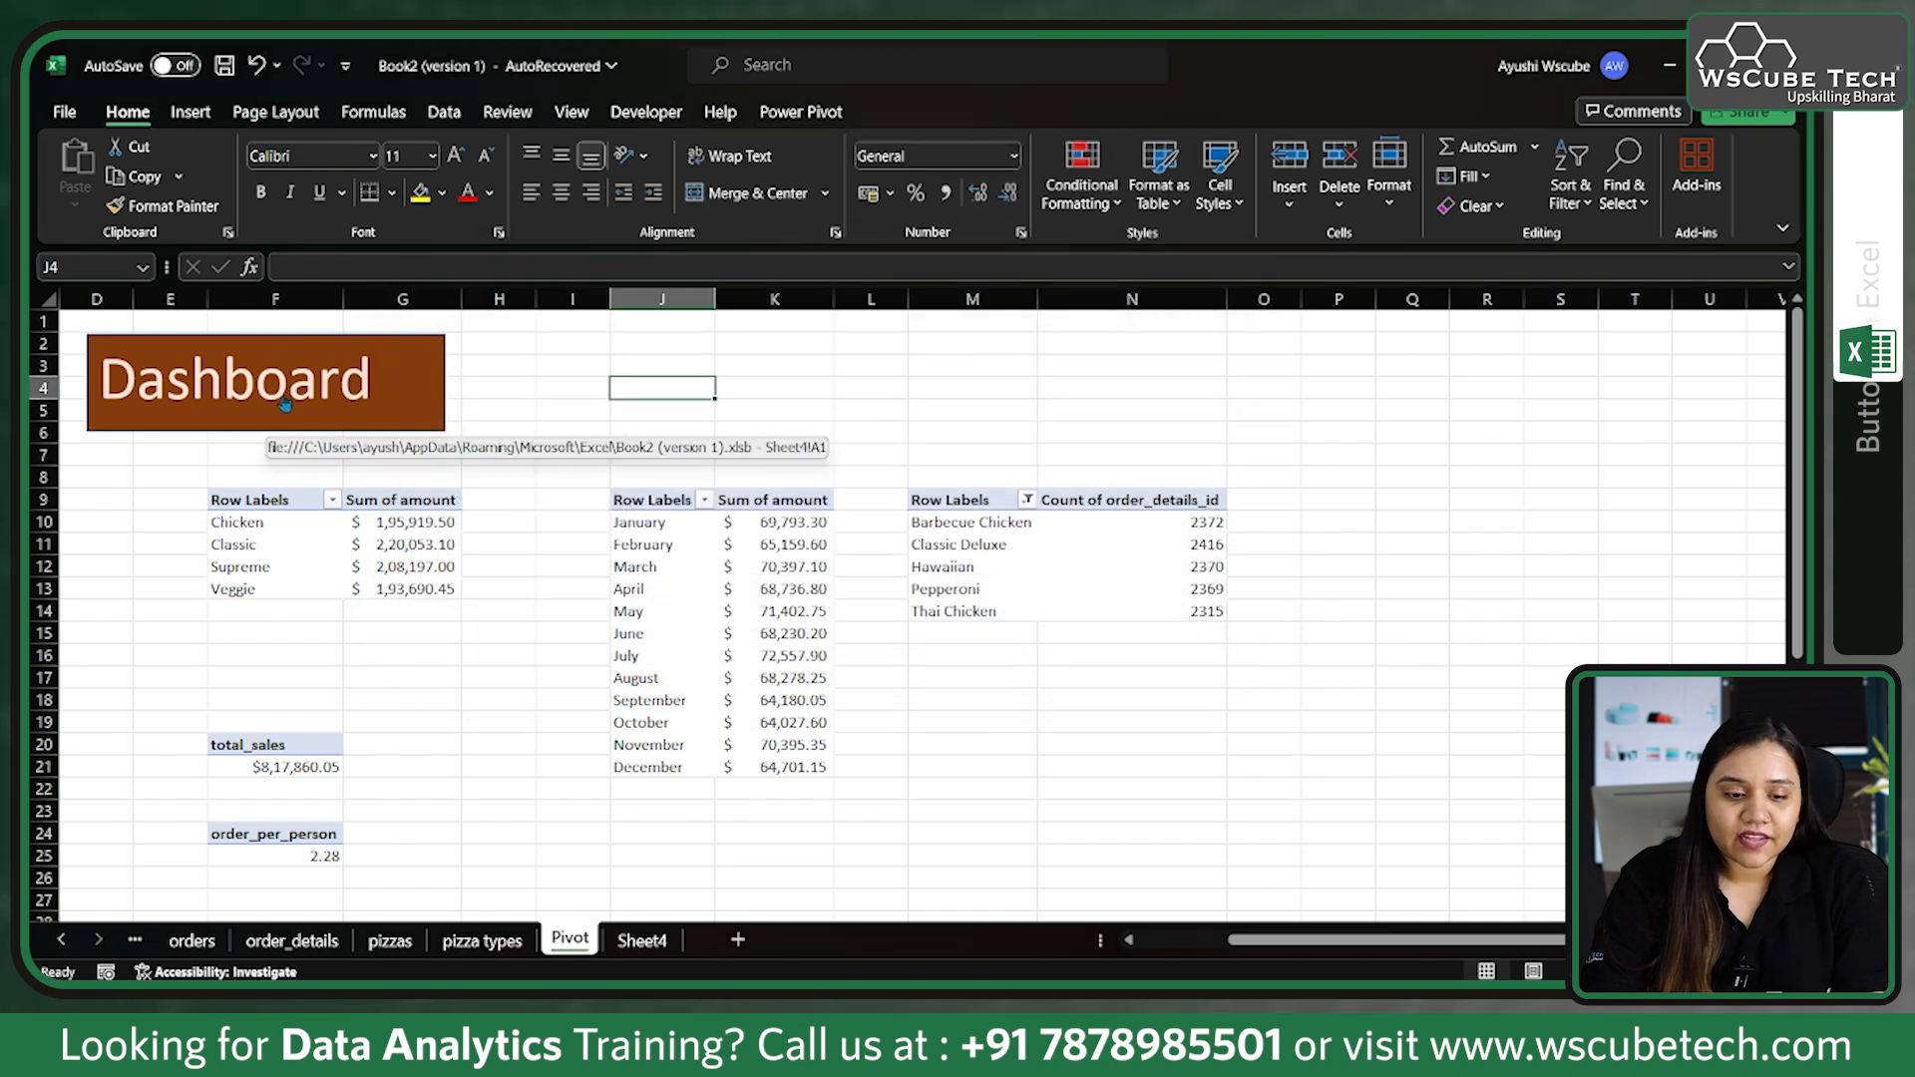
left_click(641, 940)
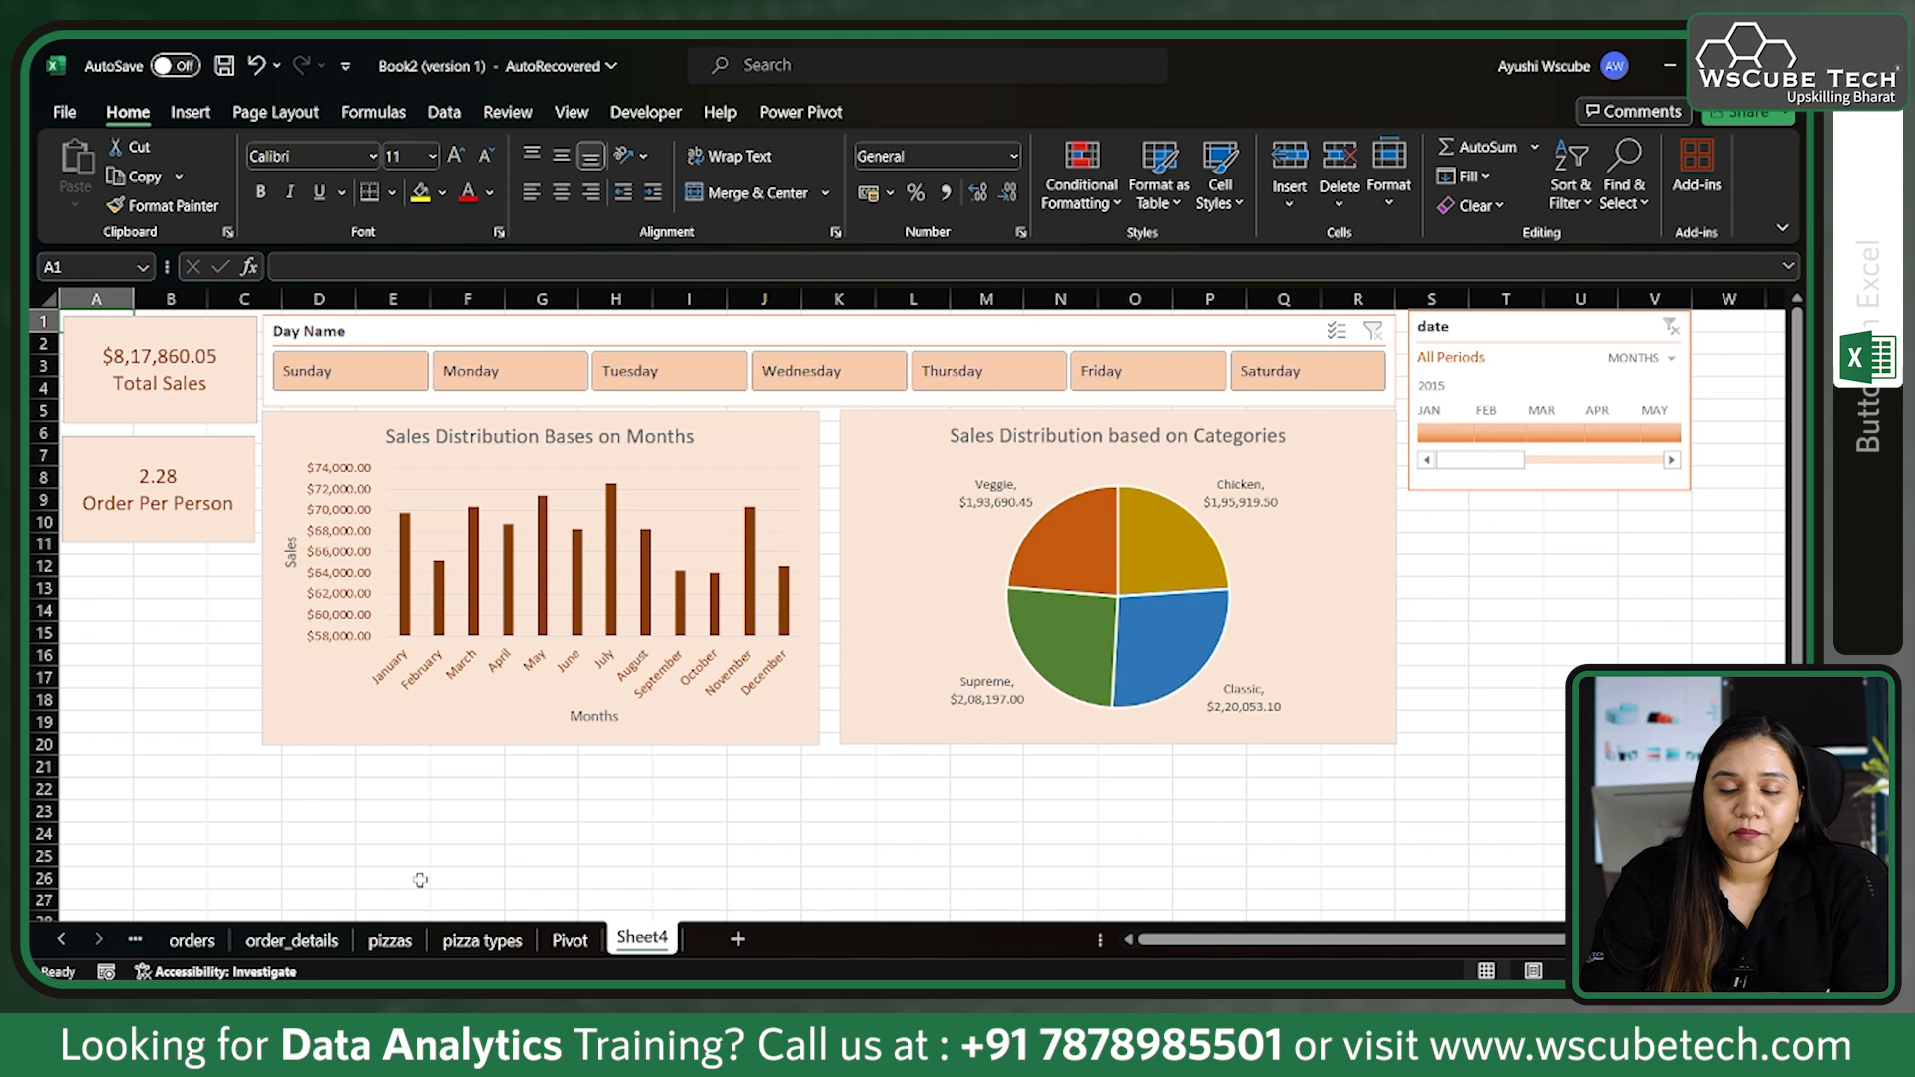
Rename Sheet4 to Dashboard, then find the button's link now gives an invalid reference warning
left_click(641, 939)
type("Dashboa")
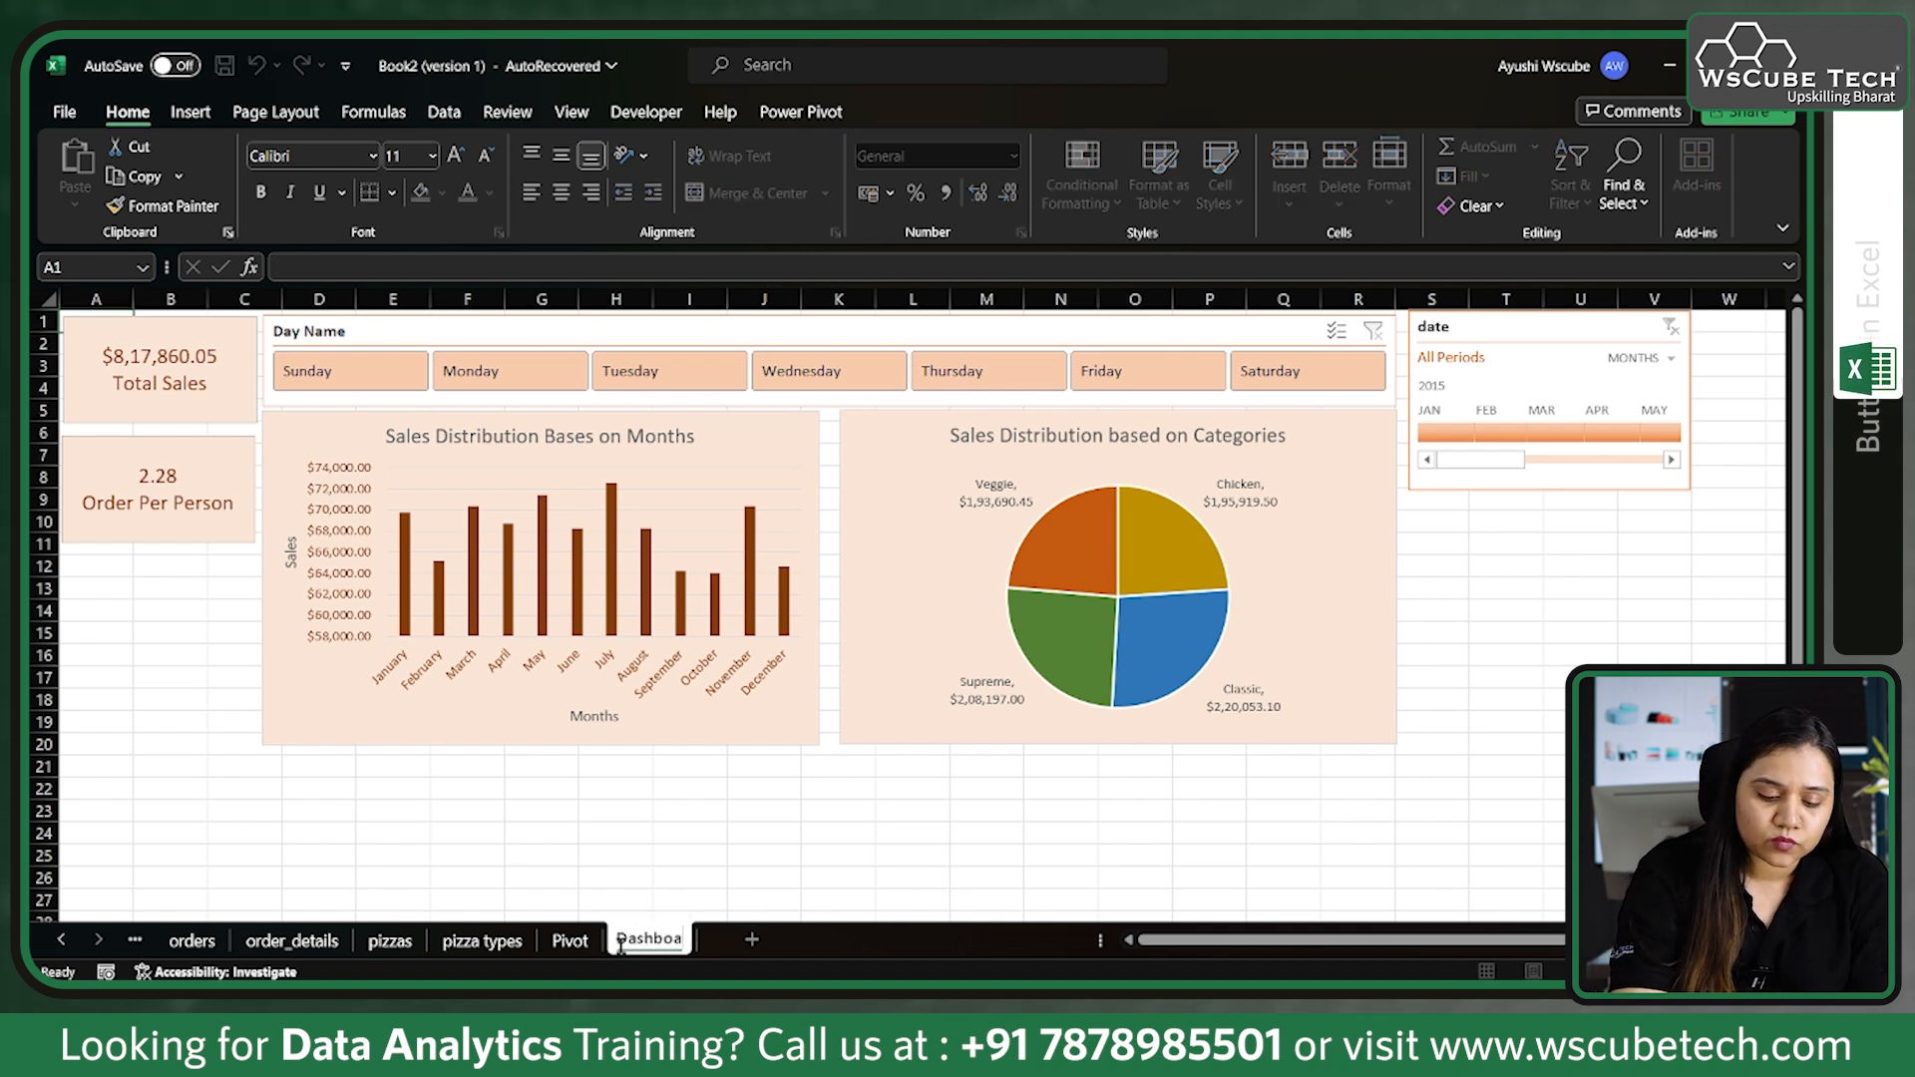
left_click(569, 940)
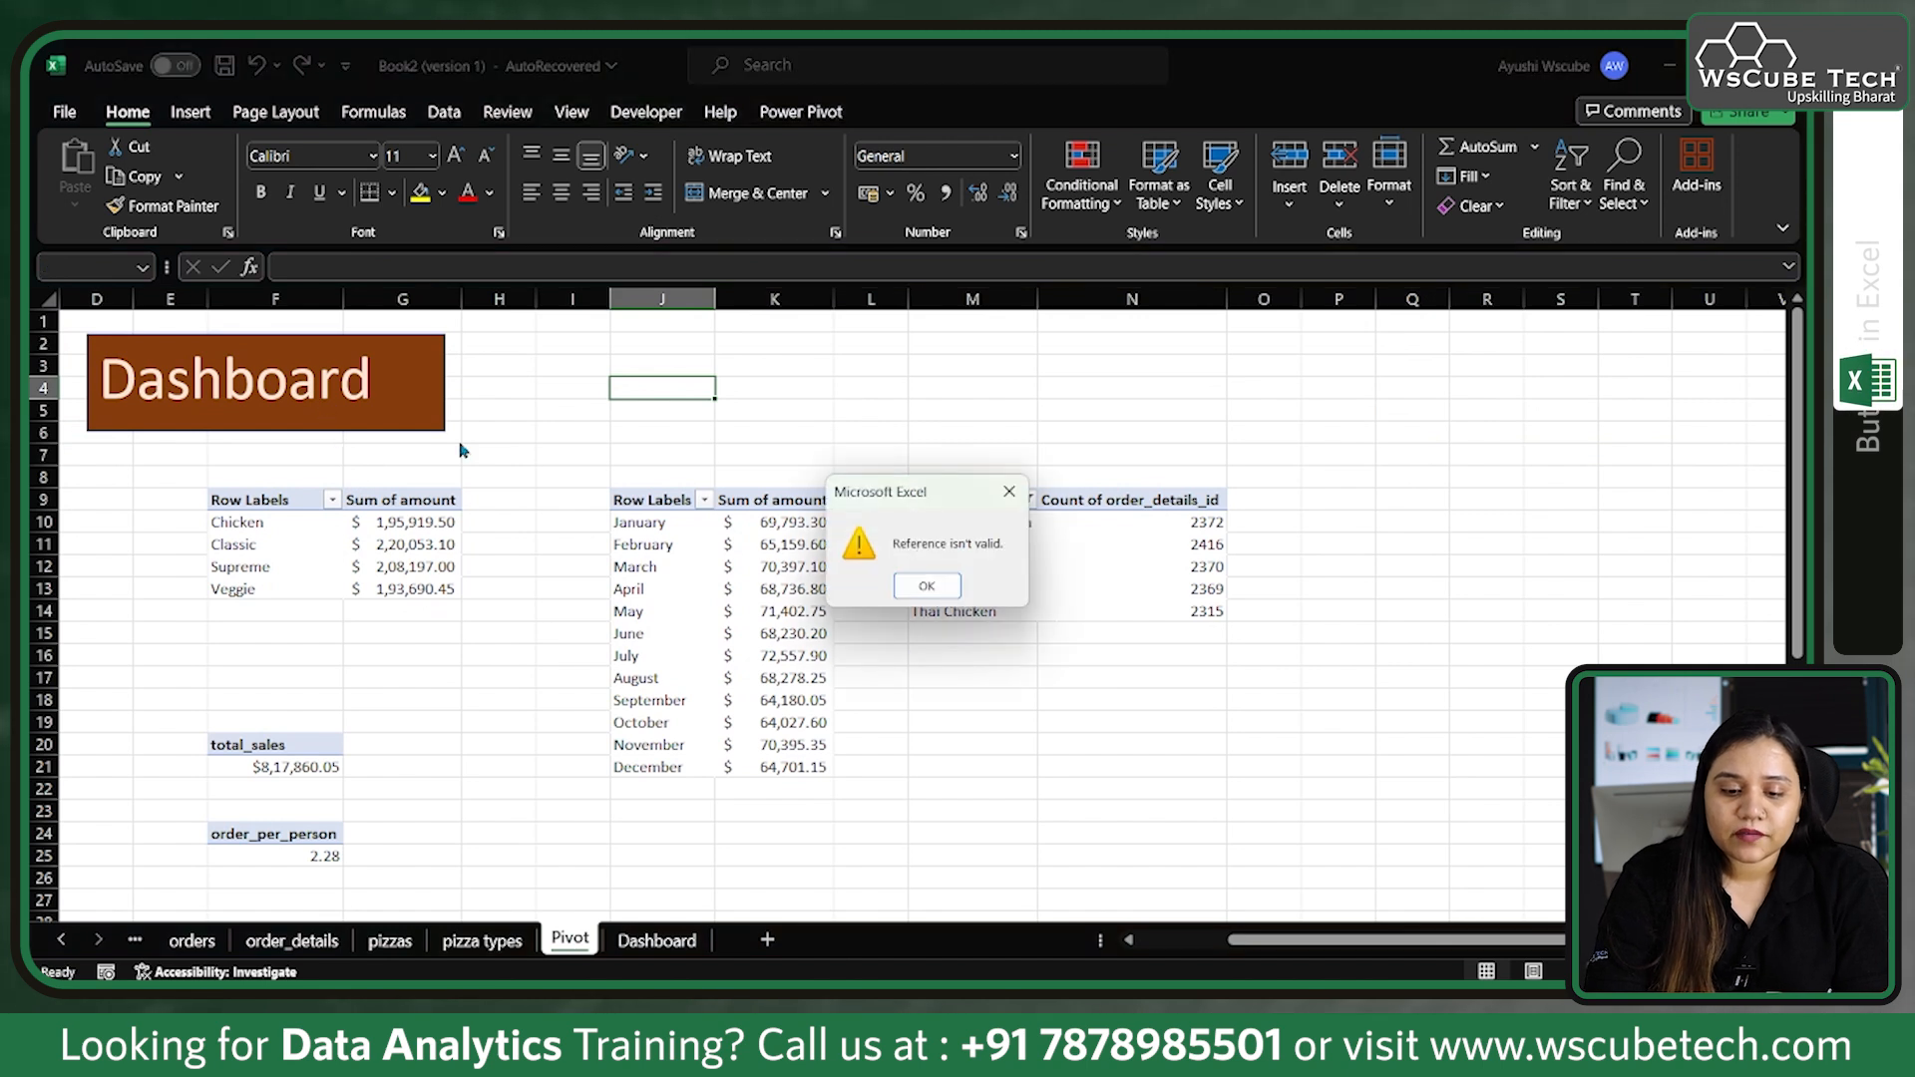
left_click(926, 585)
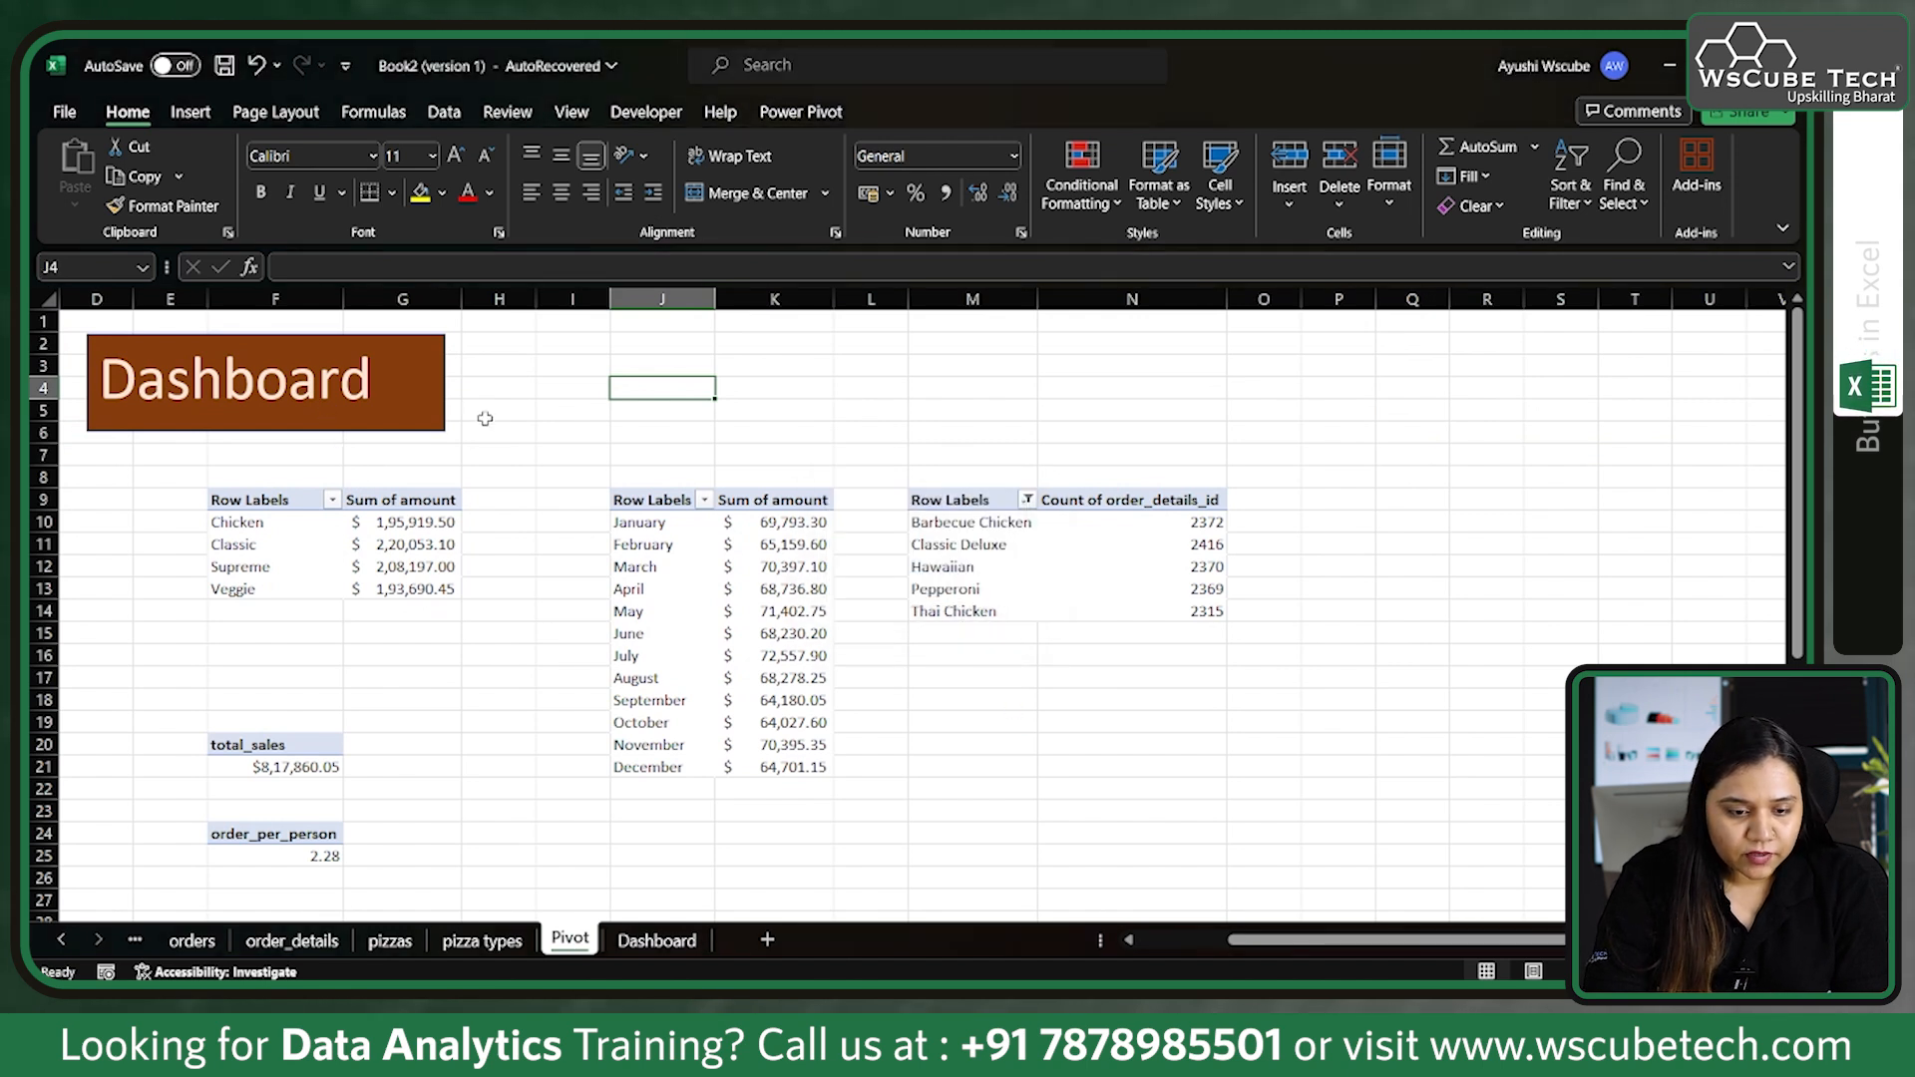
Re-point the Dashboard button's link to the renamed sheet and follow it there
right_click(232, 379)
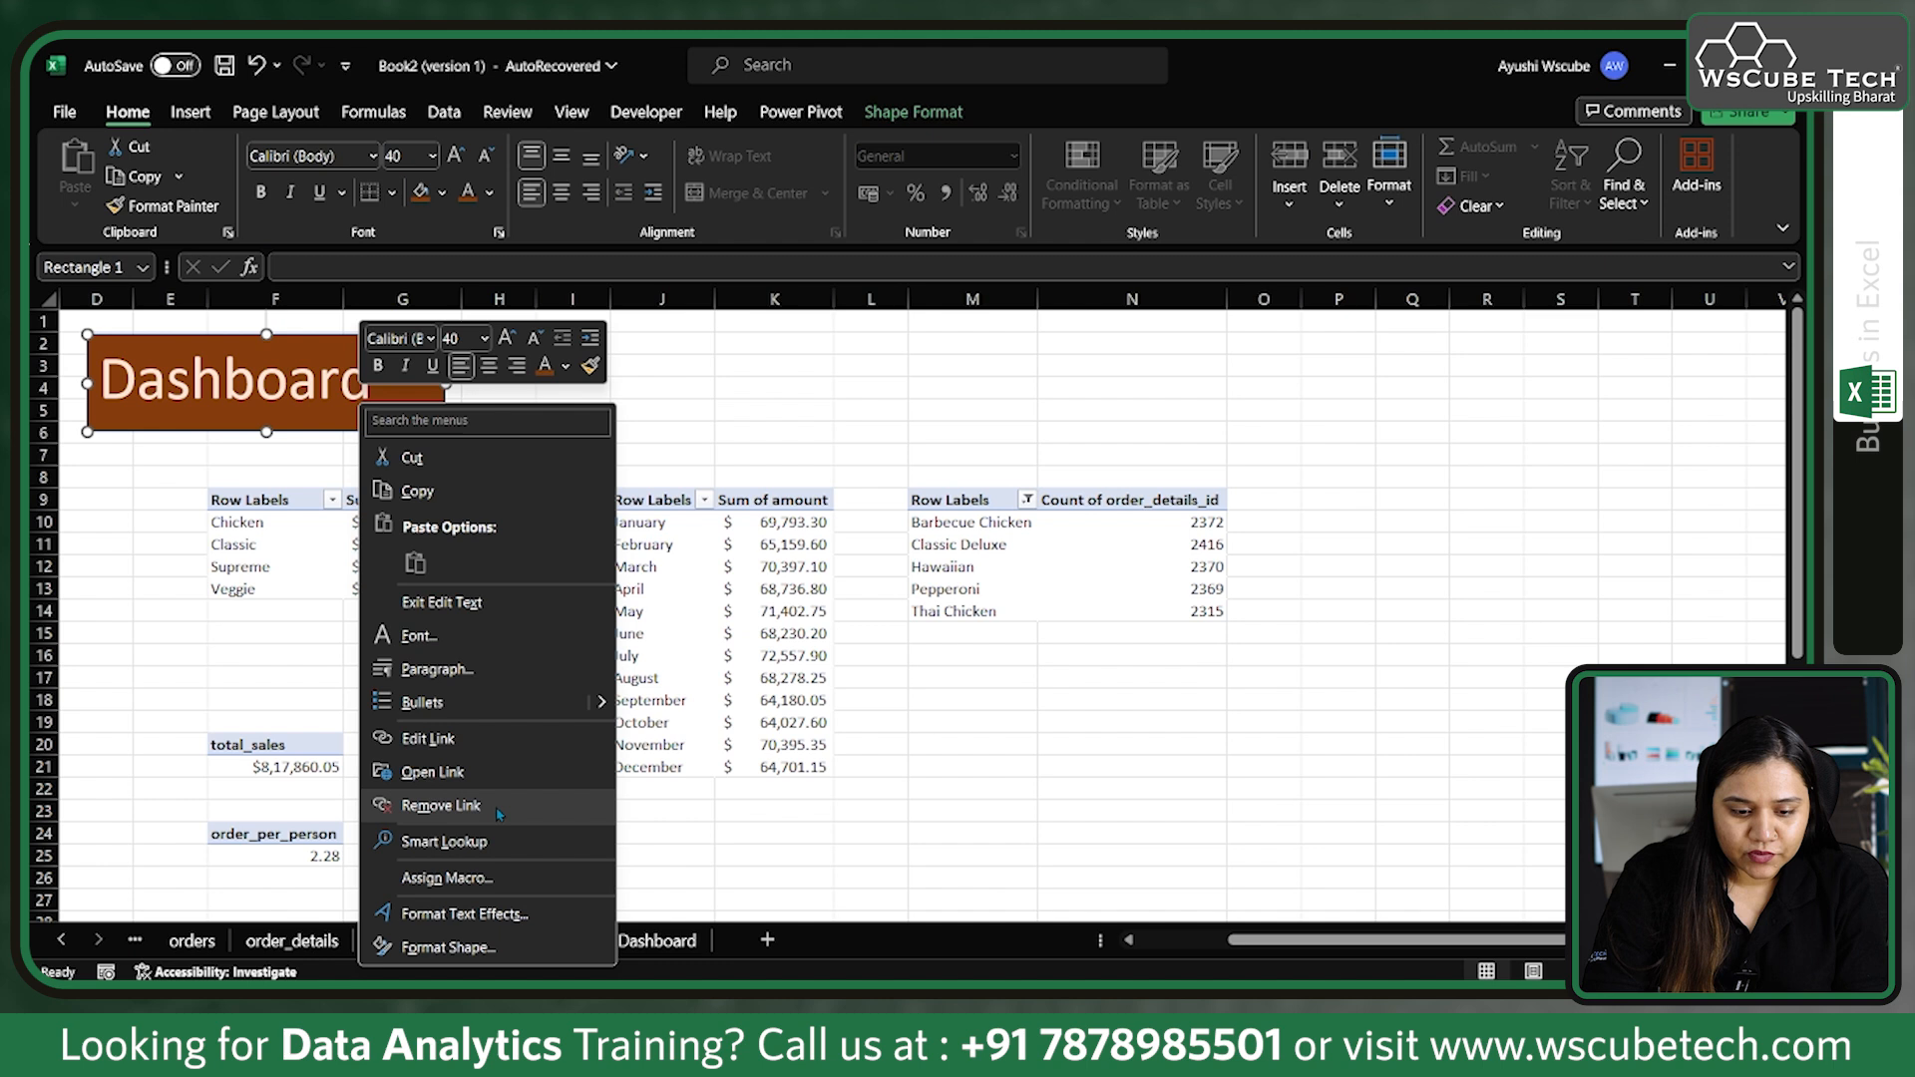
mouse_move(487, 738)
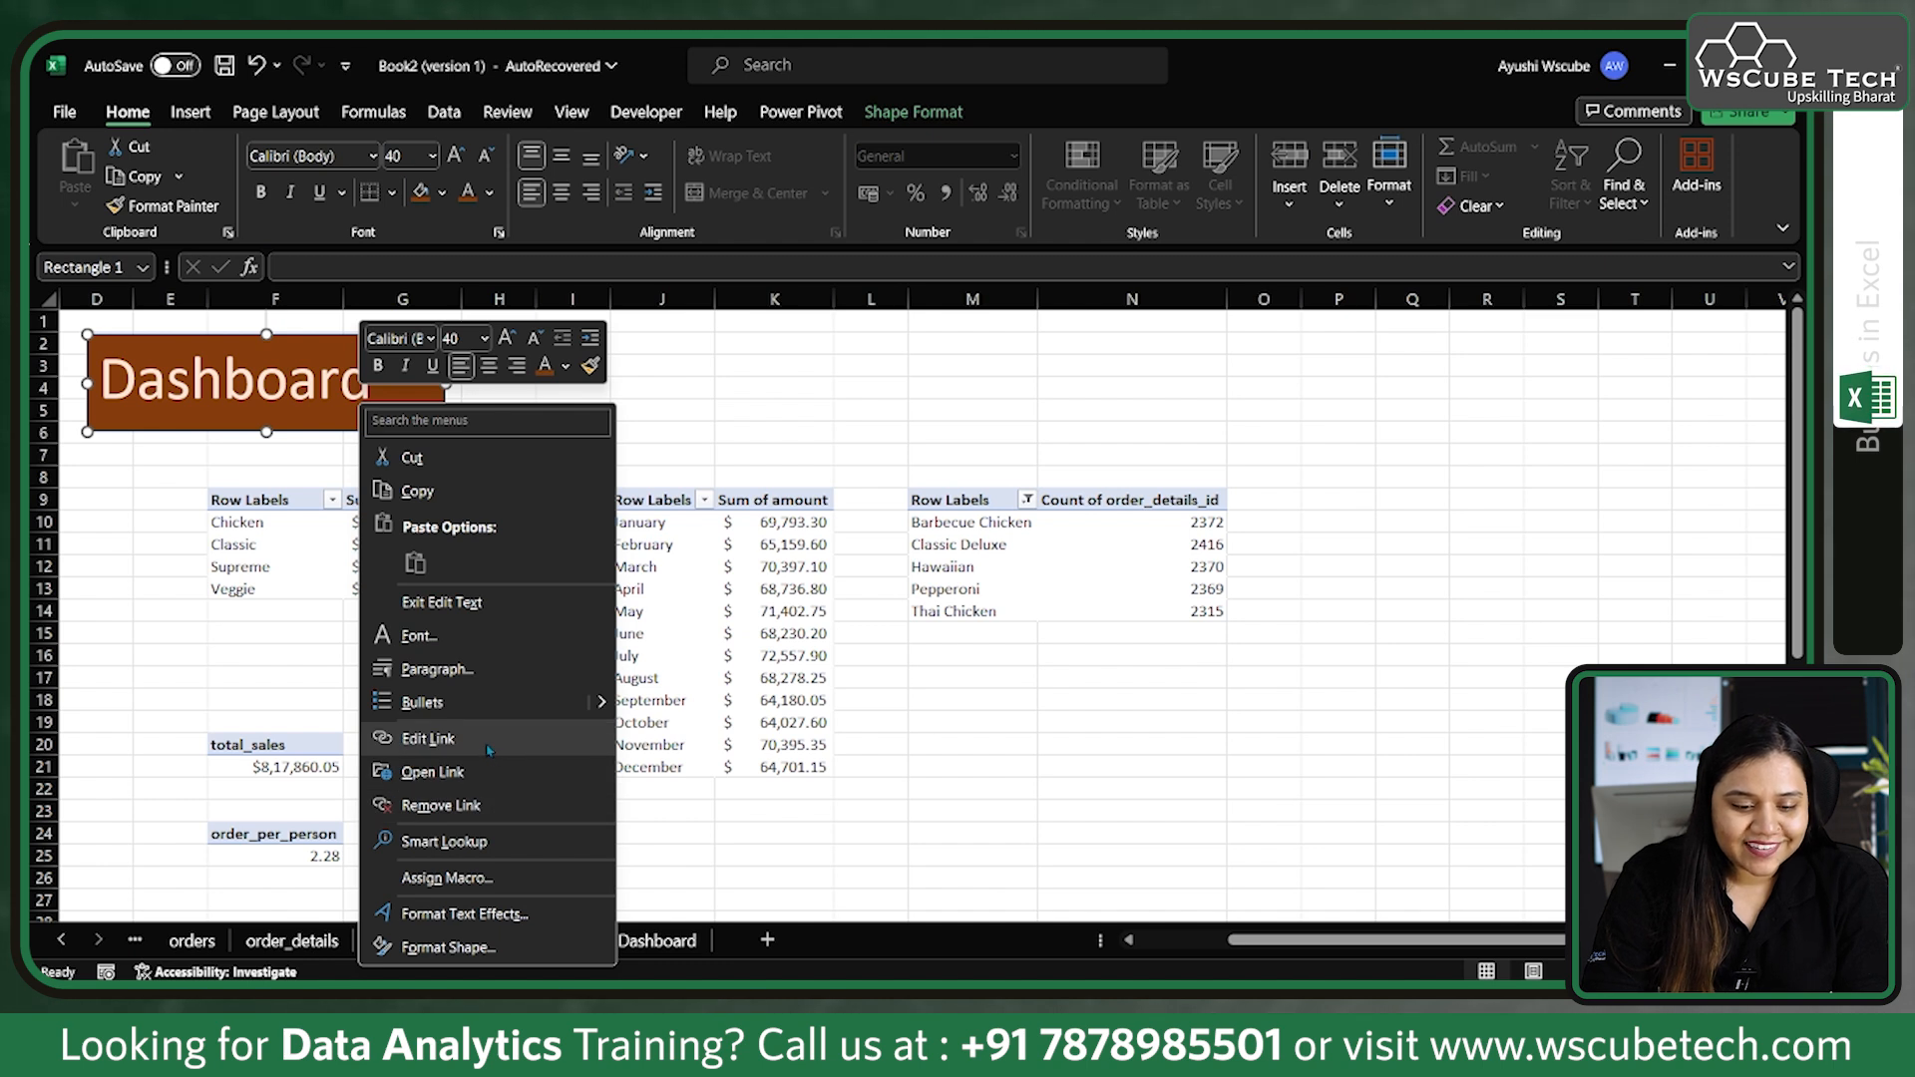
left_click(427, 738)
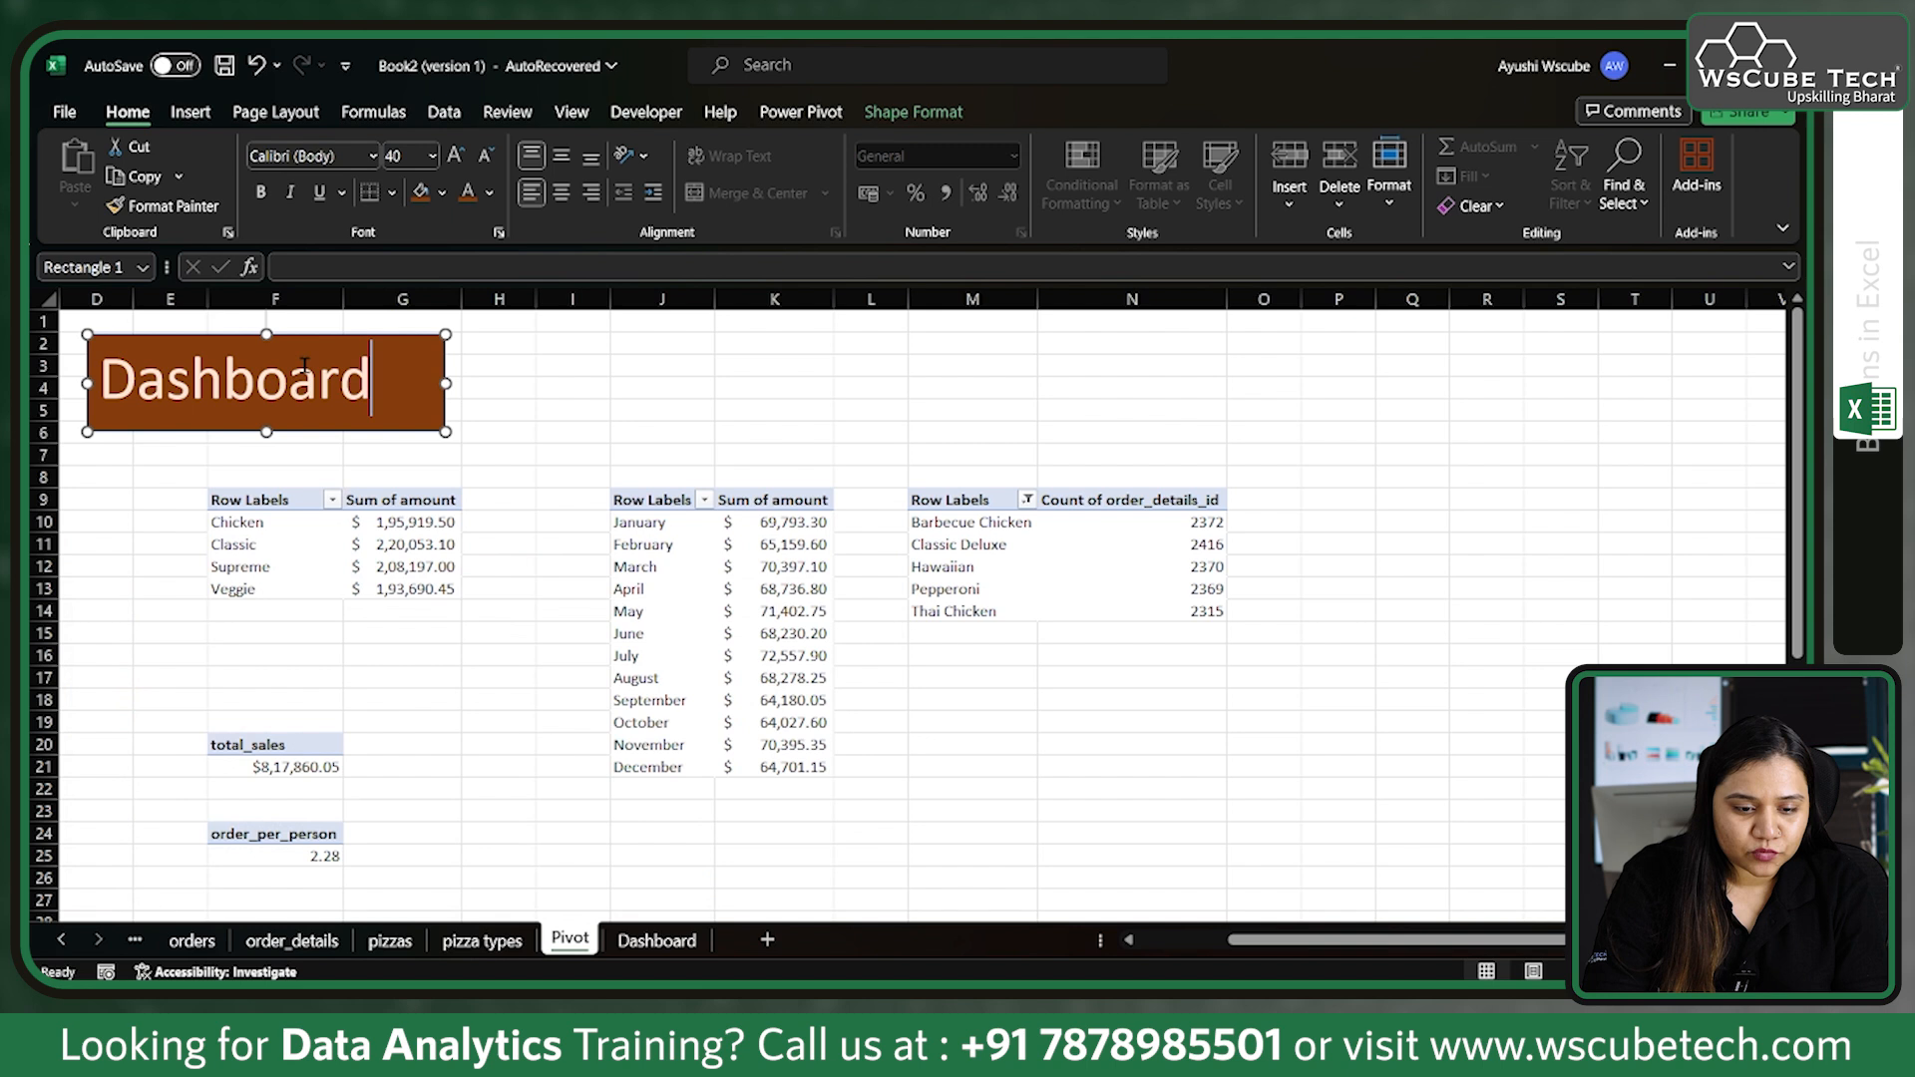
left_click(656, 939)
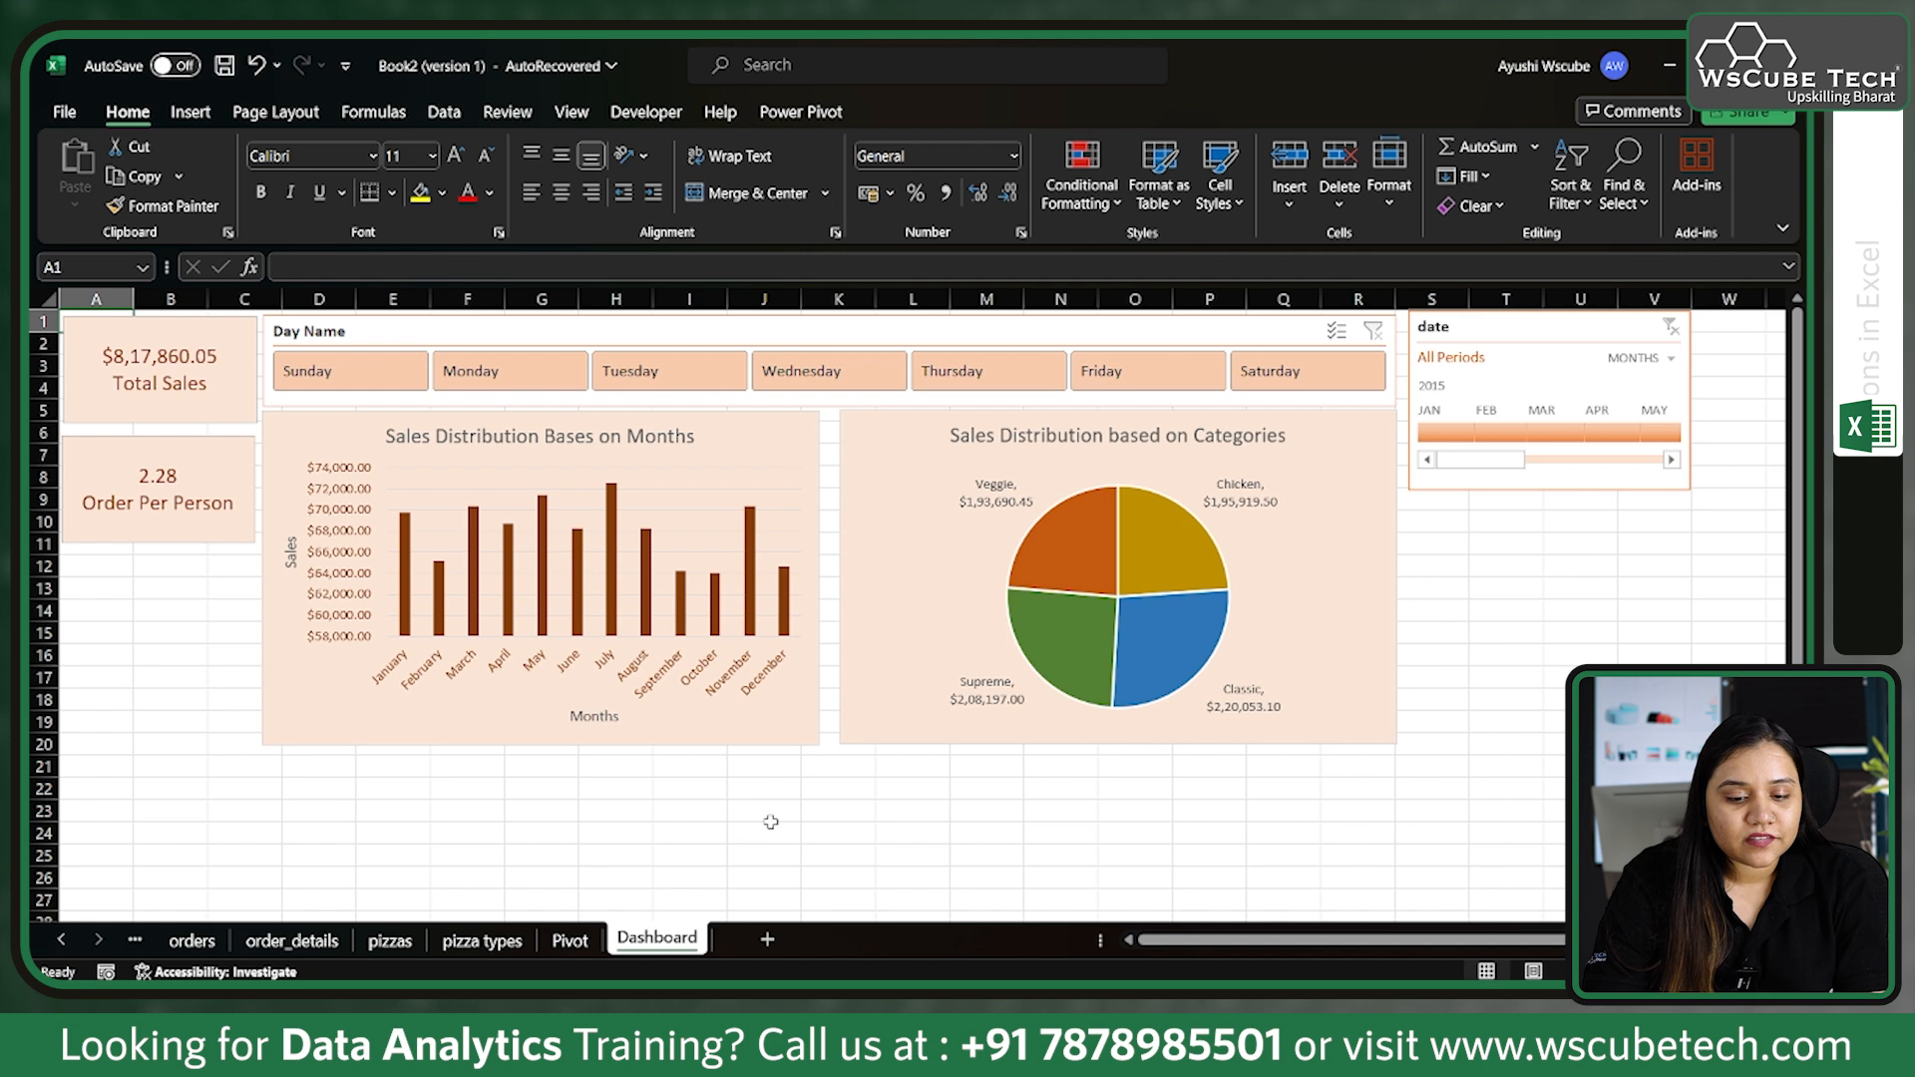
mouse_move(317, 892)
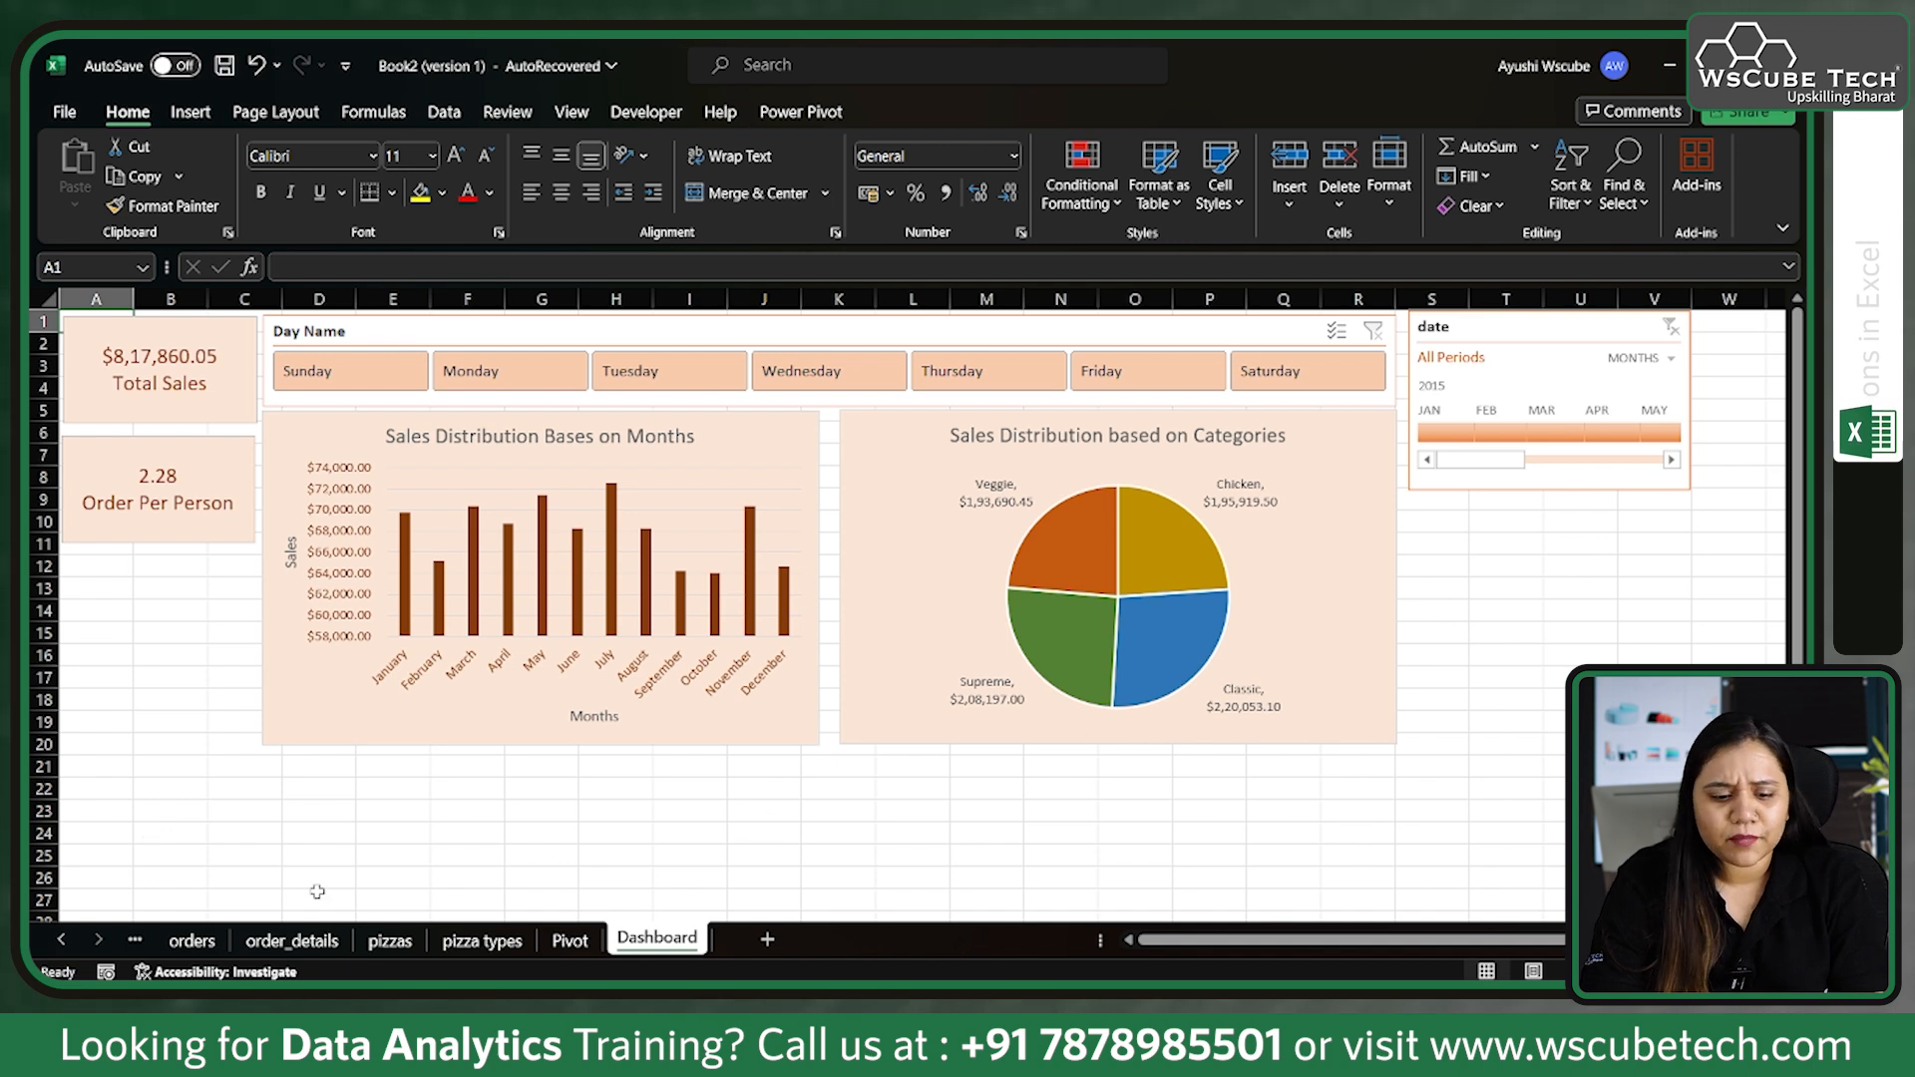
On the Pivot sheet, insert a long right-arrow icon from the stock Icons library
left_click(568, 940)
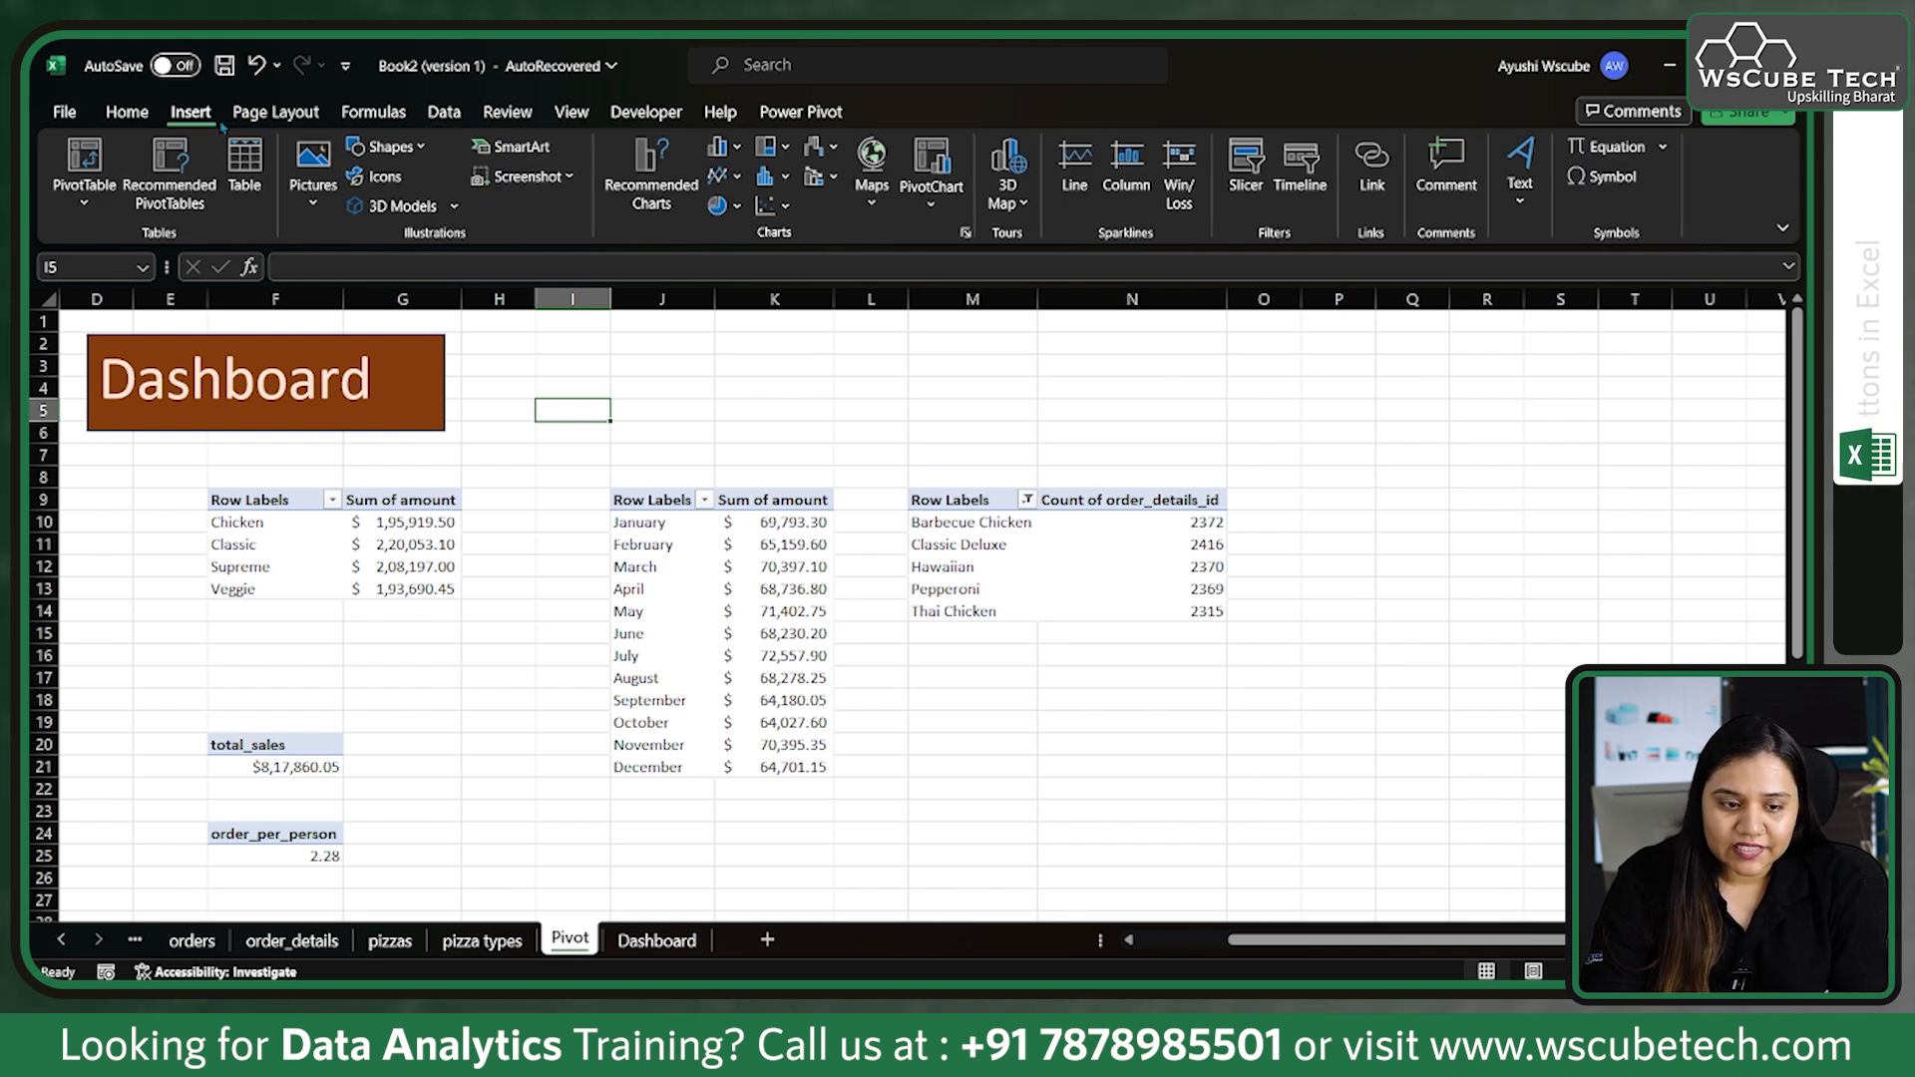
left_click(383, 175)
type("arr")
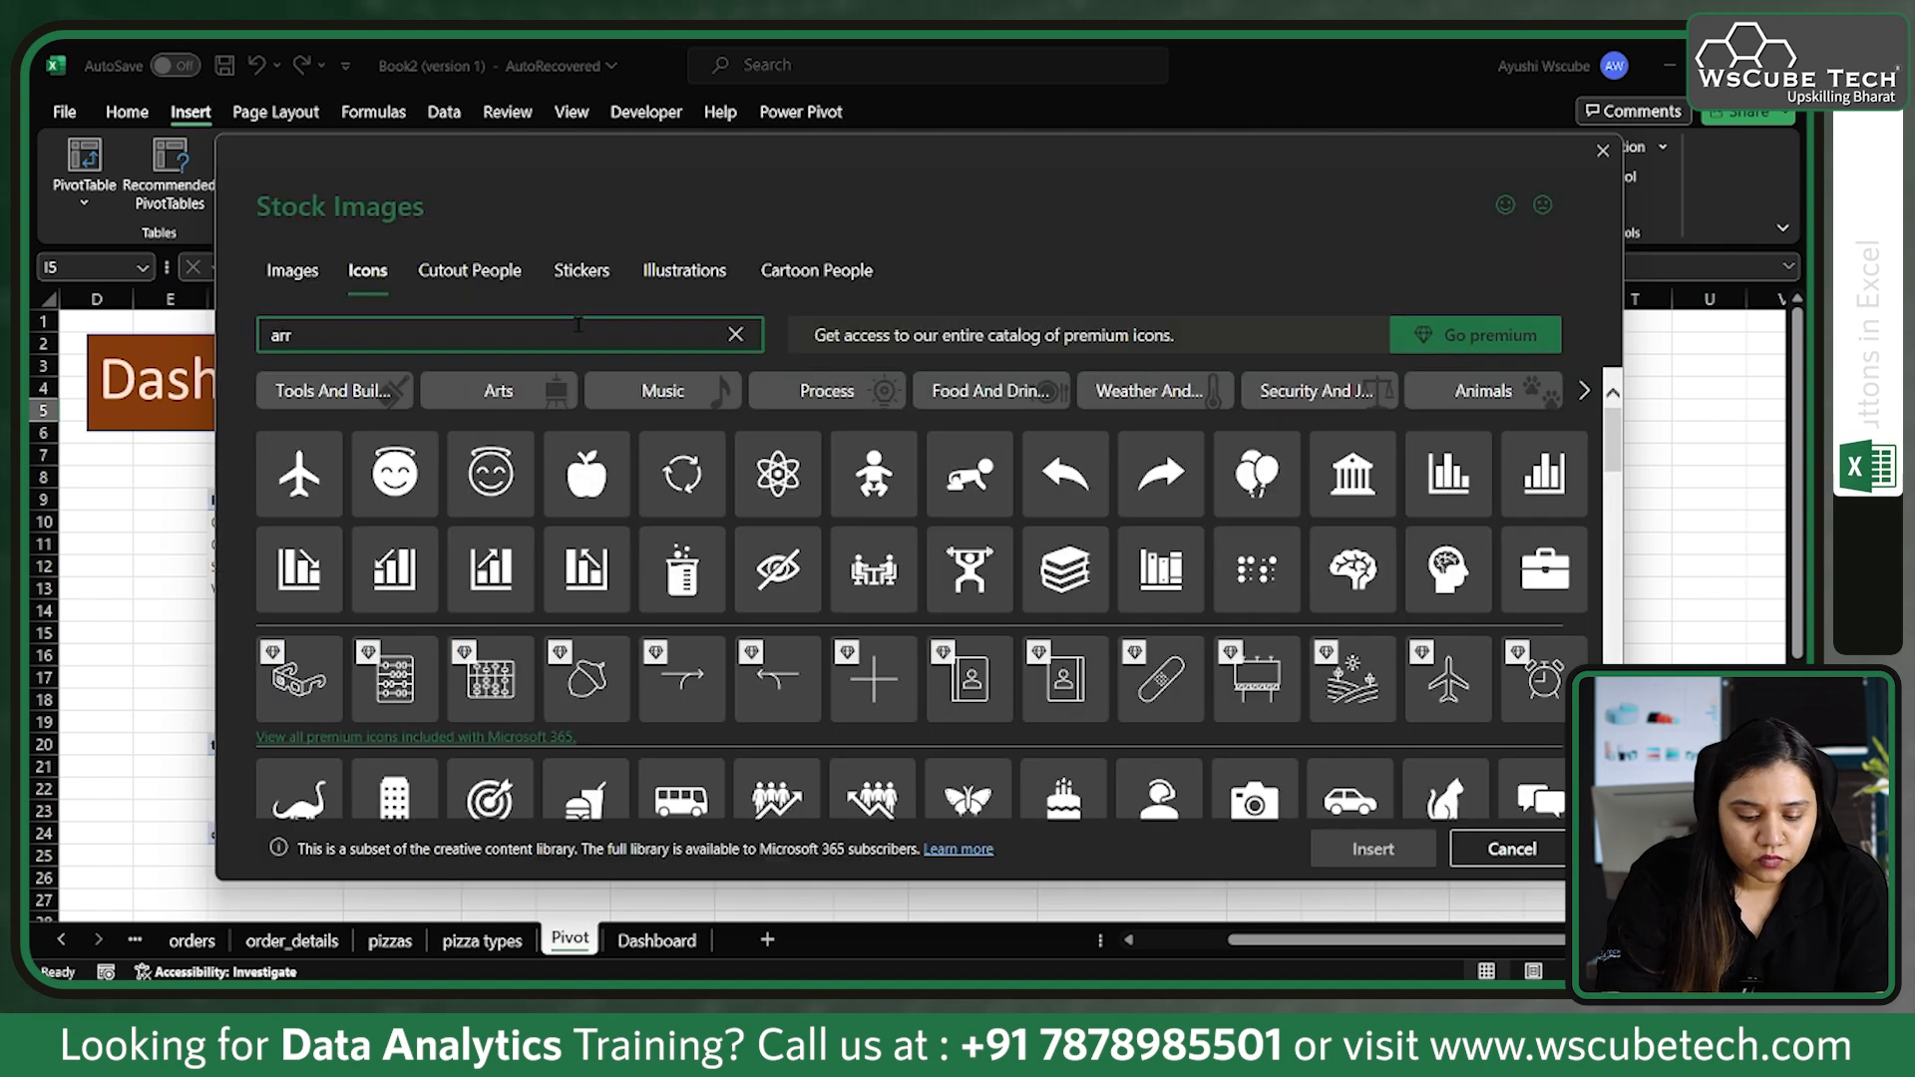
type("ow")
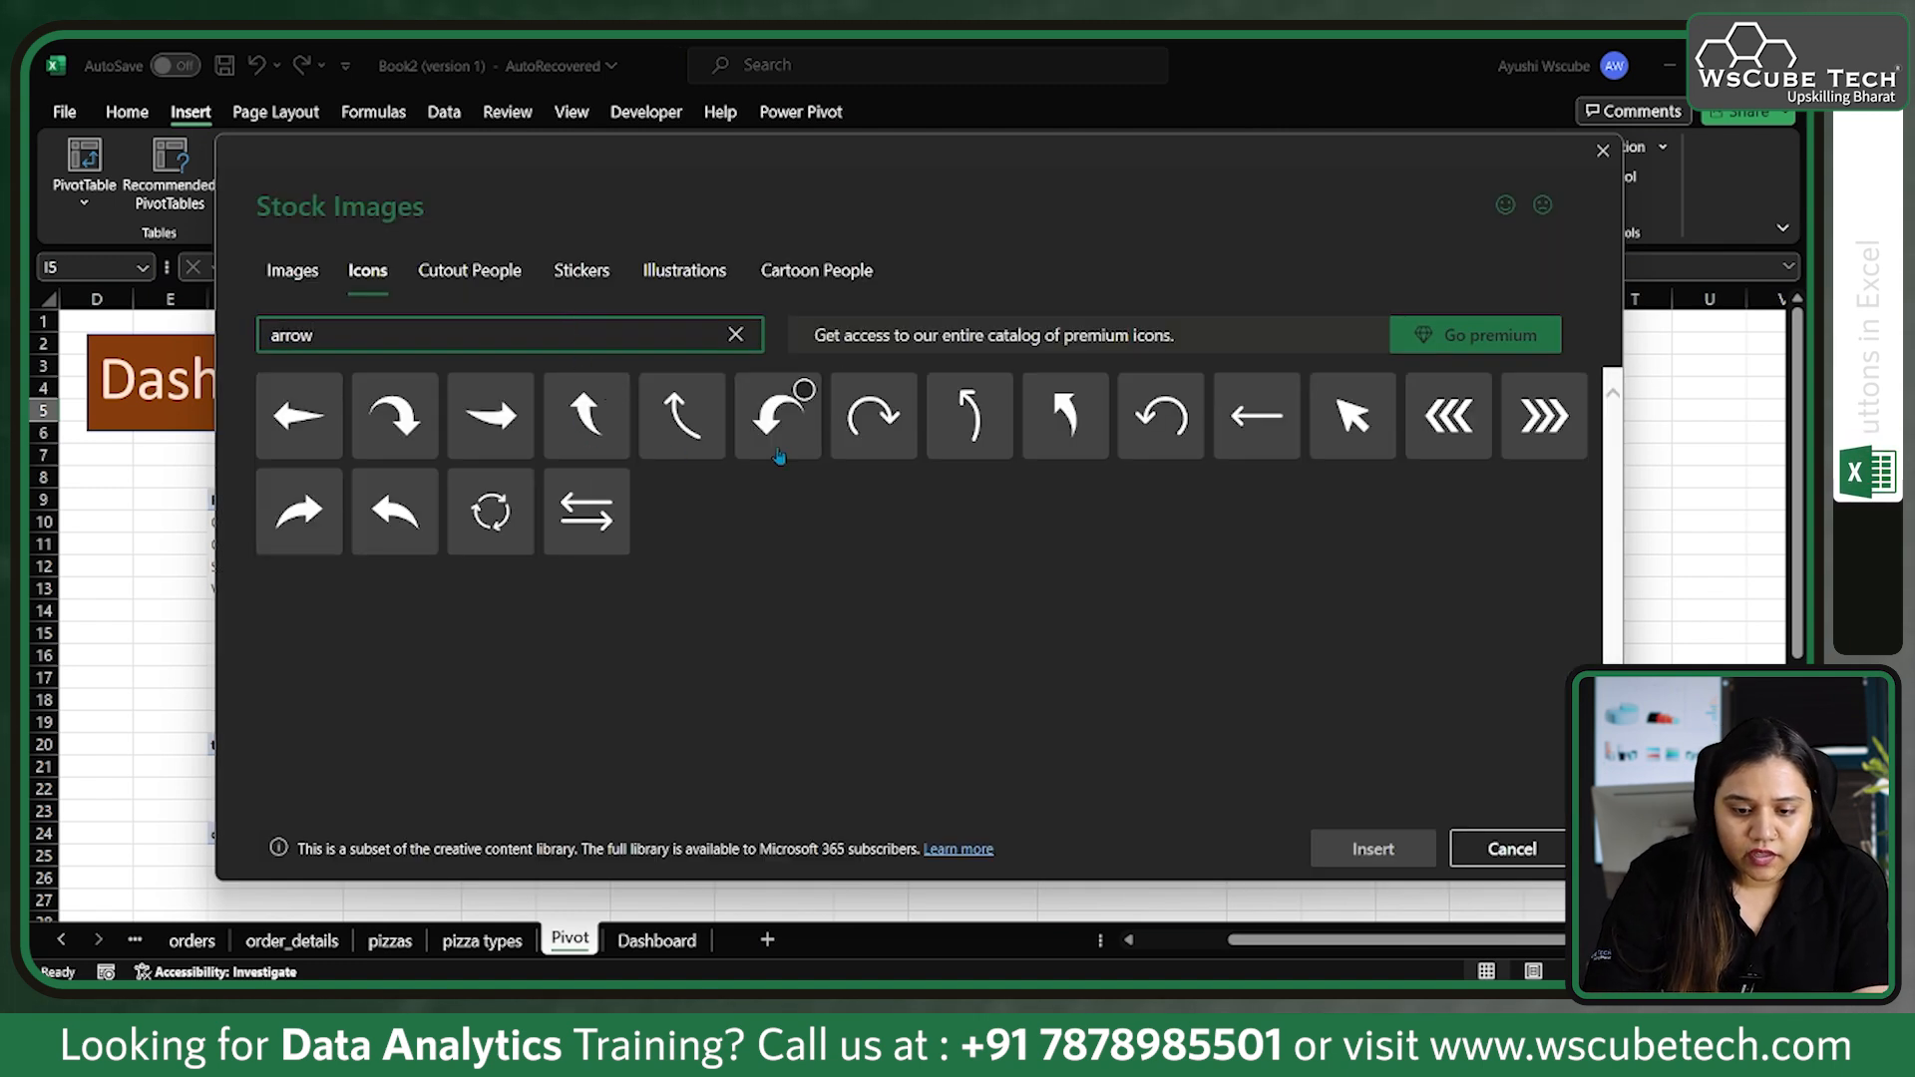
mouse_move(299, 511)
type("right ")
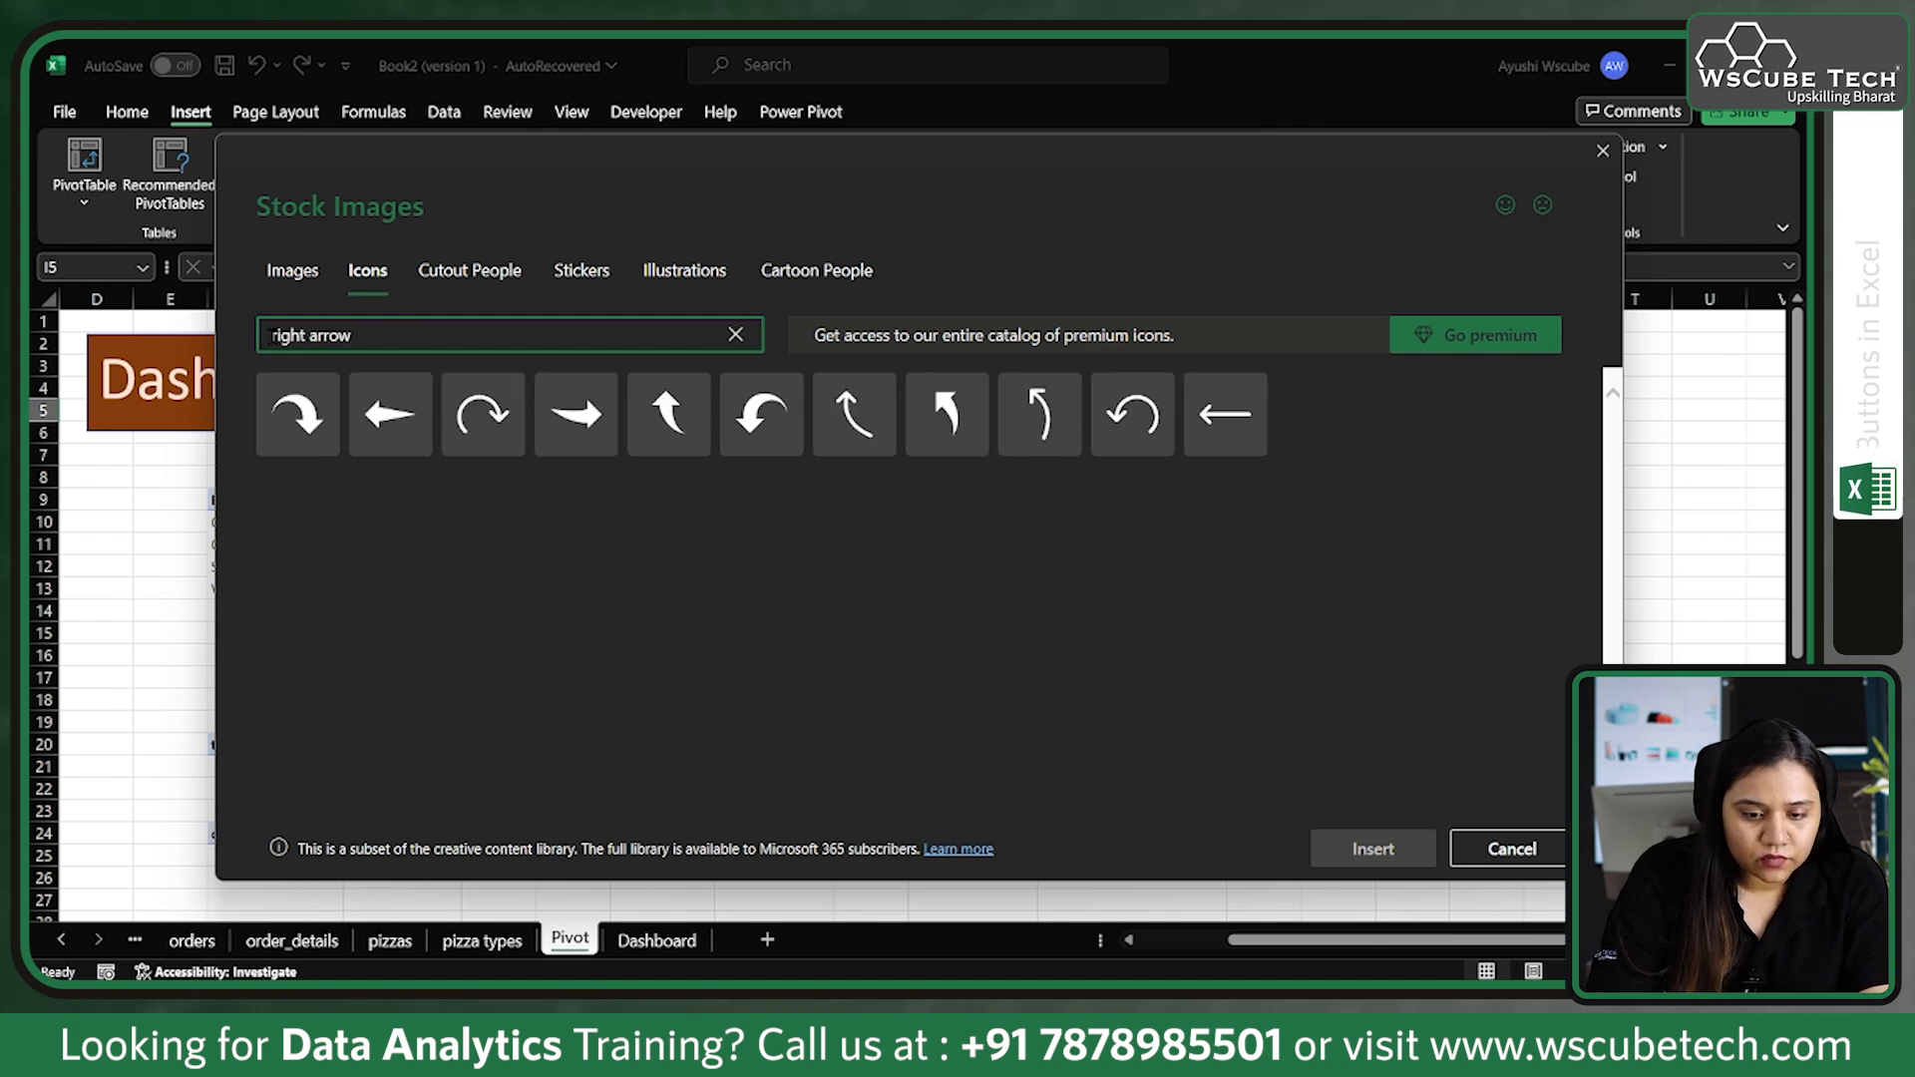
left_click(1225, 413)
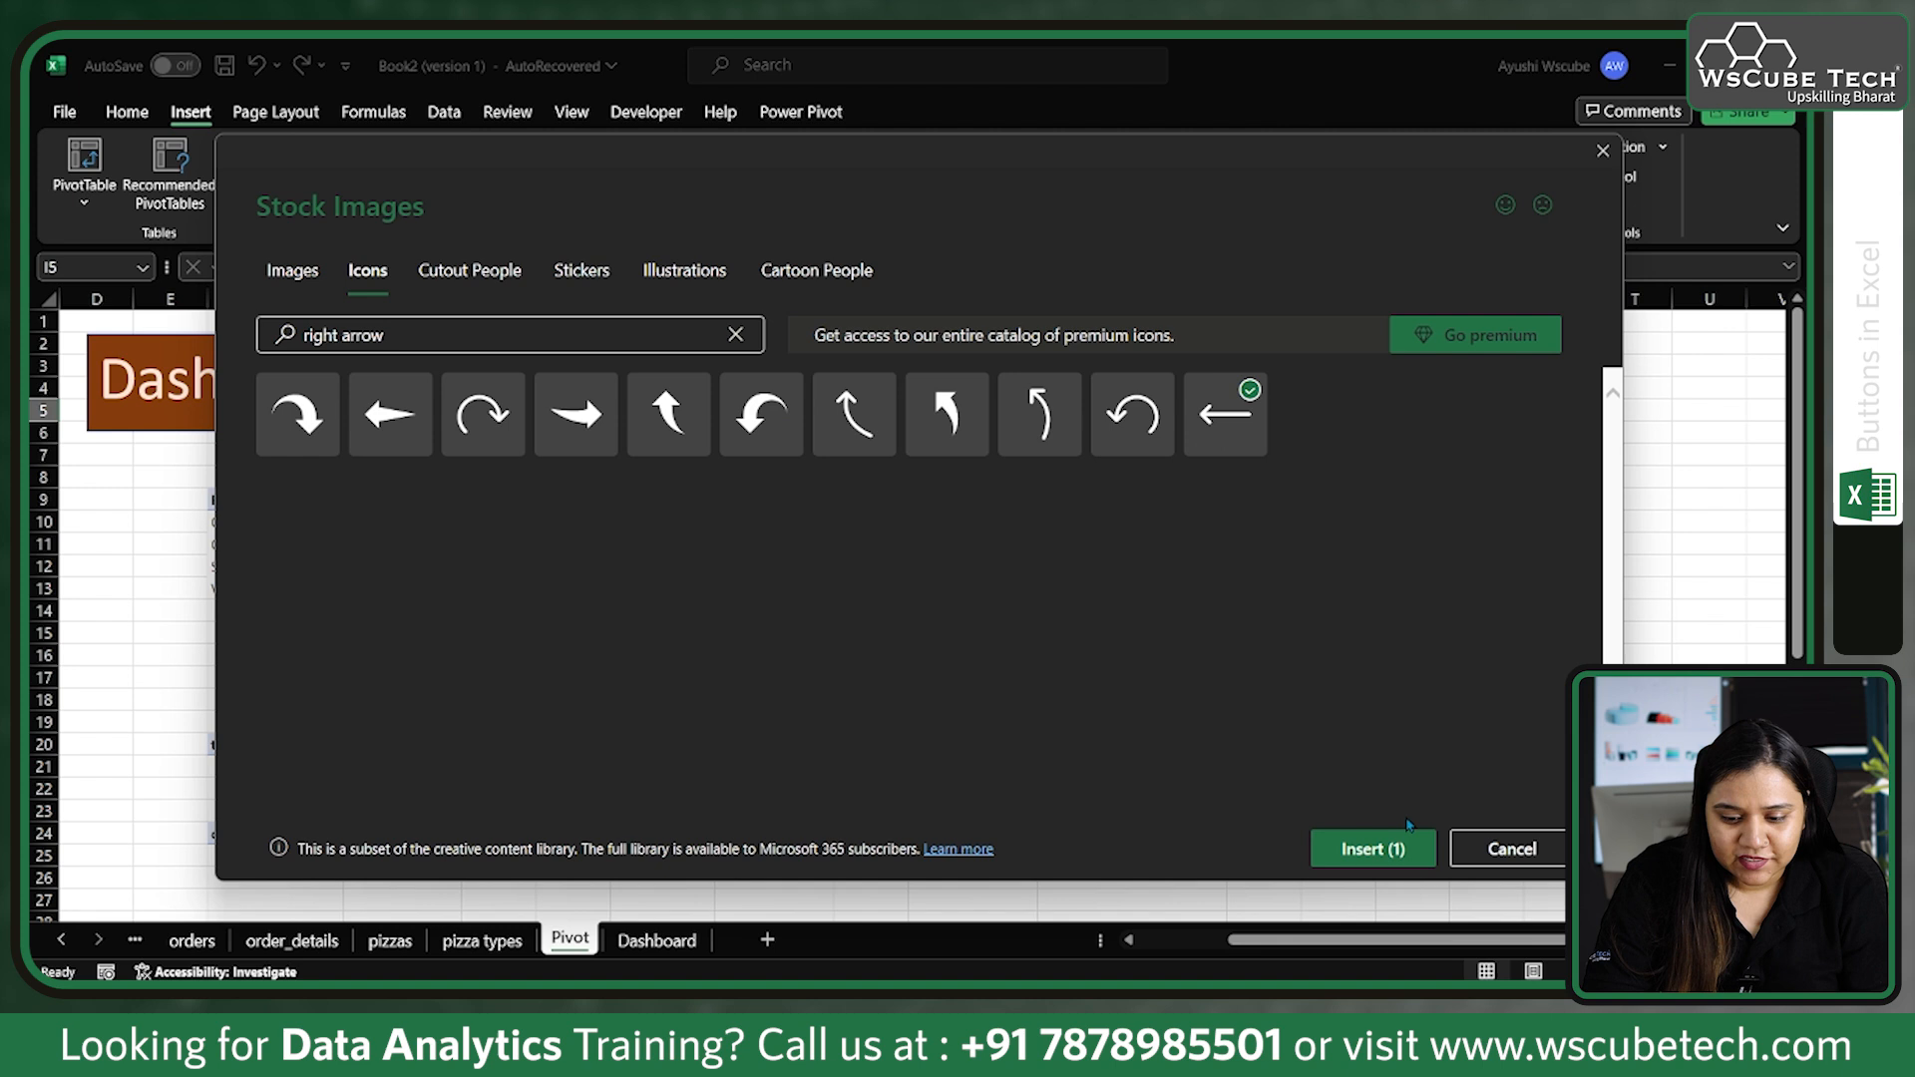
left_click(1373, 848)
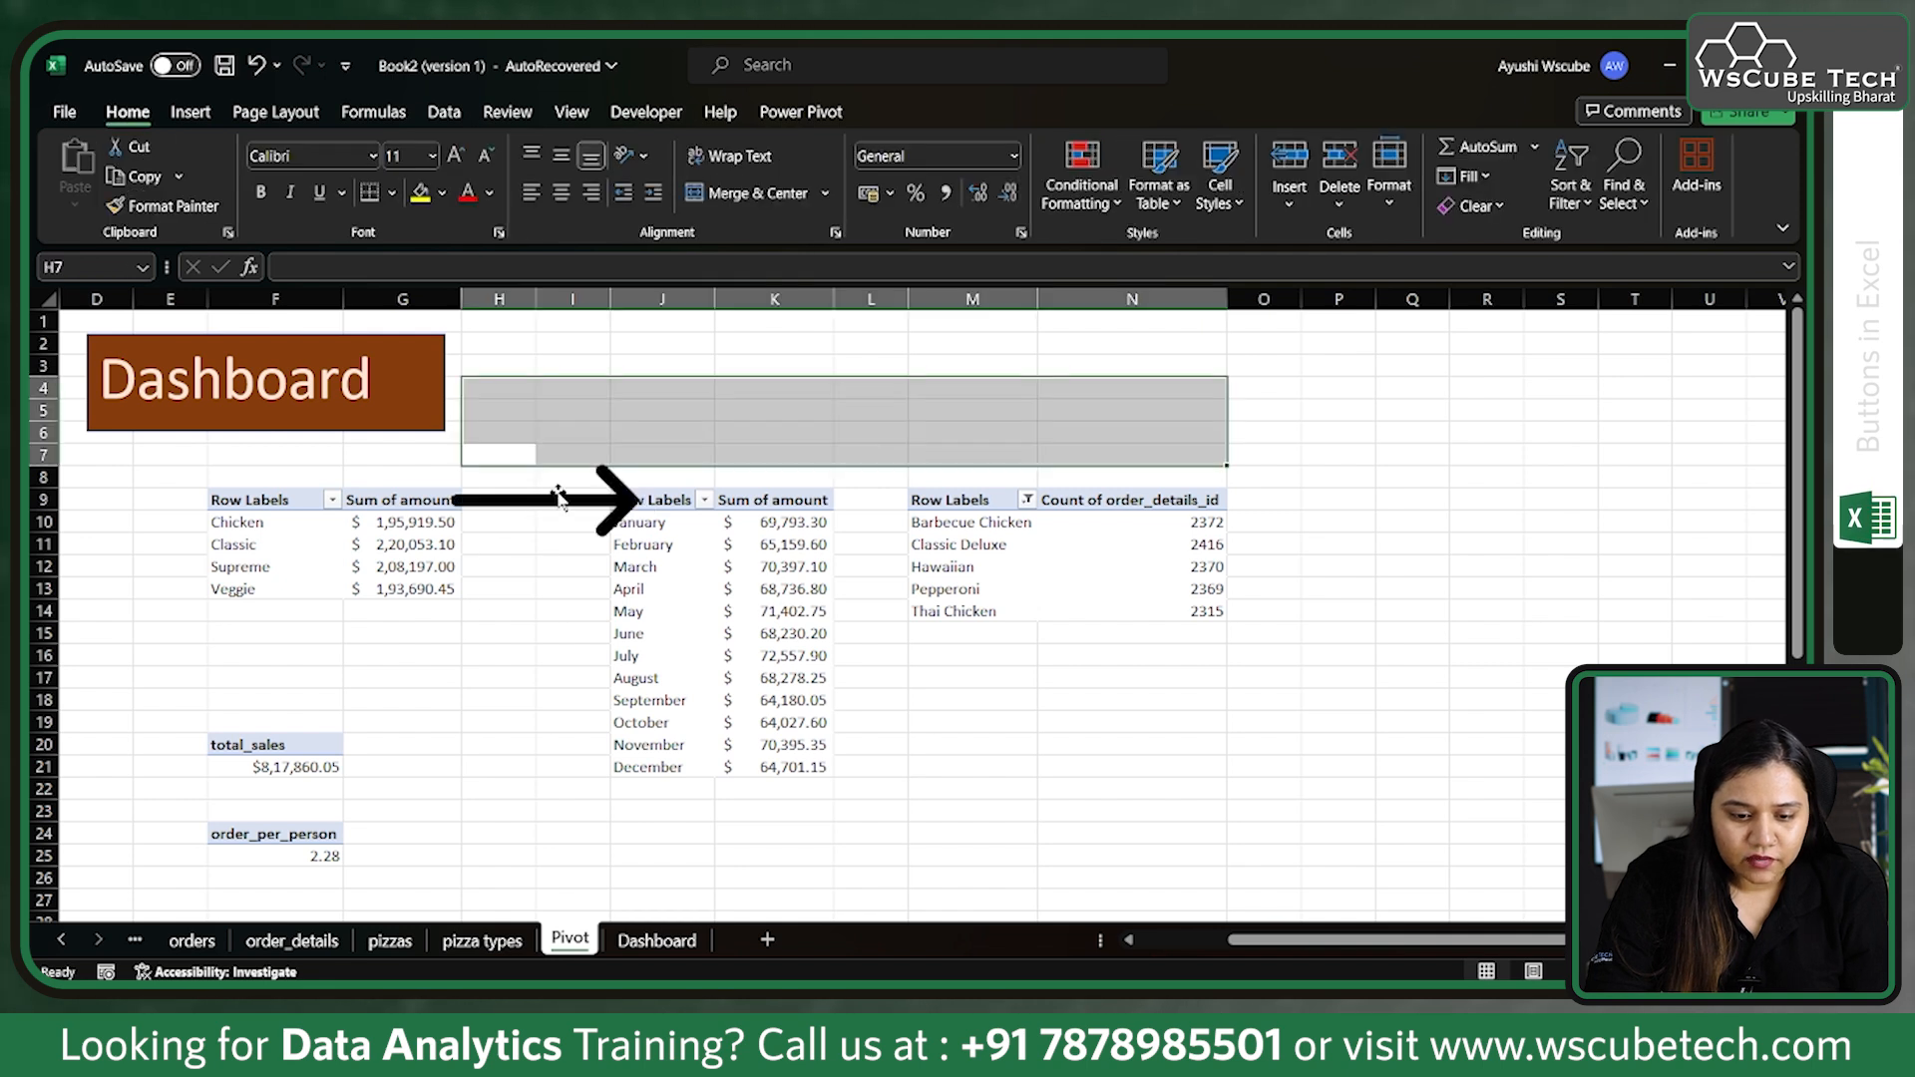
Move the arrow icon right of the tables and hyperlink it to the Dashboard sheet
left_click(547, 499)
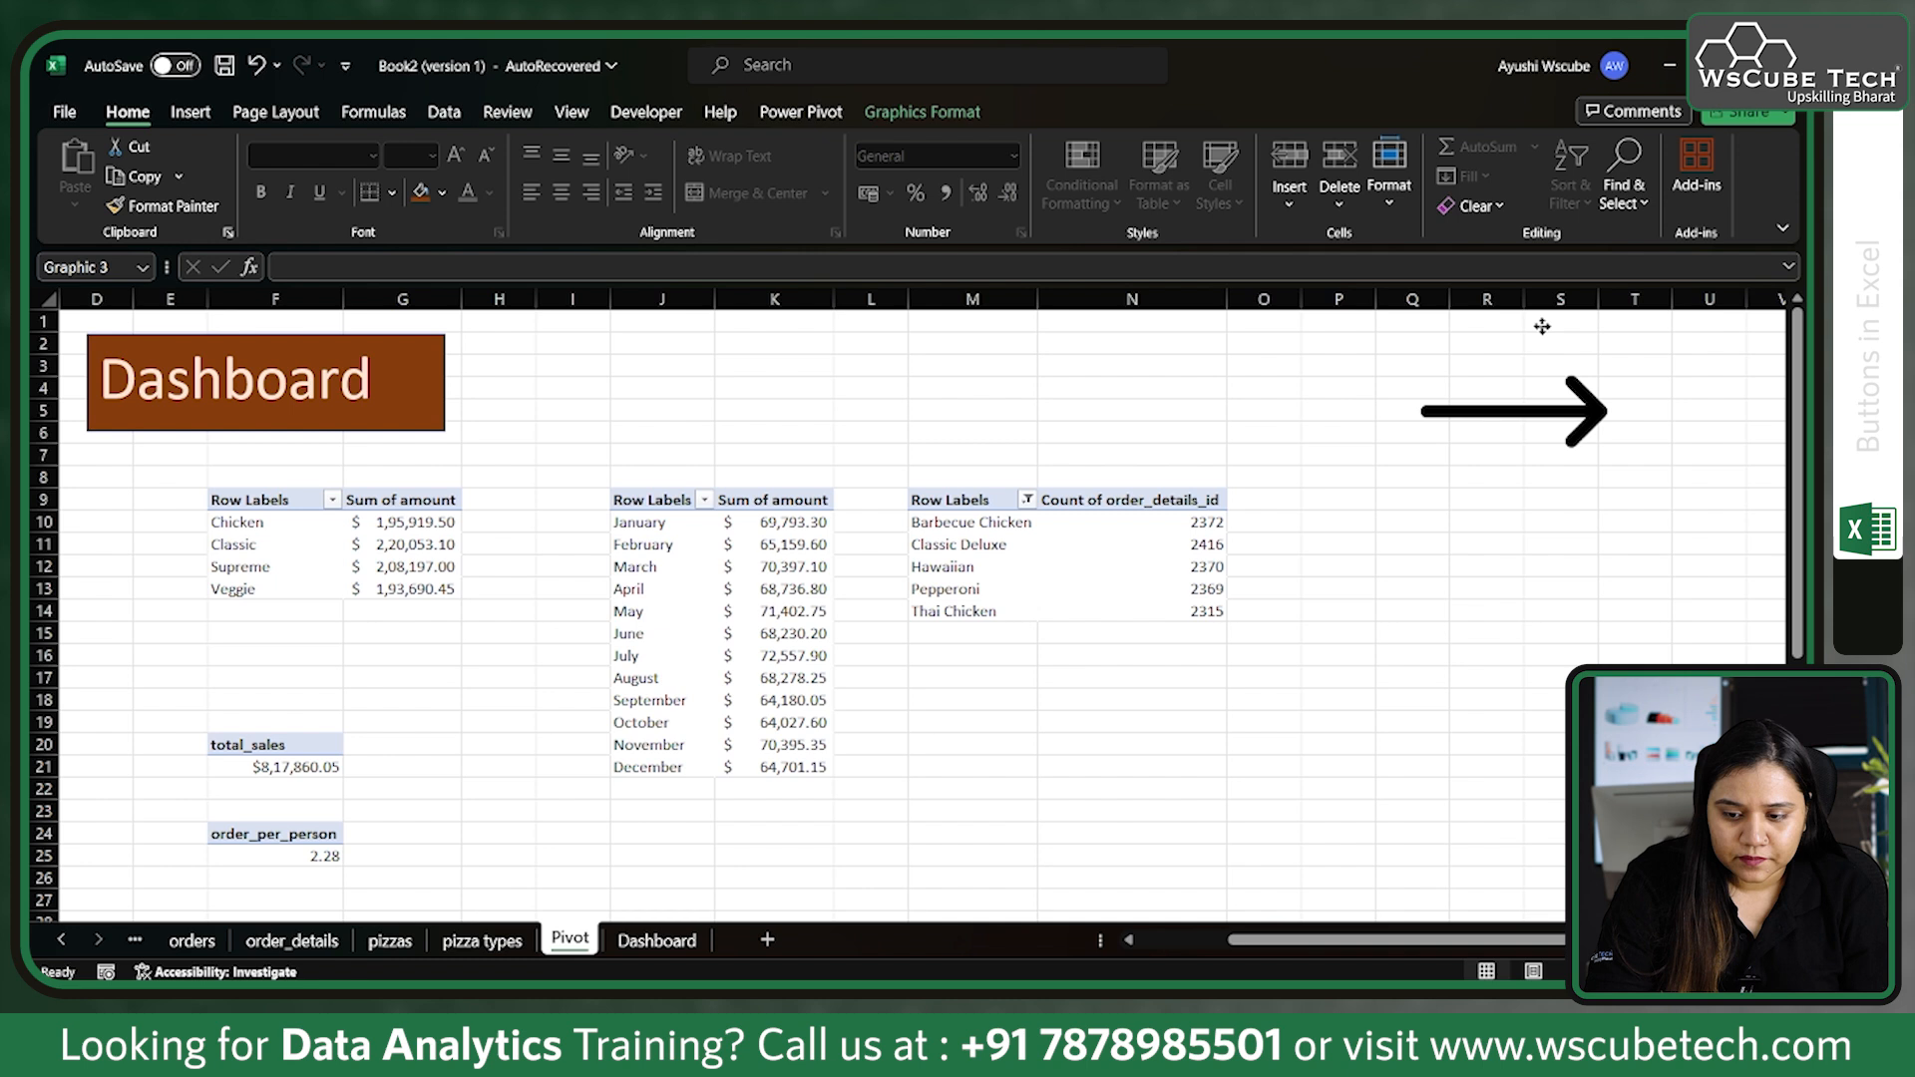
left_click(1515, 411)
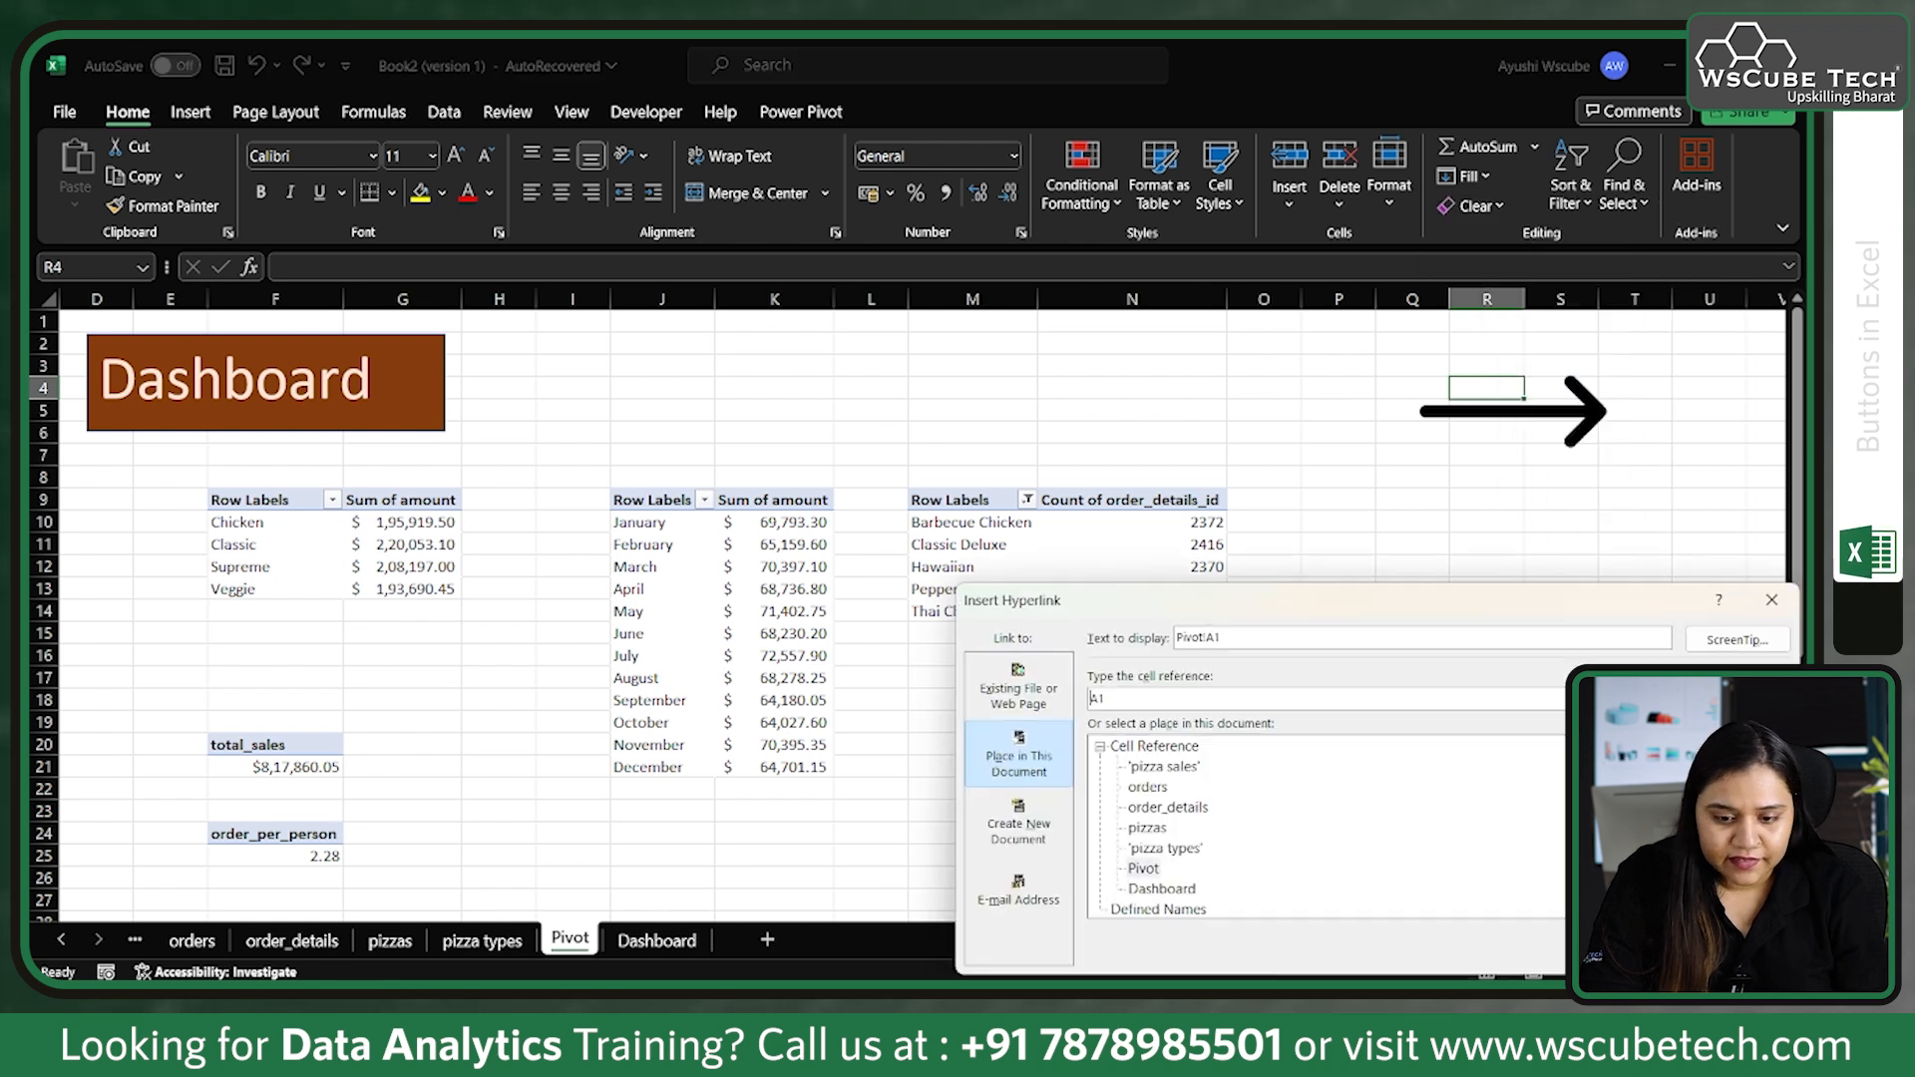
left_click(1159, 887)
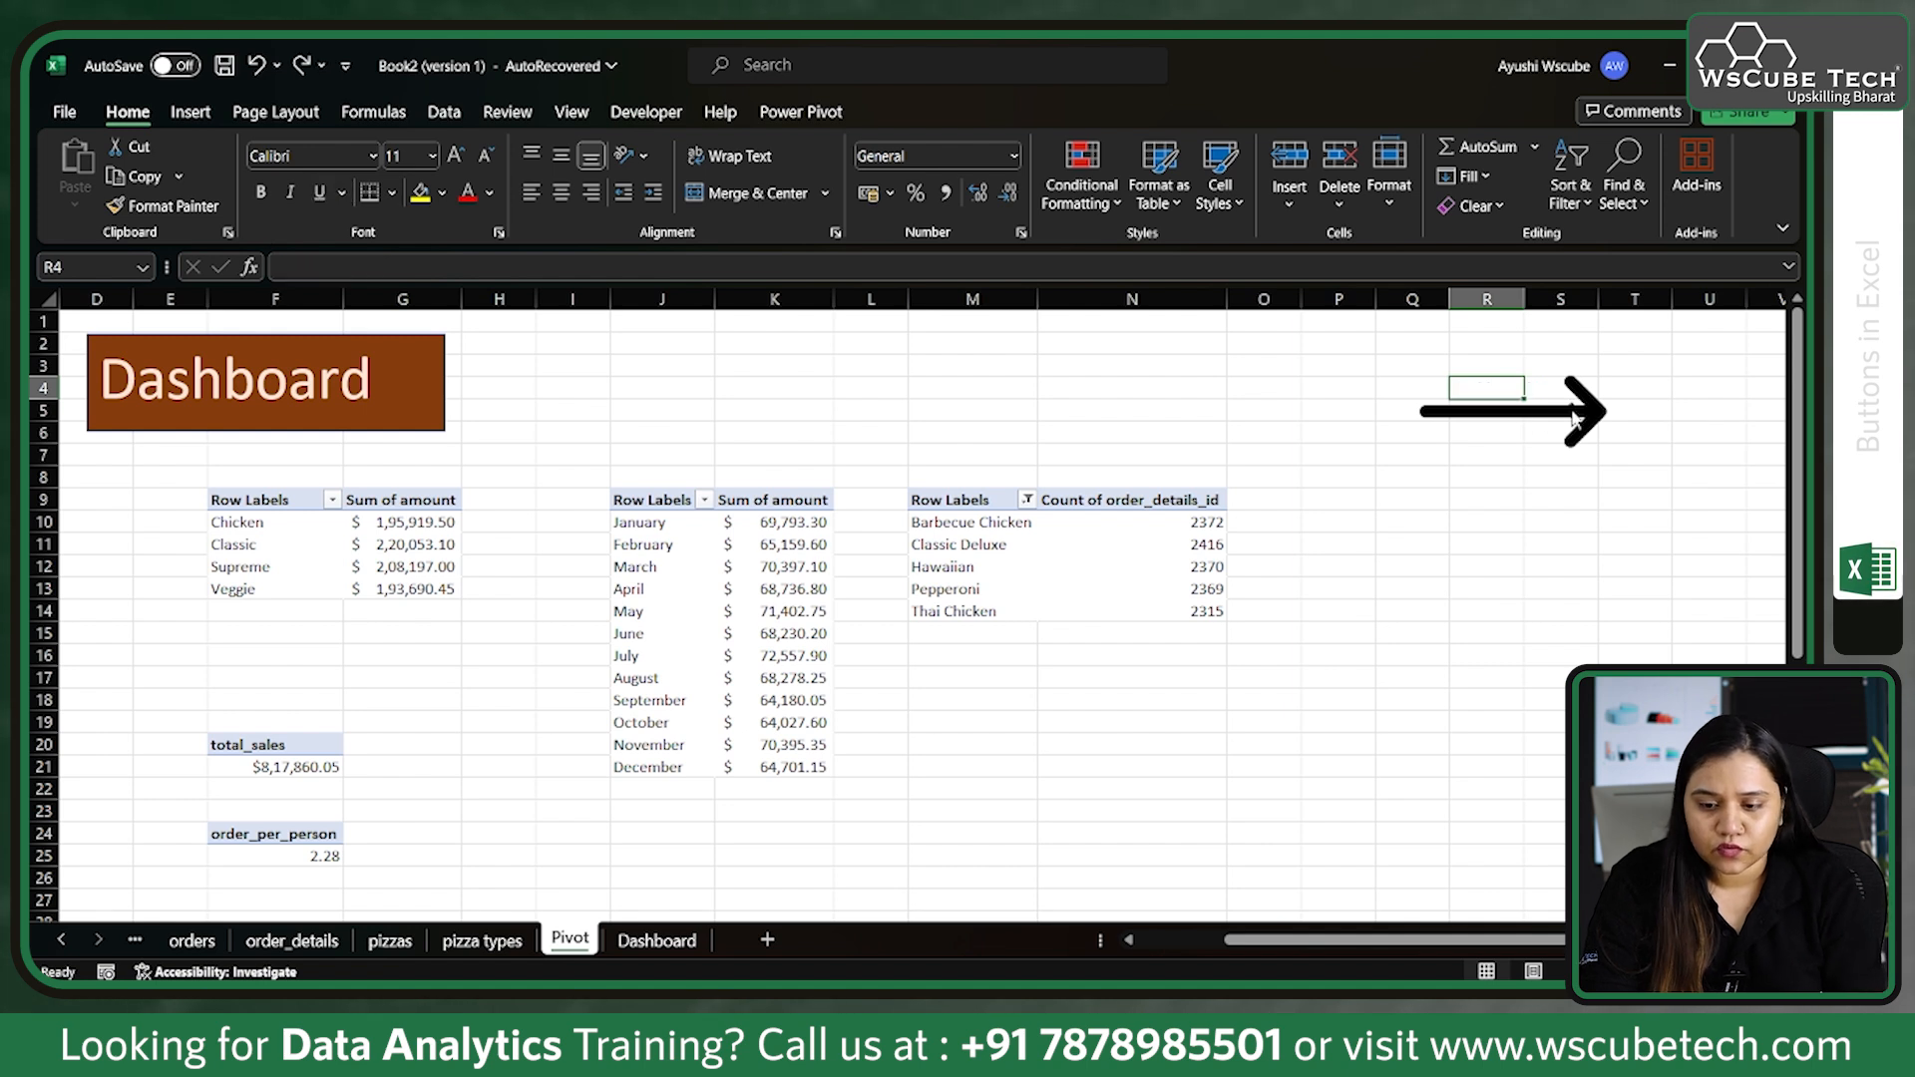
Deselect the arrow icon and follow its link to the Dashboard sheet
right_click(1576, 415)
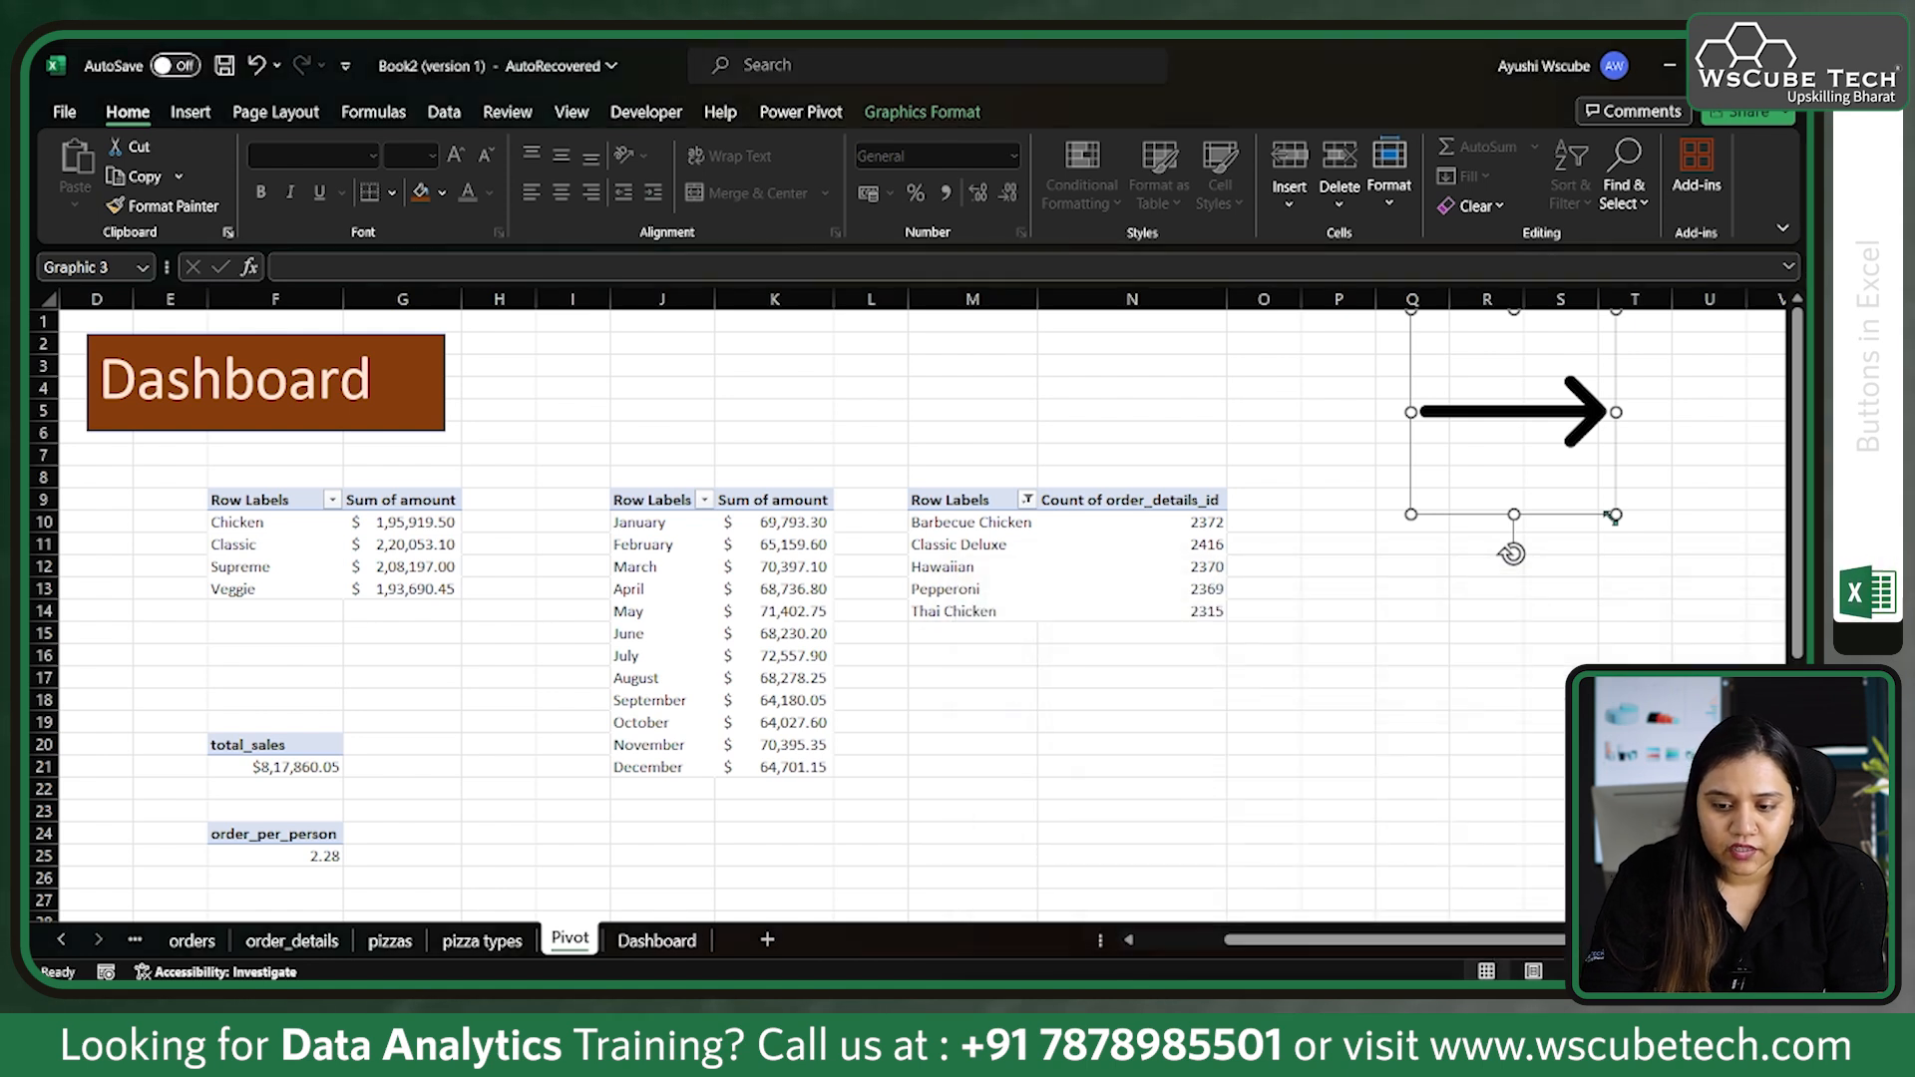
left_click(1560, 677)
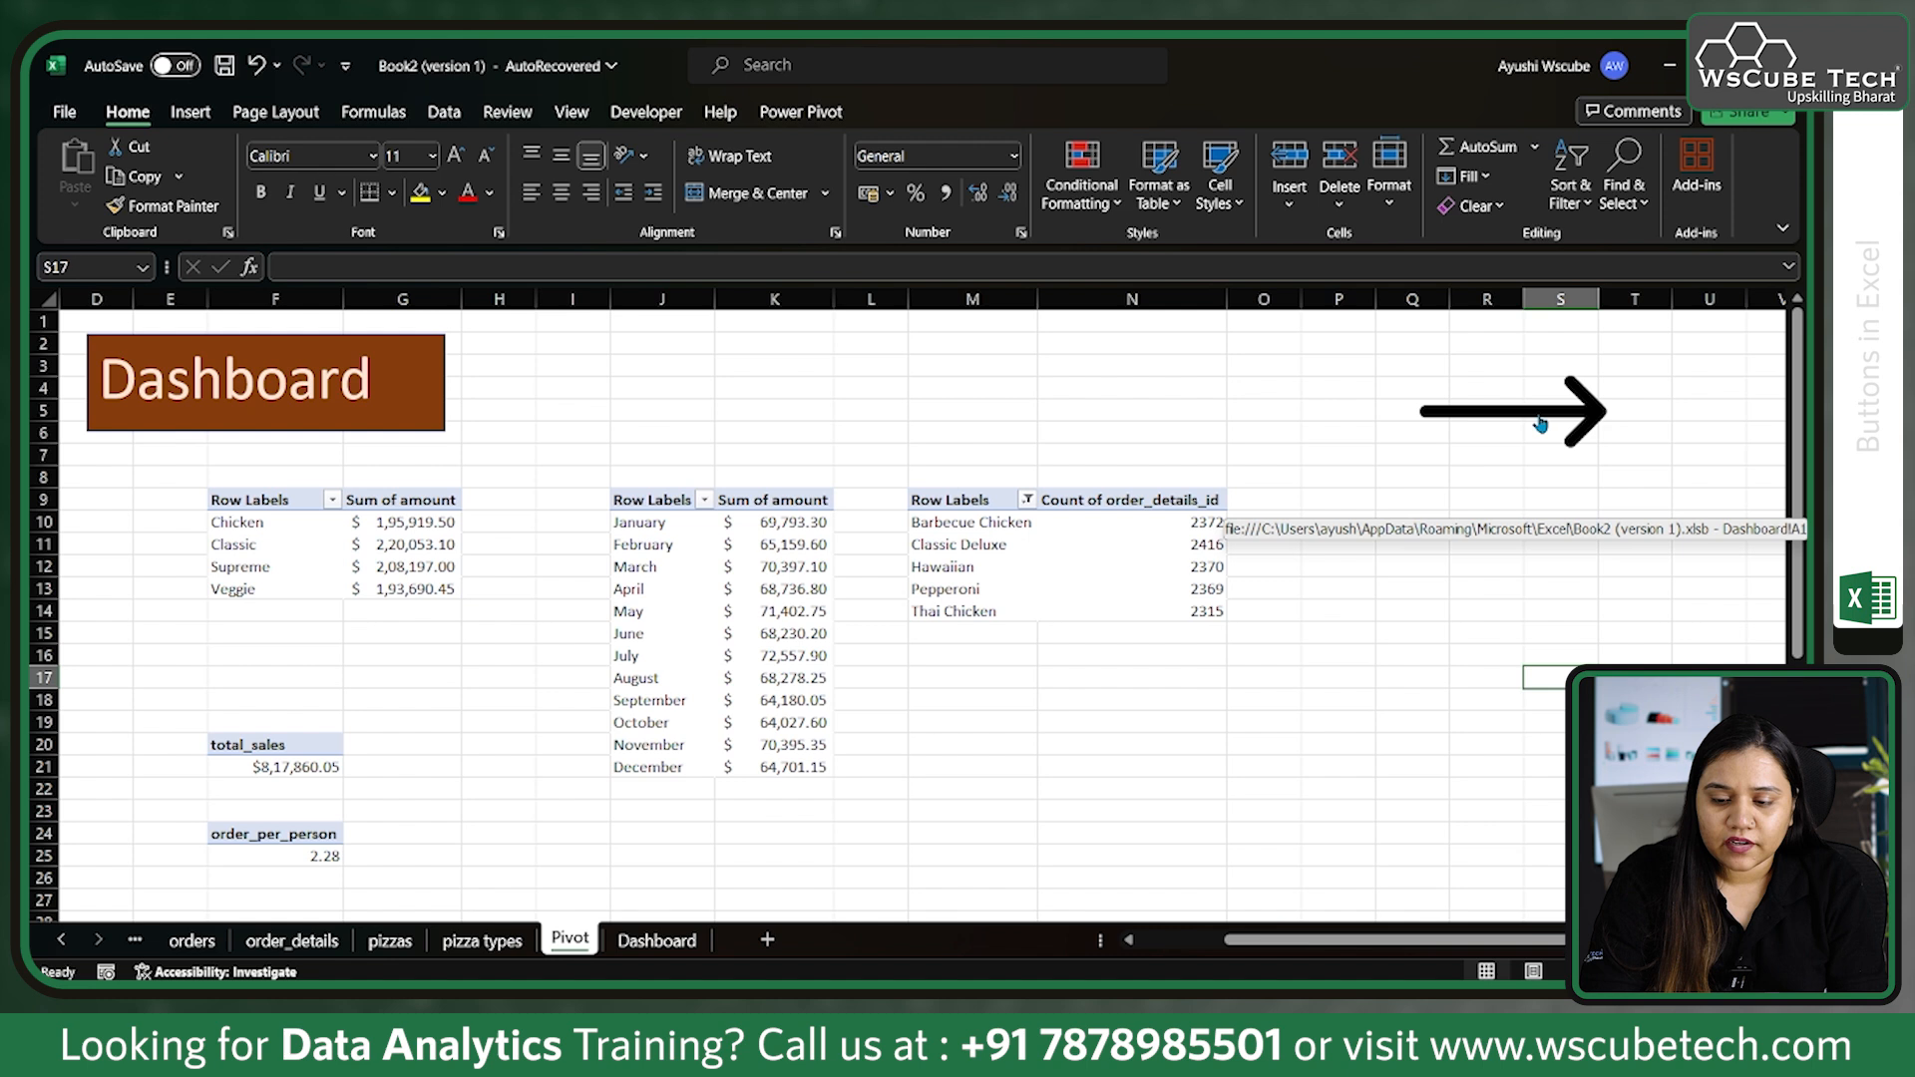
left_click(657, 939)
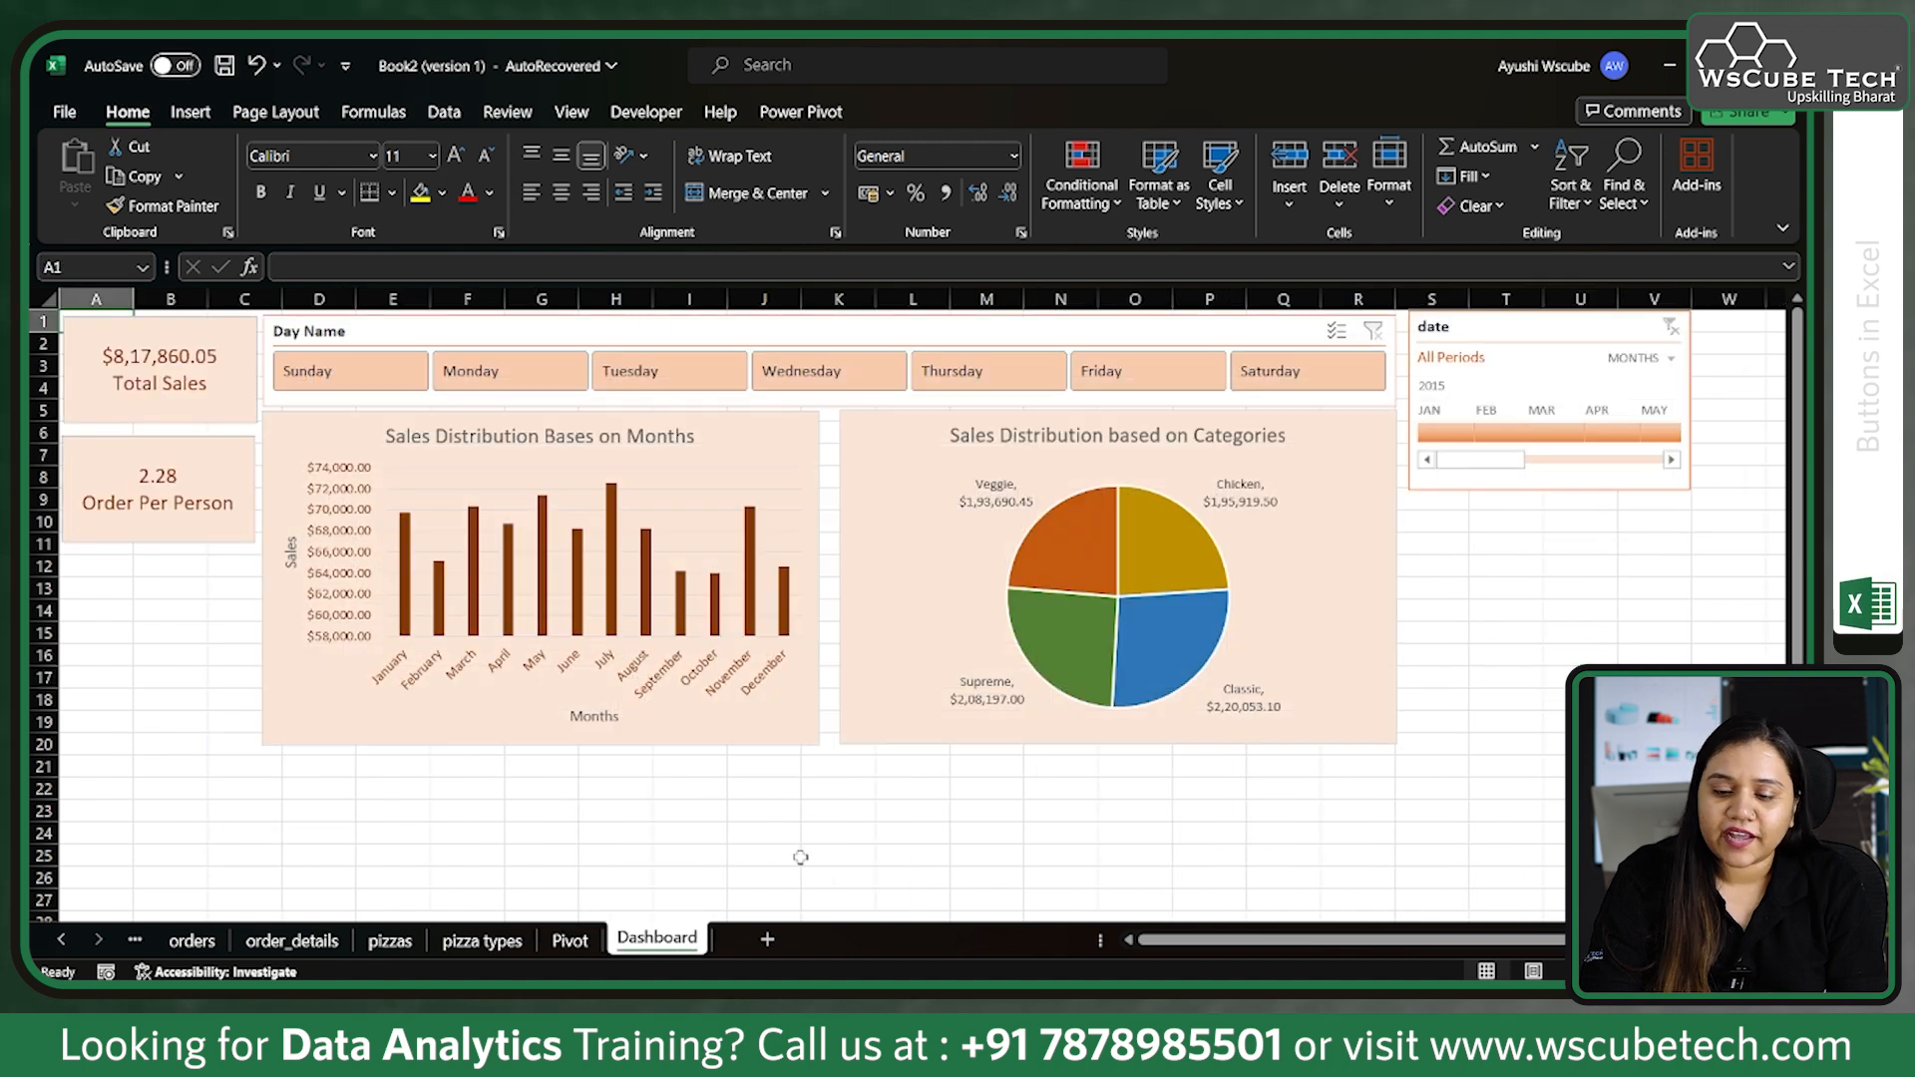